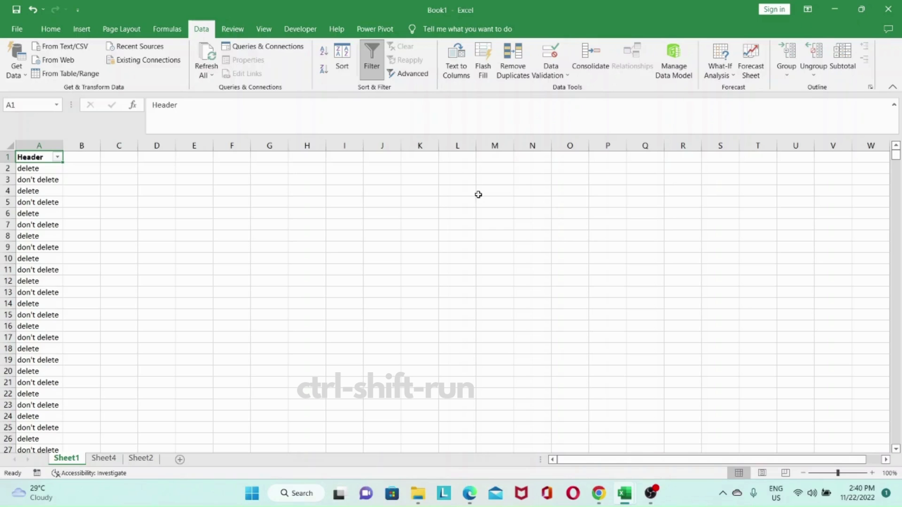
{"action": "mouse_move", "coordinate": [164, 164]}
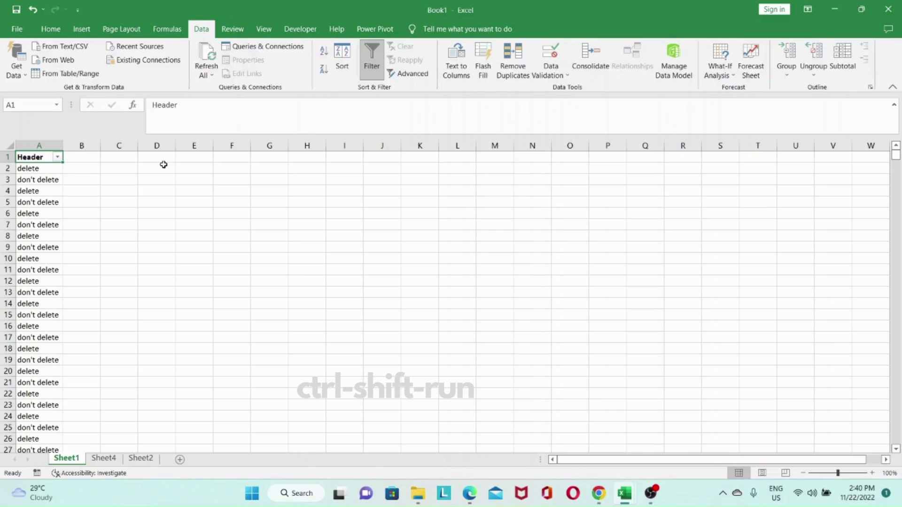
Inspect the Header column's delete / don't delete entries and its filter choices on Sheet1.
{"action": "left_click", "coordinate": [38, 168]}
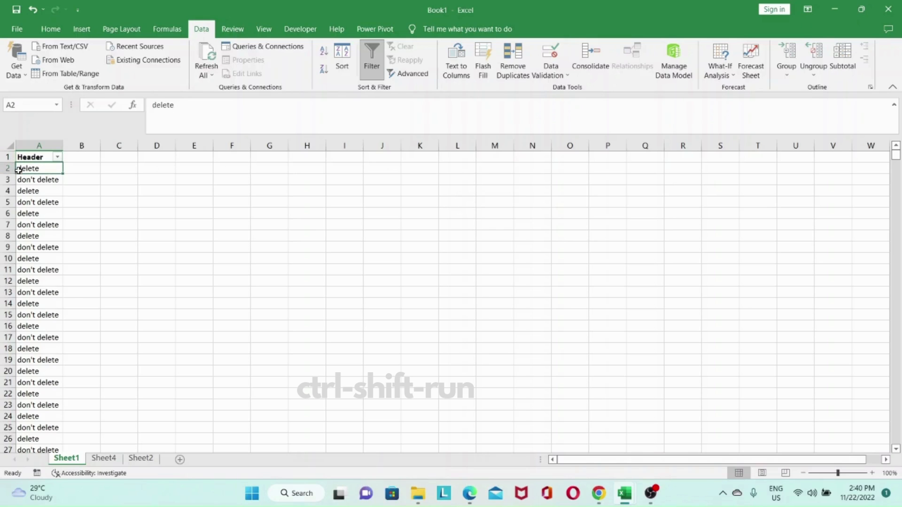
{"action": "key", "text": "ctrl+Down"}
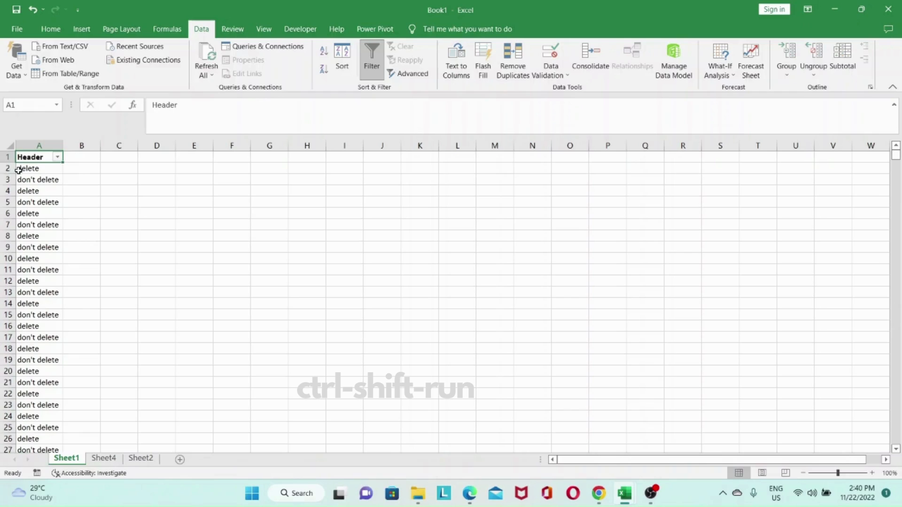
{"action": "left_click", "coordinate": [38, 180]}
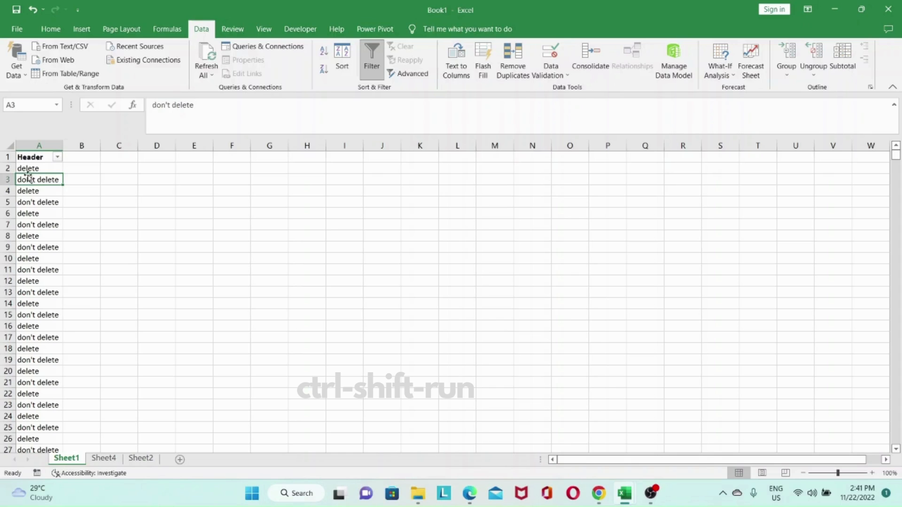
{"action": "left_click", "coordinate": [58, 157]}
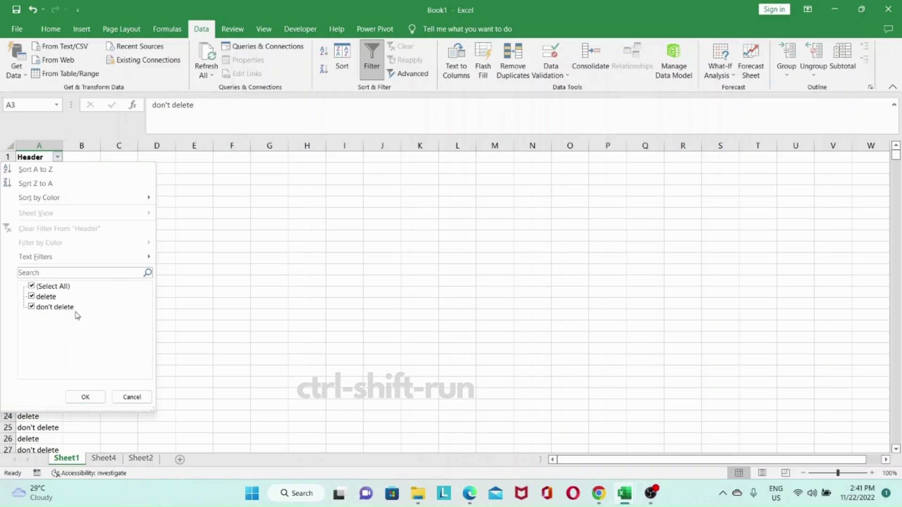
{"action": "mouse_move", "coordinate": [55, 306]}
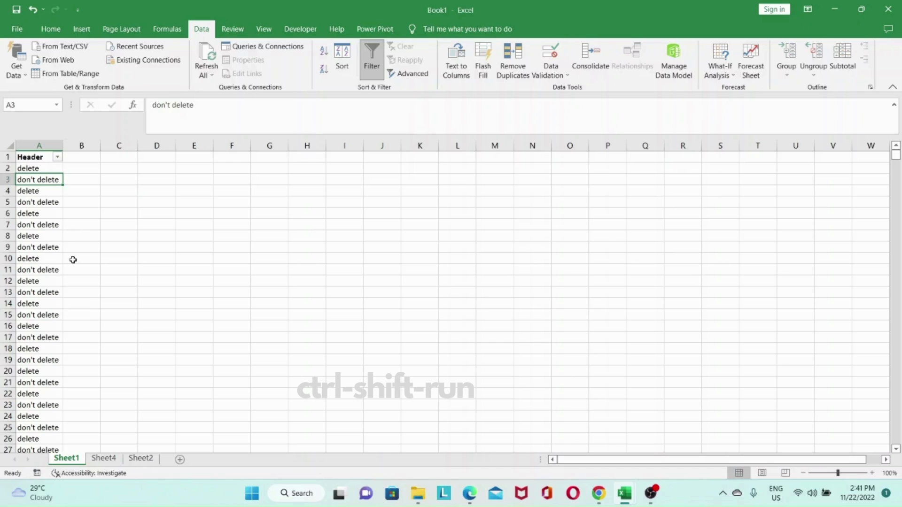
{"action": "mouse_move", "coordinate": [273, 360]}
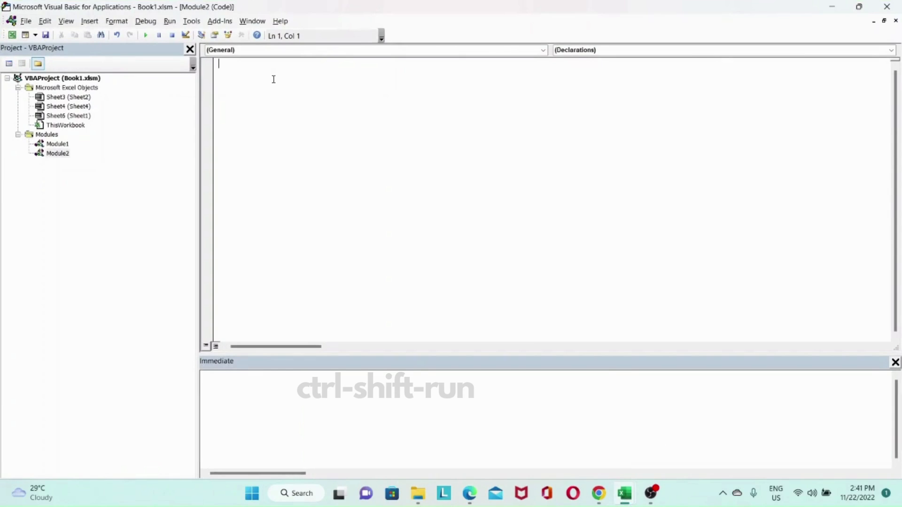
Begin Sub deleteRowsFast() with timeStart = Timer as its first line.
{"action": "type", "text": "Sub"}
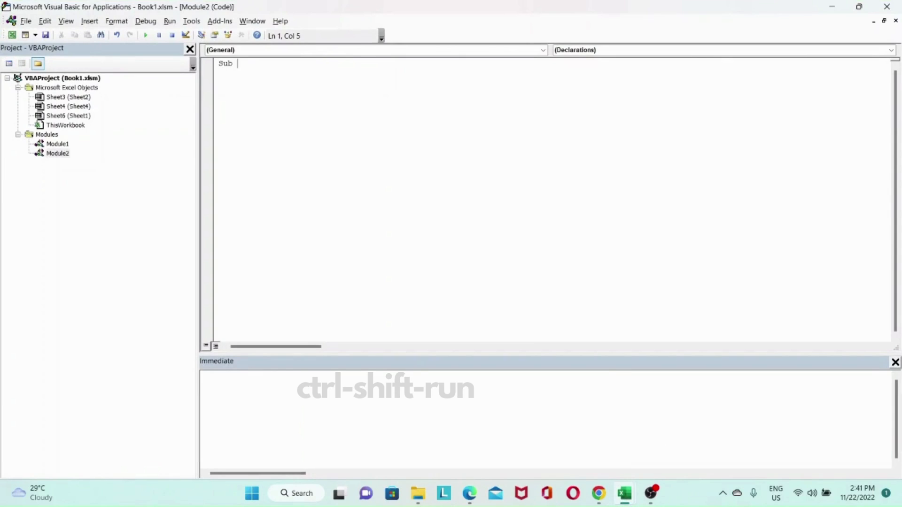
{"action": "type", "text": "delete"}
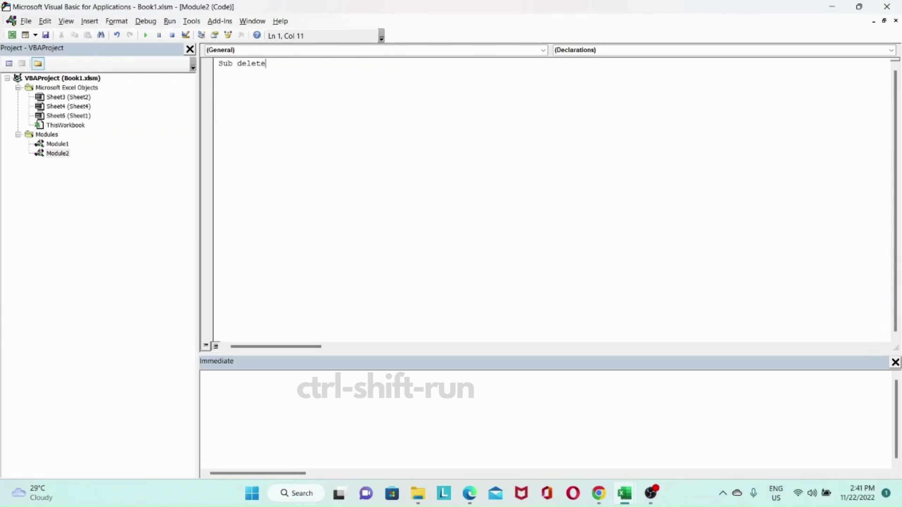
{"action": "type", "text": "RowsFast("}
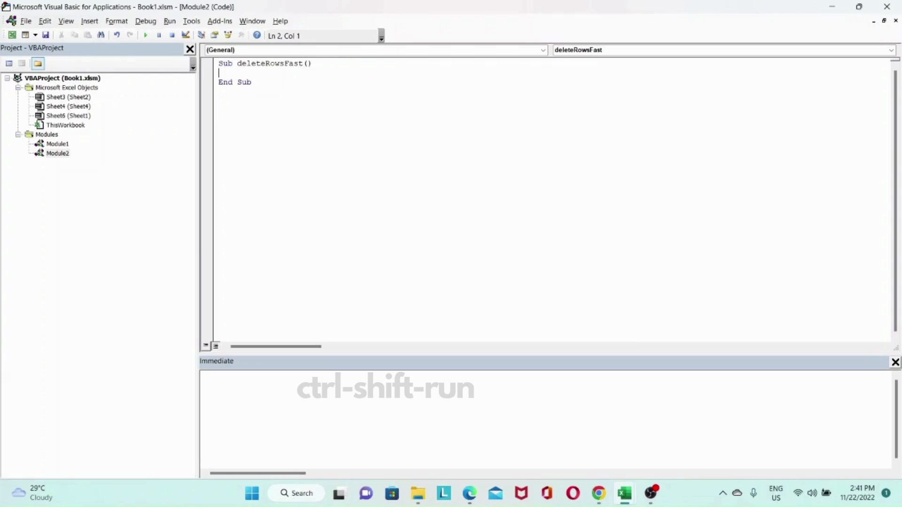
{"action": "type", "text": "t"}
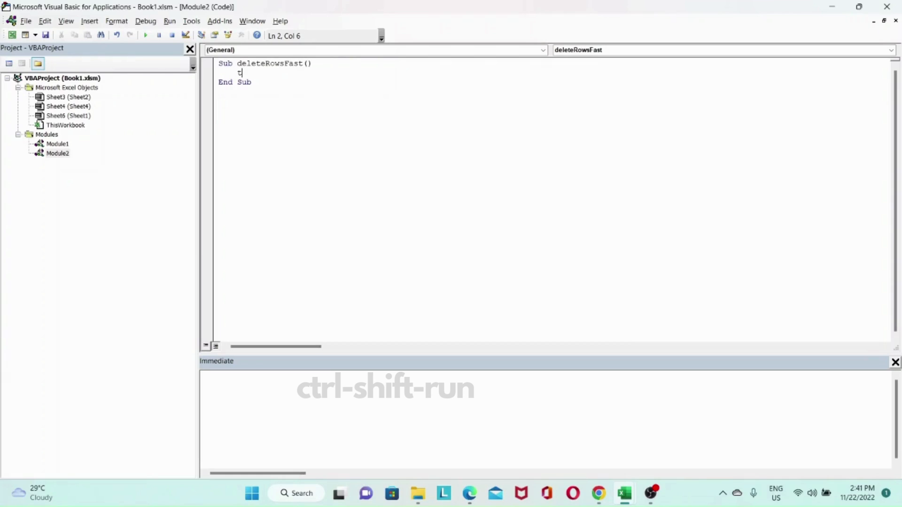
{"action": "type", "text": "imeStar"}
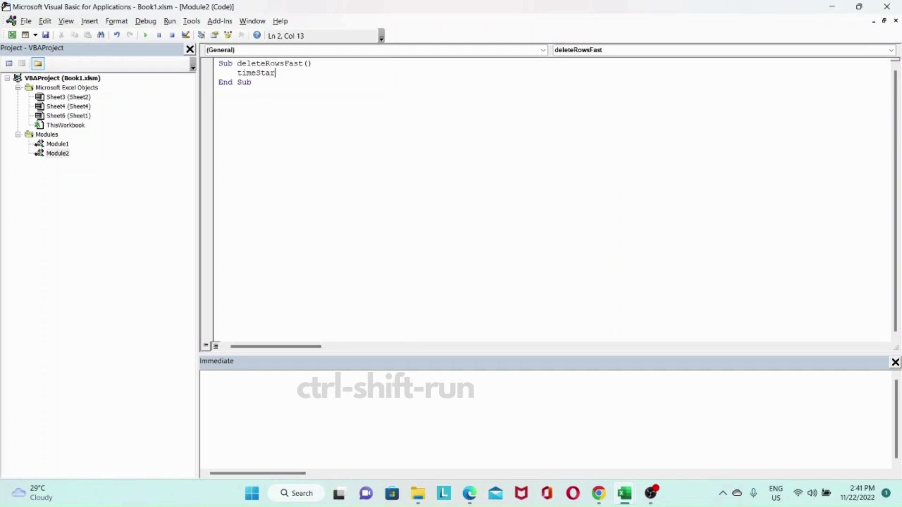
{"action": "type", "text": "t ="}
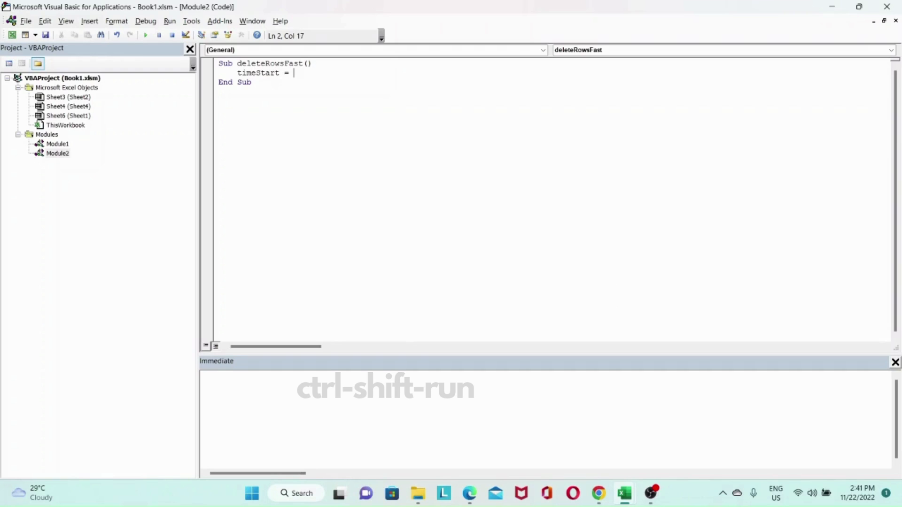
{"action": "type", "text": "Timer"}
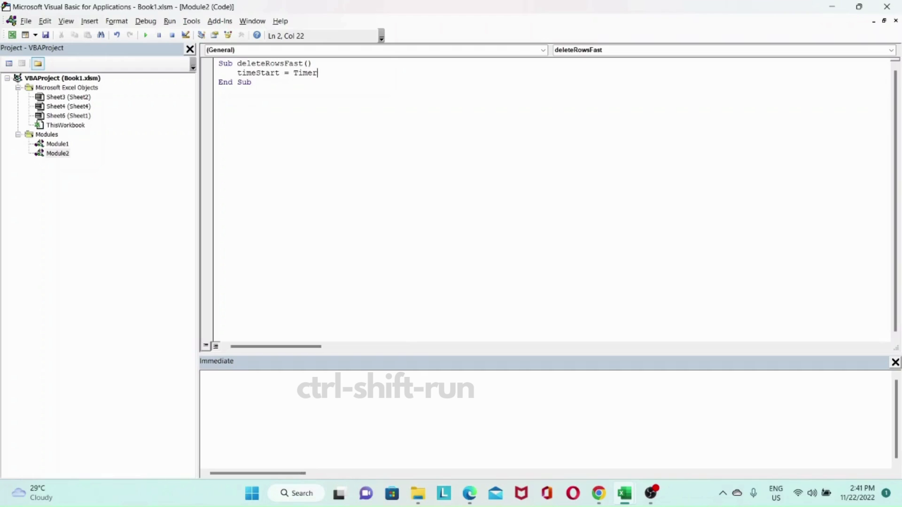
{"action": "key", "text": "enter"}
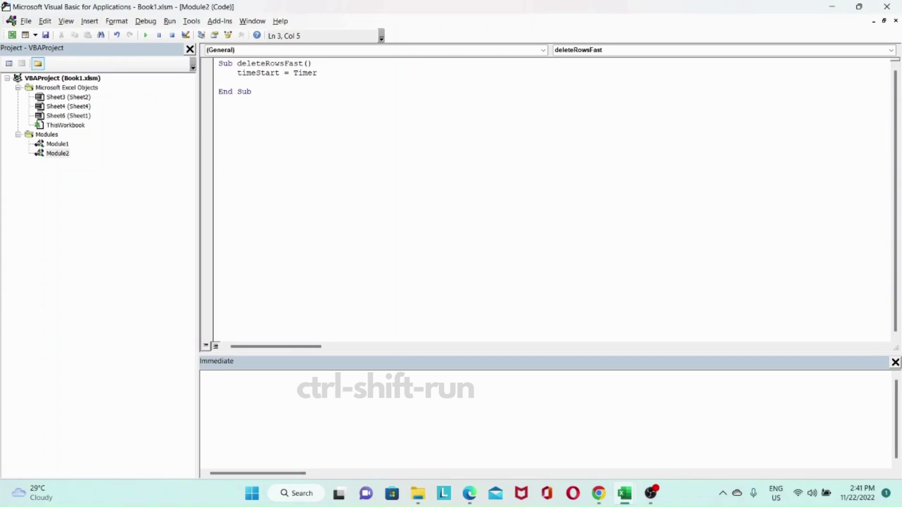
Declare wsOld and wsNew As Worksheet, wsName As String and r As Range.
{"action": "type", "text": "dim"}
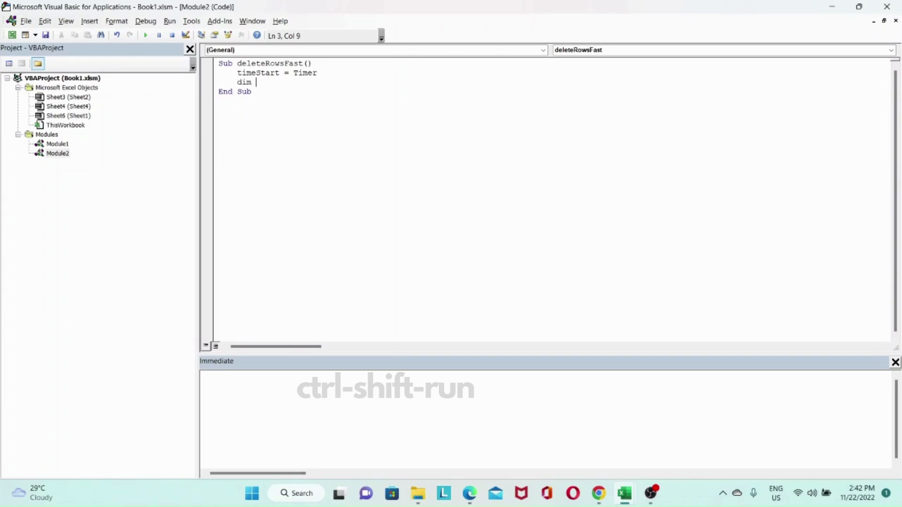
{"action": "type", "text": "wsOld"}
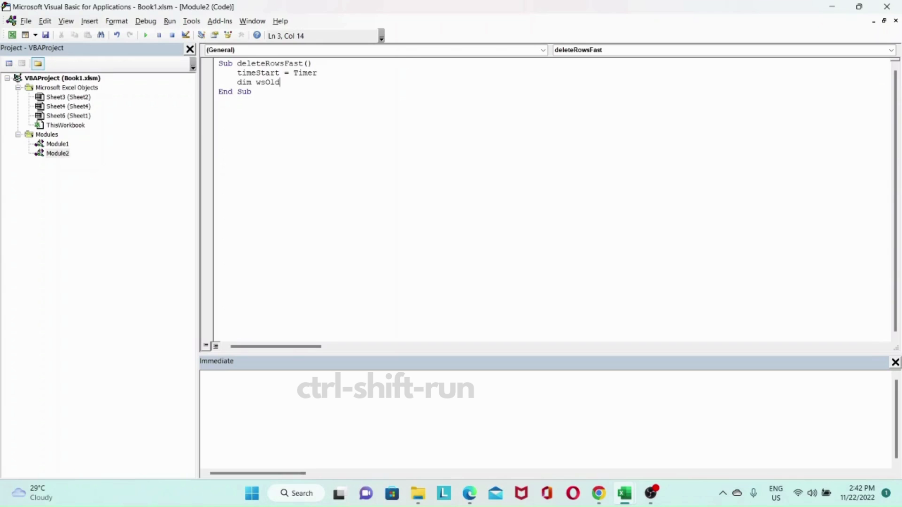
{"action": "type", "text": "as"}
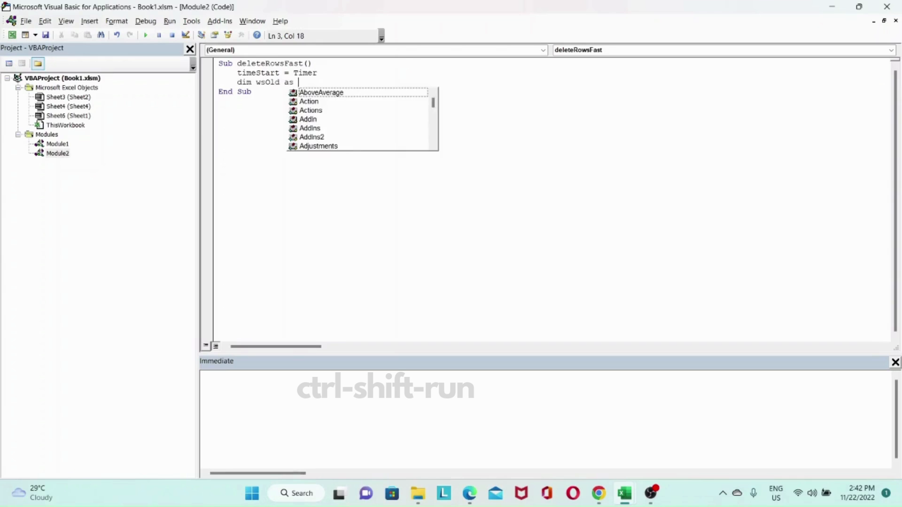
{"action": "type", "text": "Worksheet,"}
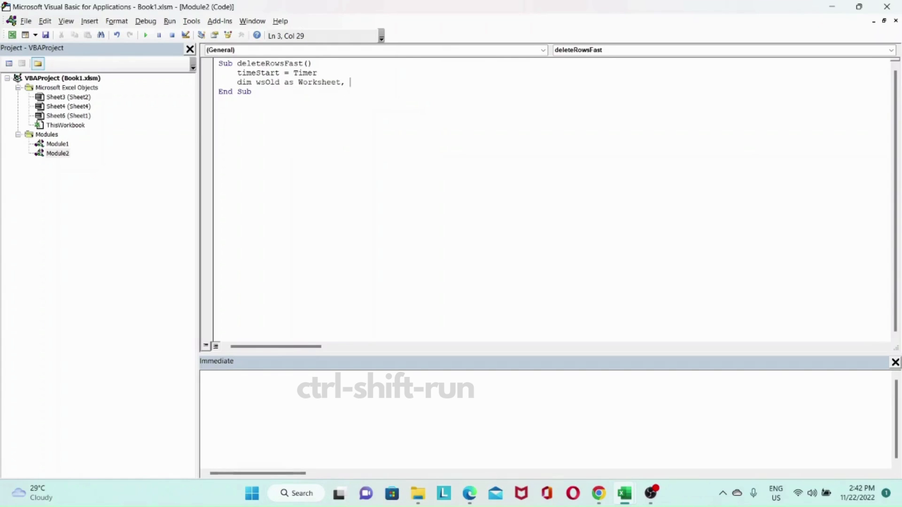
{"action": "type", "text": "n"}
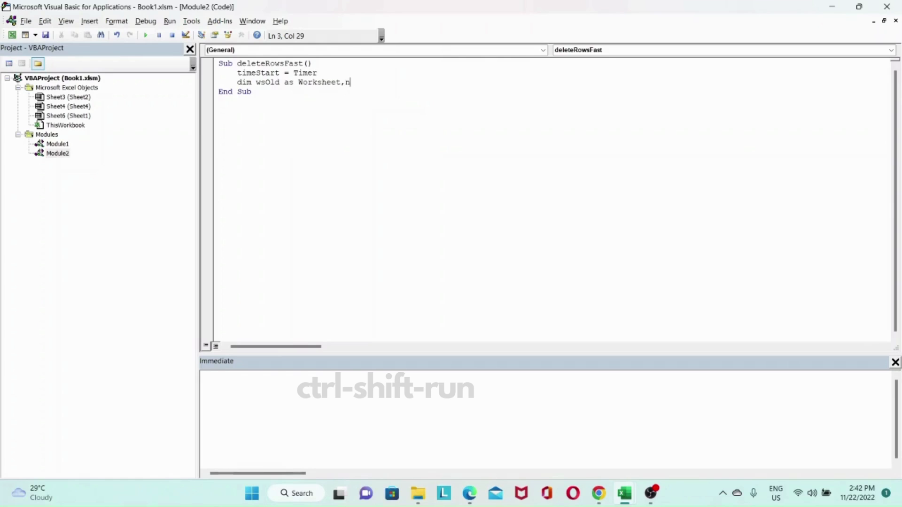
{"action": "type", "text": "wsNew as"}
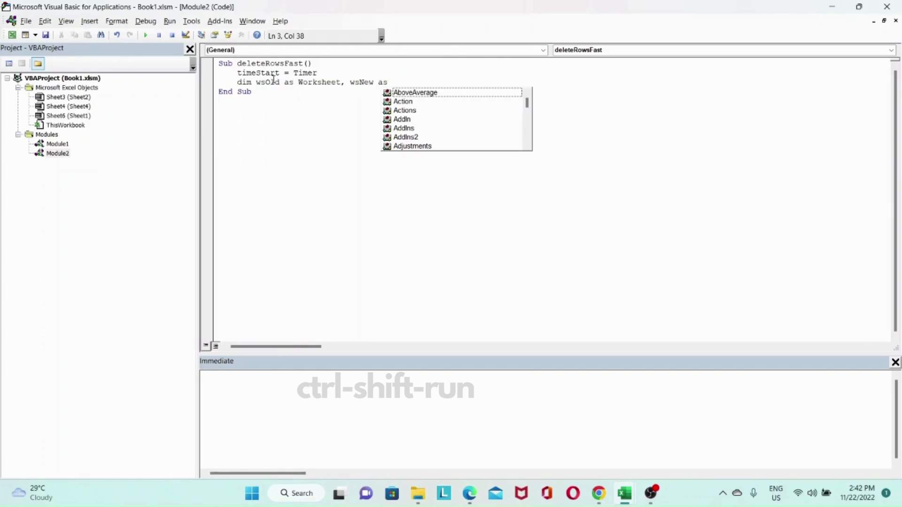
{"action": "type", "text": "worksheet,"}
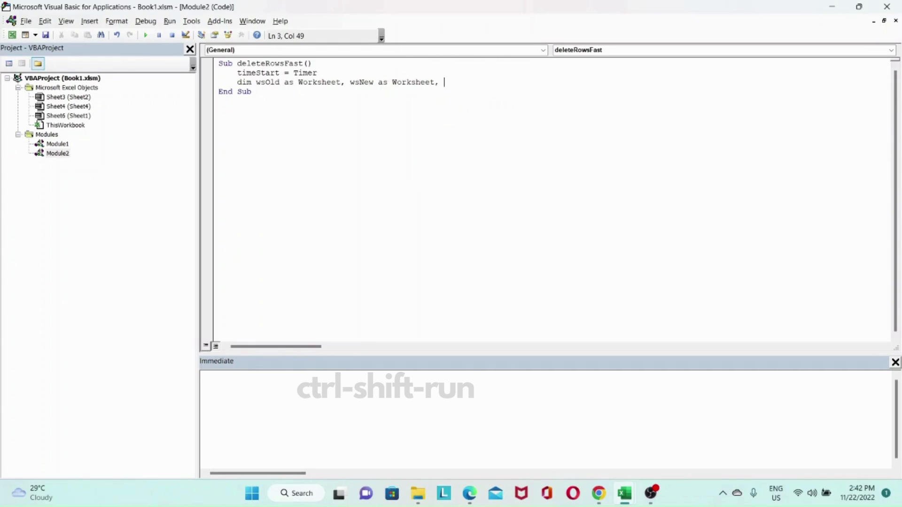
{"action": "type", "text": "ws"}
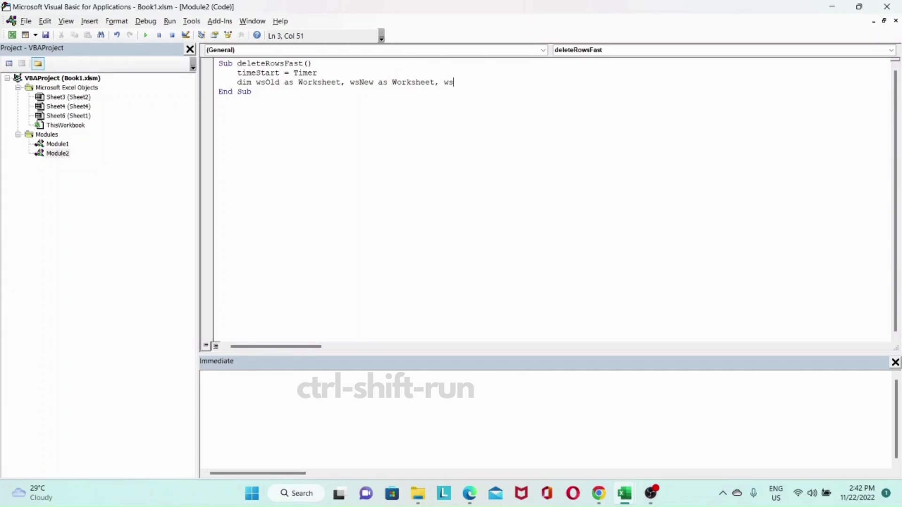
{"action": "type", "text": "Name"}
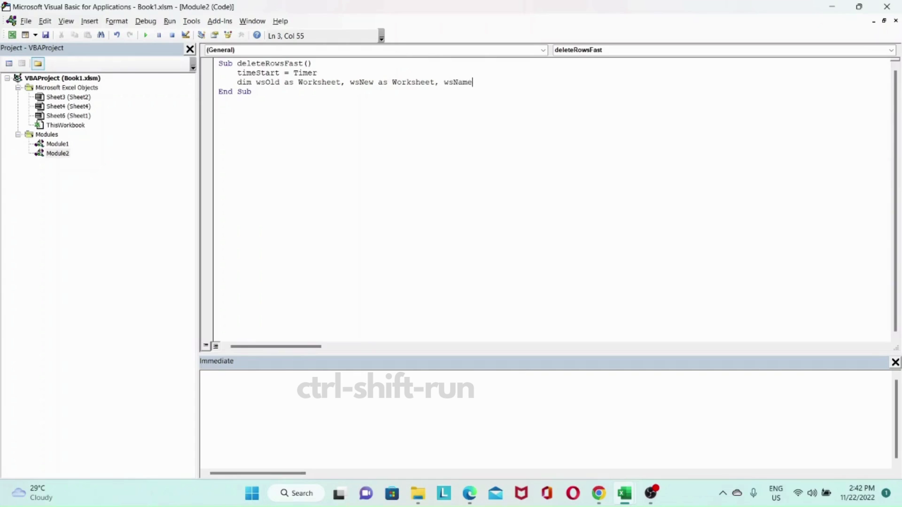
{"action": "type", "text": "as String"}
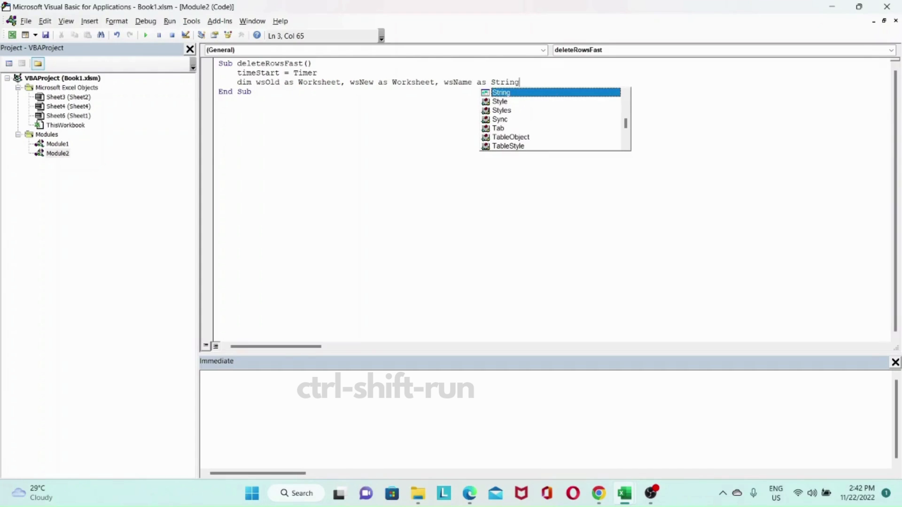
{"action": "type", "text": ","}
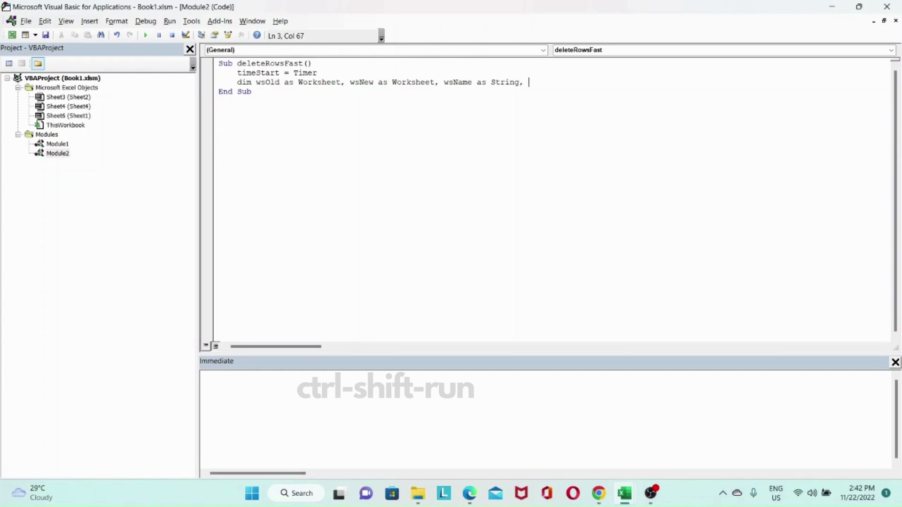
{"action": "type", "text": "r as"}
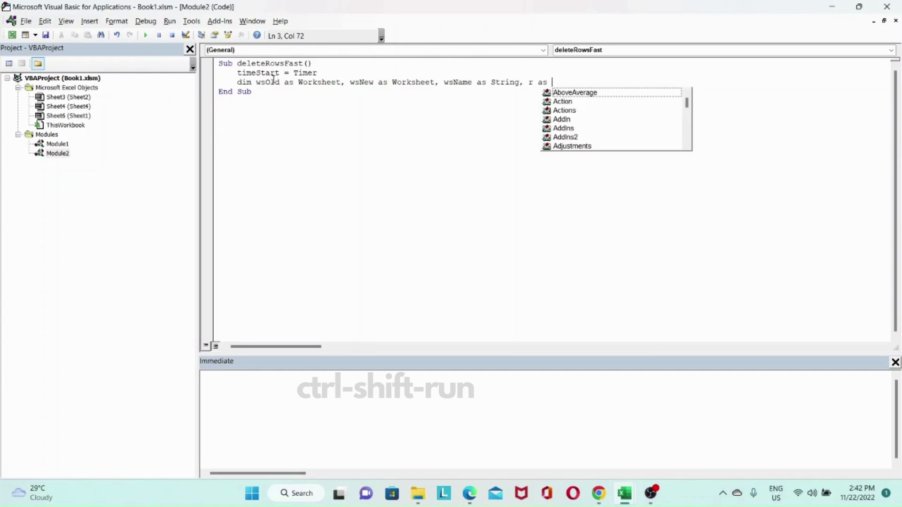
{"action": "type", "text": "Range"}
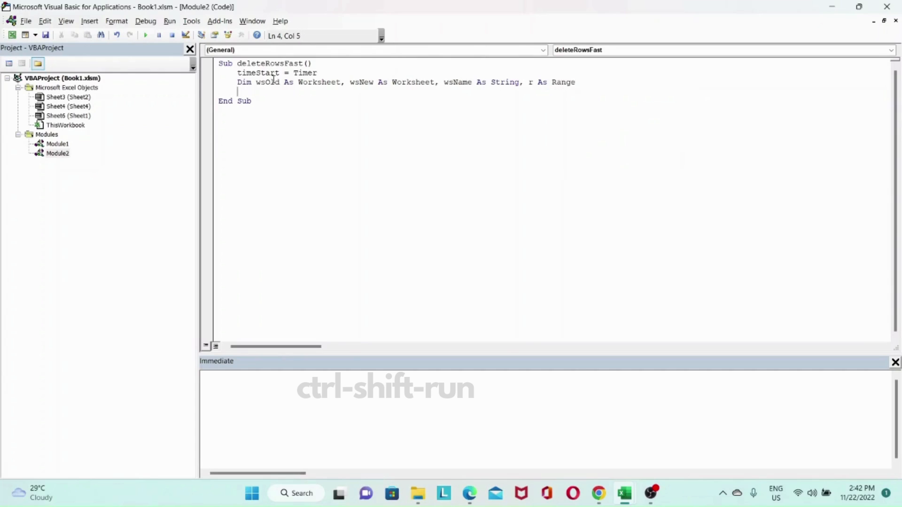
Add the line wsName = wsOld.Name below the declarations.
{"action": "key", "text": "enter"}
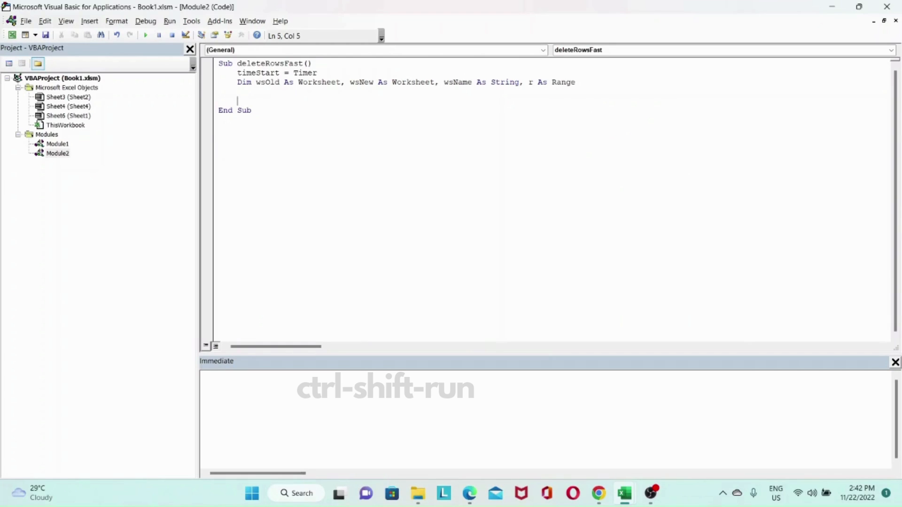
{"action": "type", "text": "wsNam"}
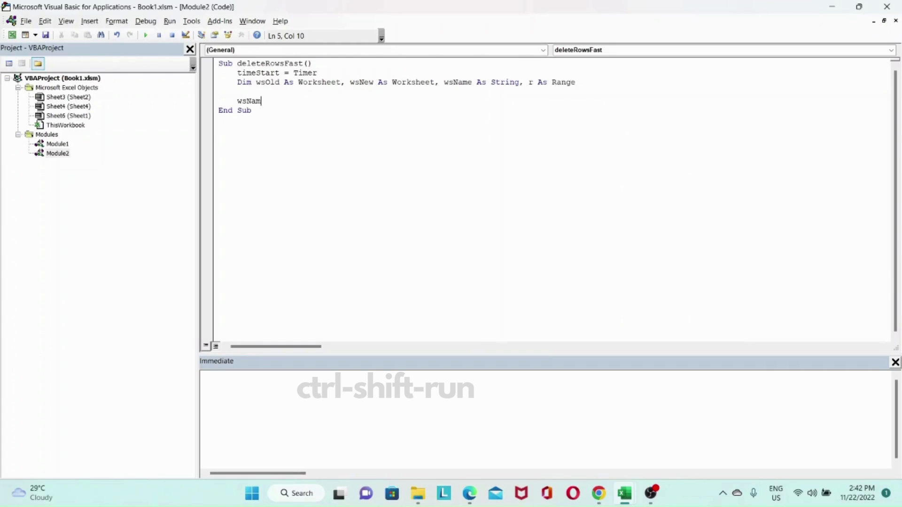
{"action": "type", "text": "e ="}
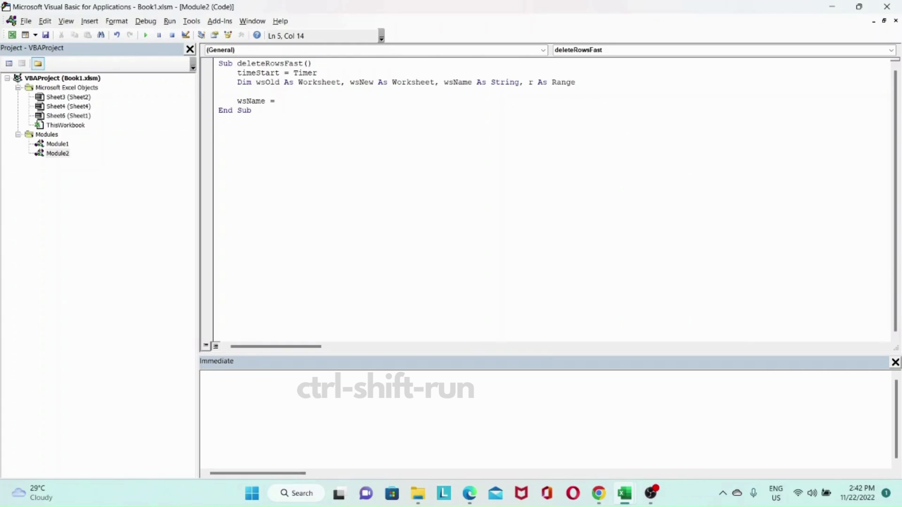
{"action": "type", "text": "wsOld."}
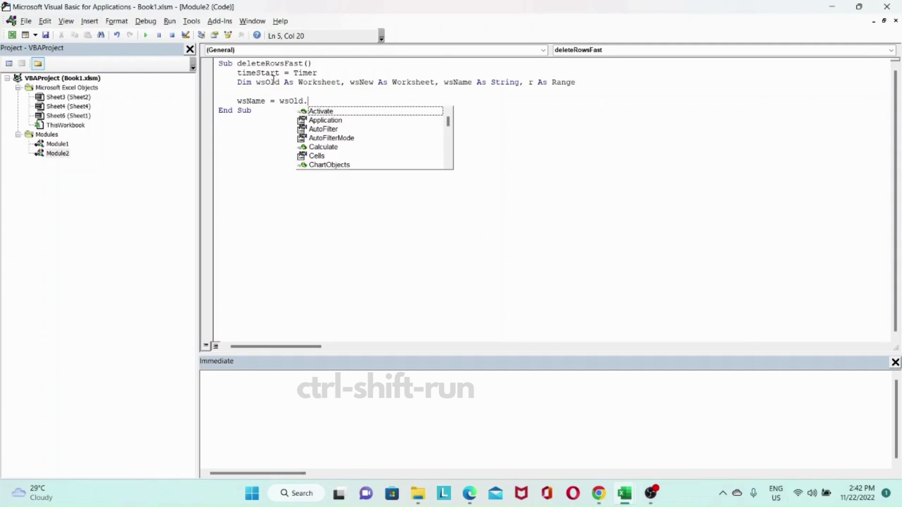
{"action": "type", "text": "Name"}
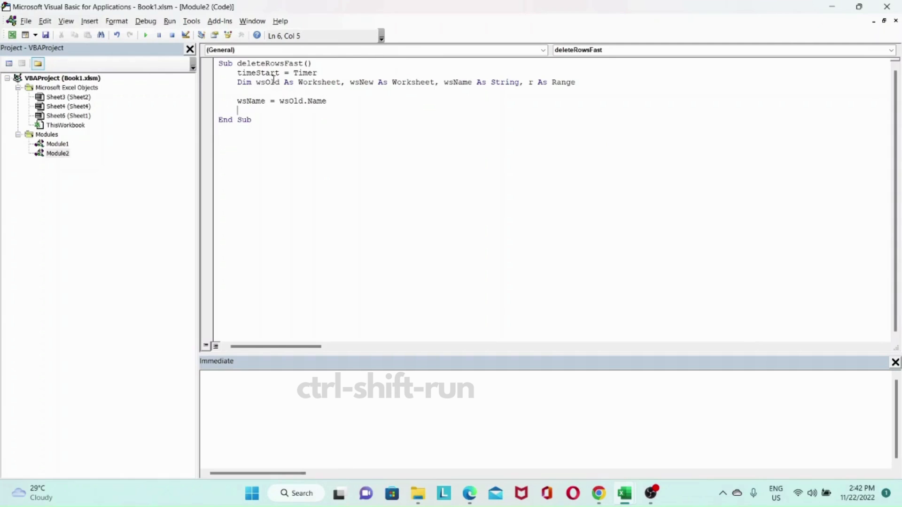
Add Set r = wsOld.Range("A1:A1048576") to cover all of column A.
{"action": "type", "text": "s"}
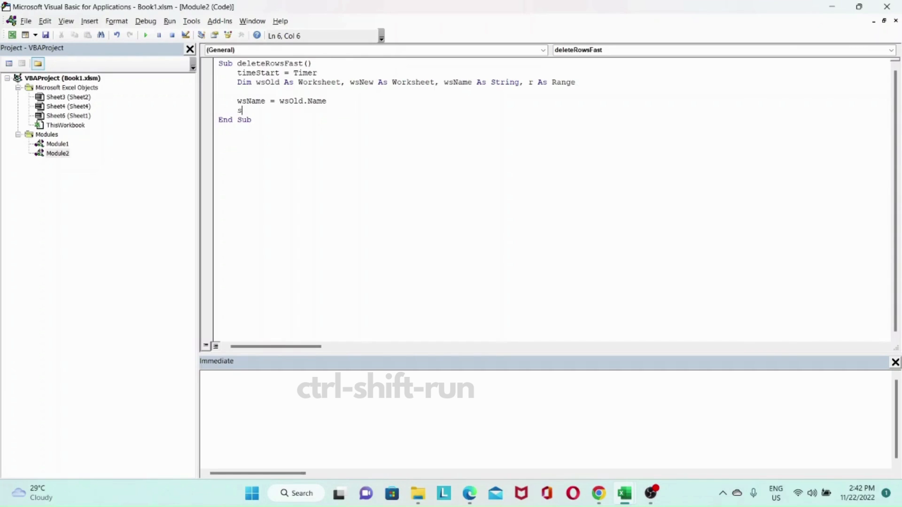
{"action": "type", "text": "et"}
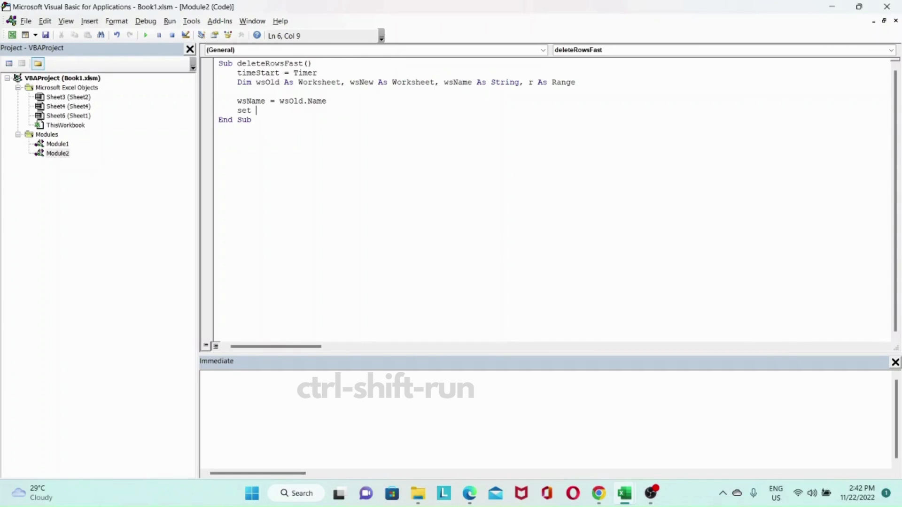
{"action": "type", "text": "r"}
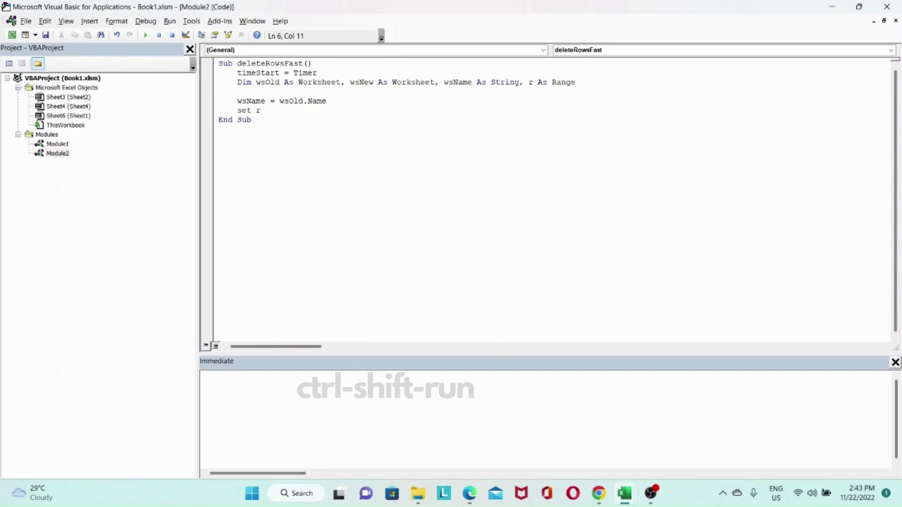
{"action": "type", "text": "="}
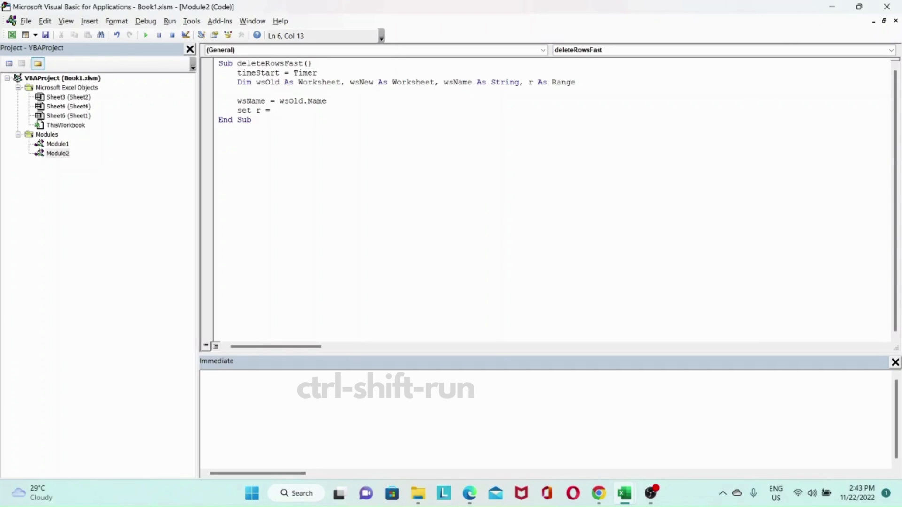
{"action": "type", "text": "wsO"}
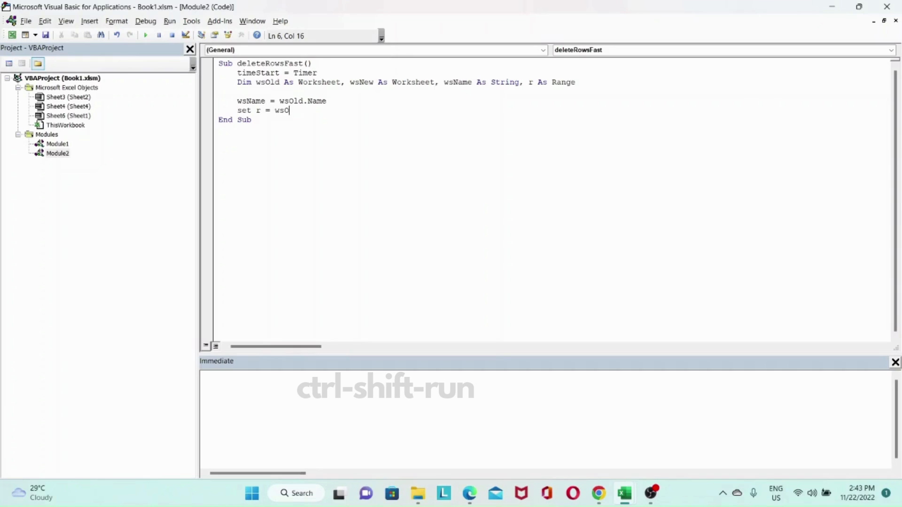
{"action": "type", "text": "."}
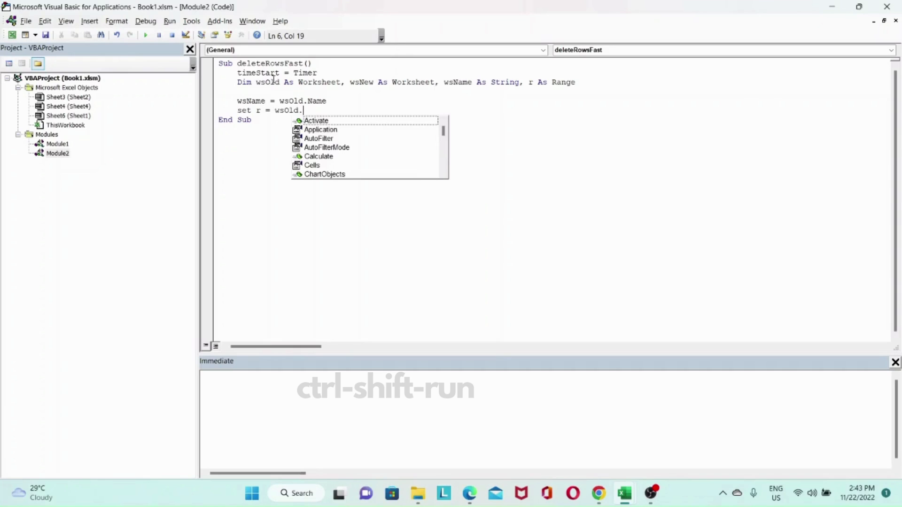
{"action": "type", "text": "range(\""}
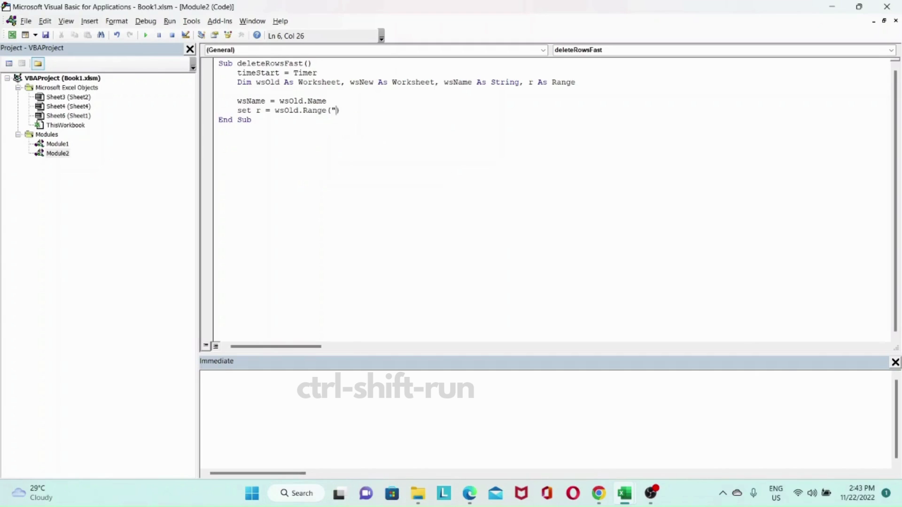
{"action": "type", "text": "A1"}
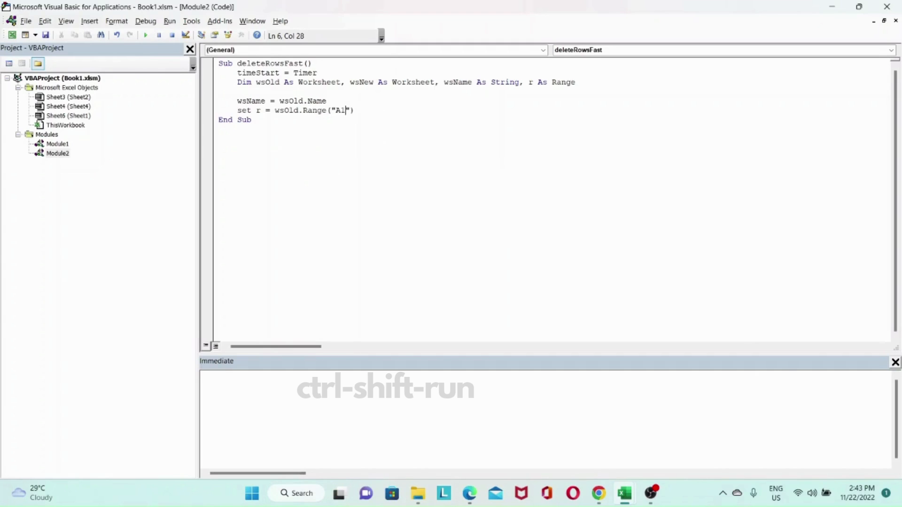
{"action": "type", "text": ":"}
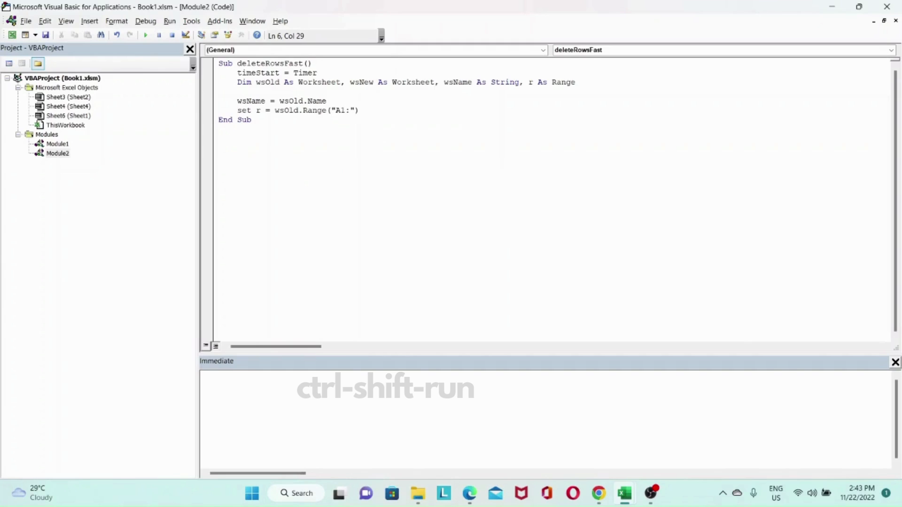
{"action": "type", "text": "A1"}
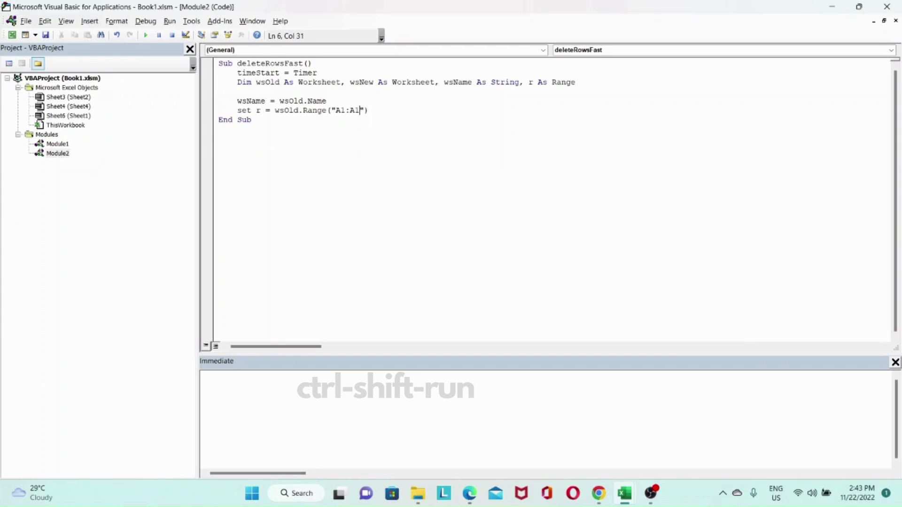
{"action": "type", "text": "048576"}
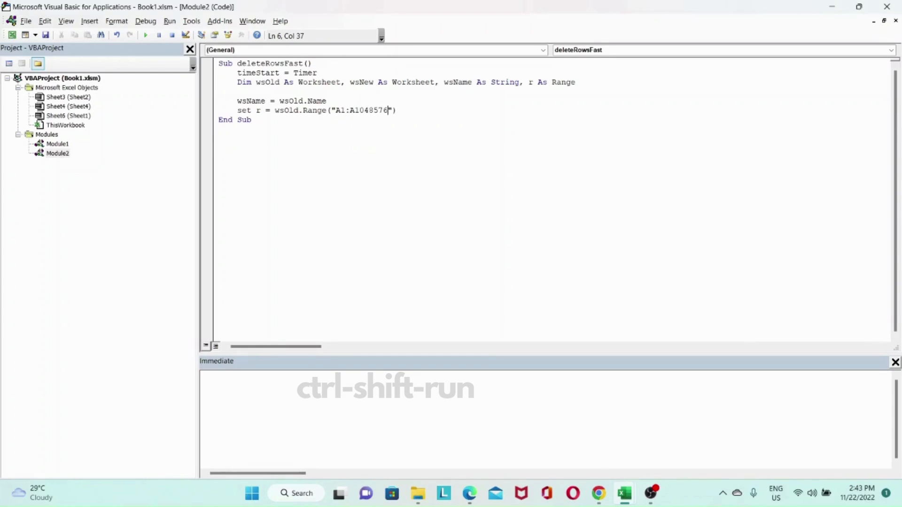
{"action": "mouse_move", "coordinate": [470, 183]}
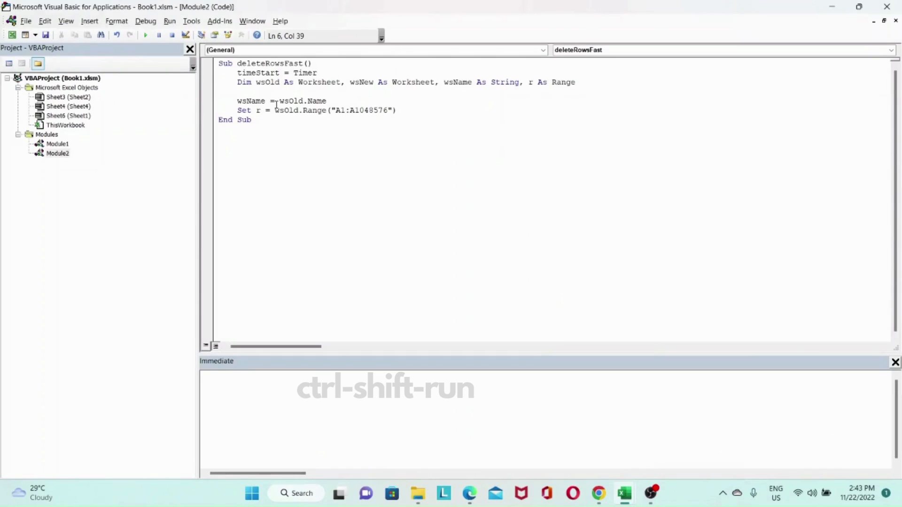
{"action": "mouse_move", "coordinate": [411, 112]}
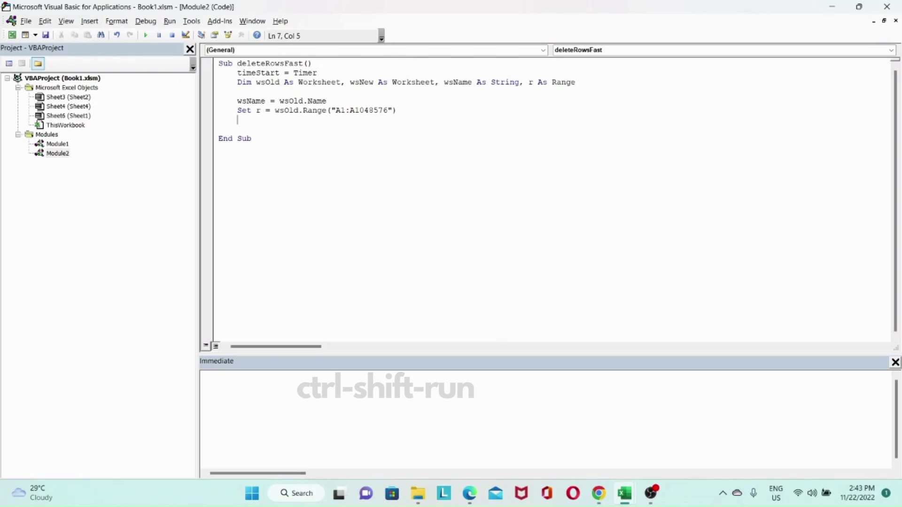
Add Application.ScreenUpdating = False.
{"action": "type", "text": "a"}
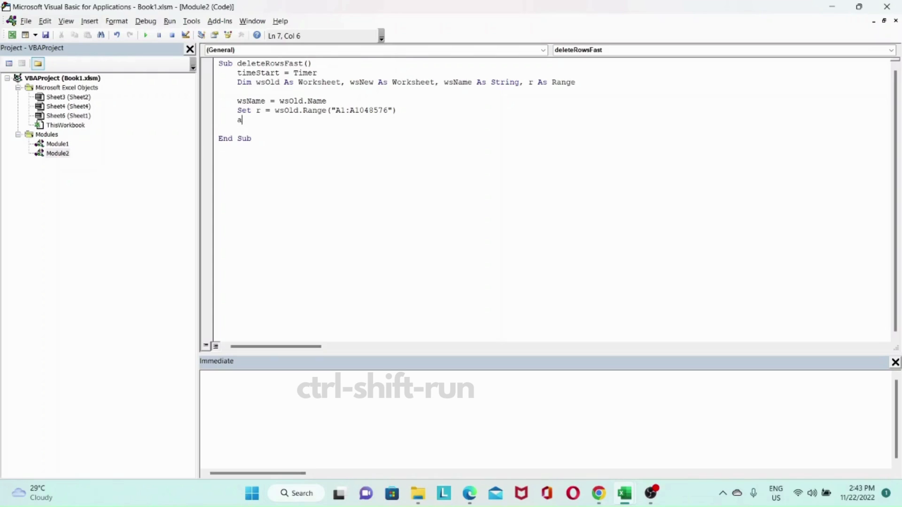
{"action": "type", "text": "pplication."}
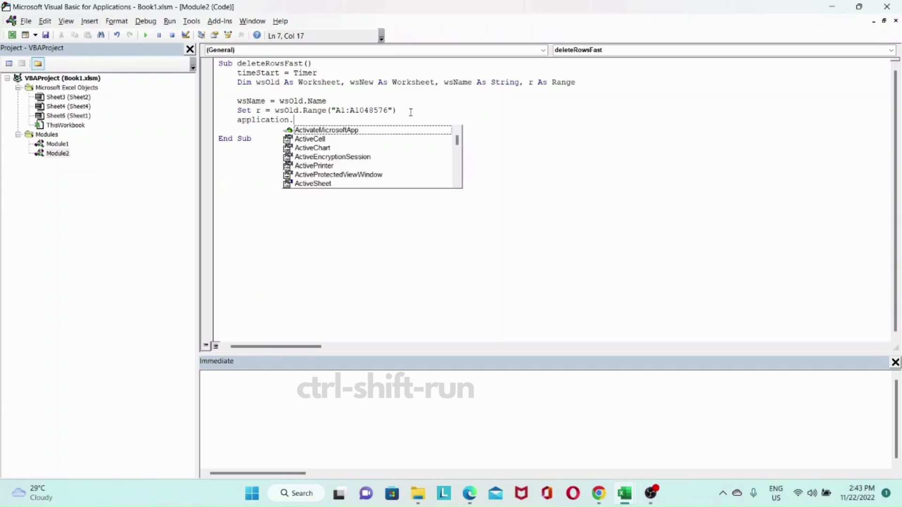
{"action": "type", "text": "ScreenUpdating"}
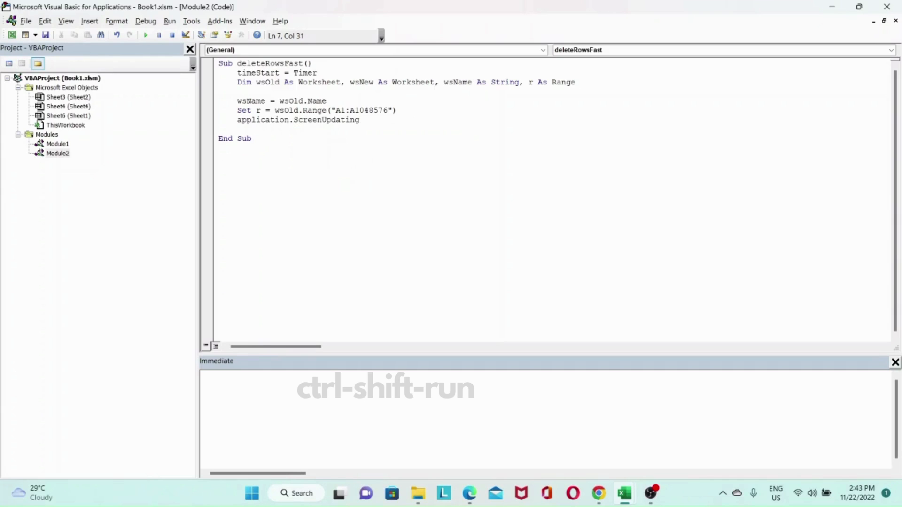
{"action": "key", "text": "Right"}
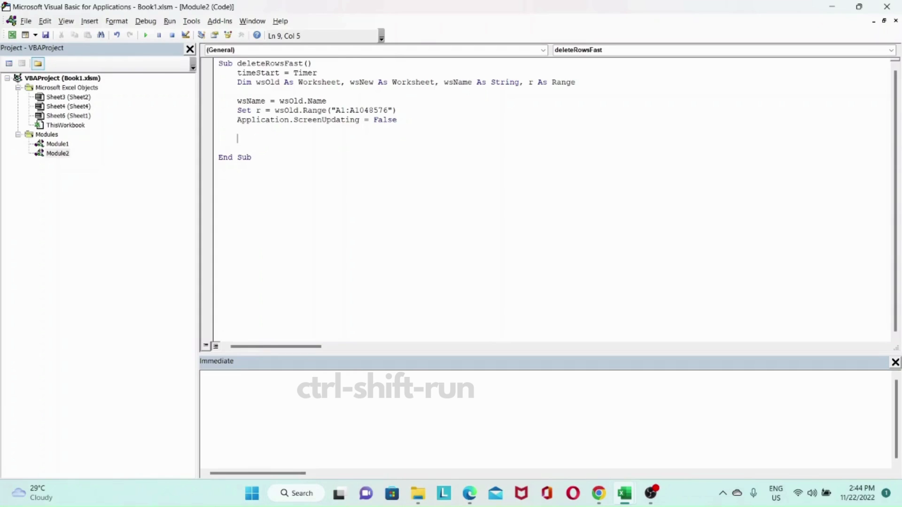
Add Set wsNew = Sheets.Add(After:=wsOld) and leave a new line below it.
{"action": "type", "text": "Set s"}
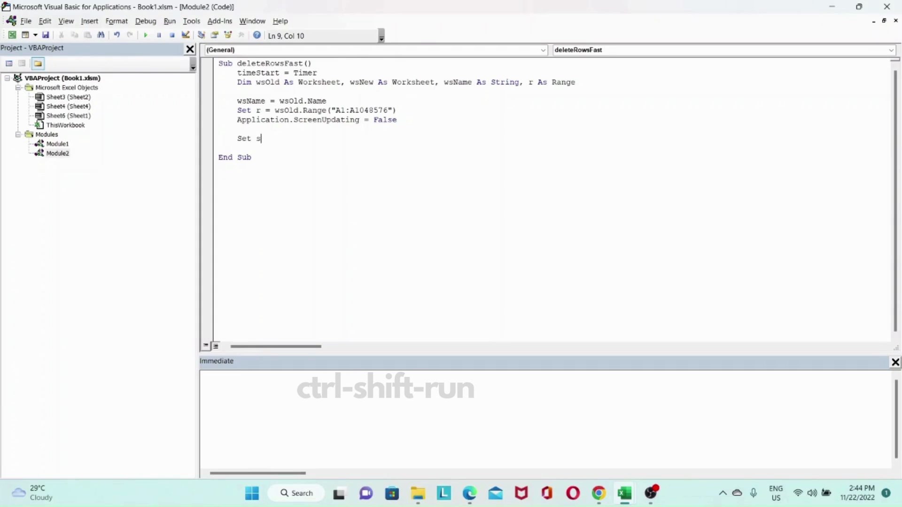
{"action": "type", "text": "wN"}
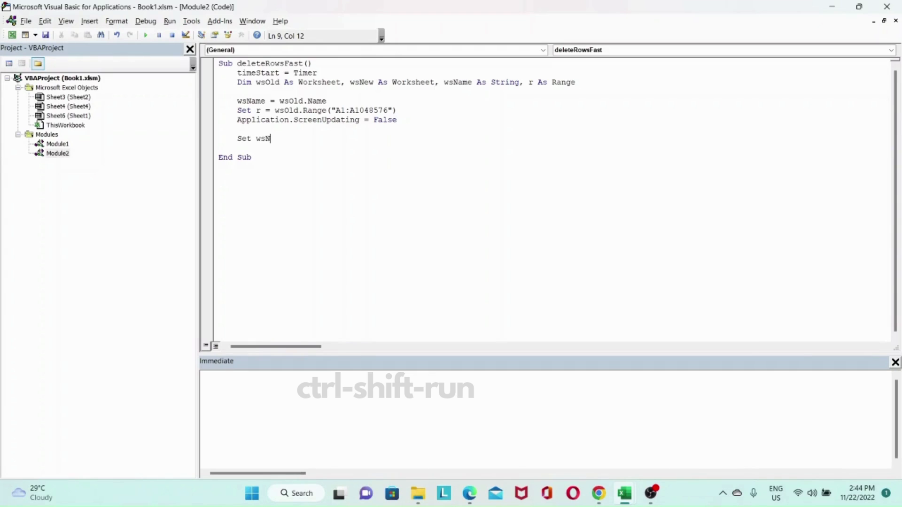
{"action": "type", "text": "ew"}
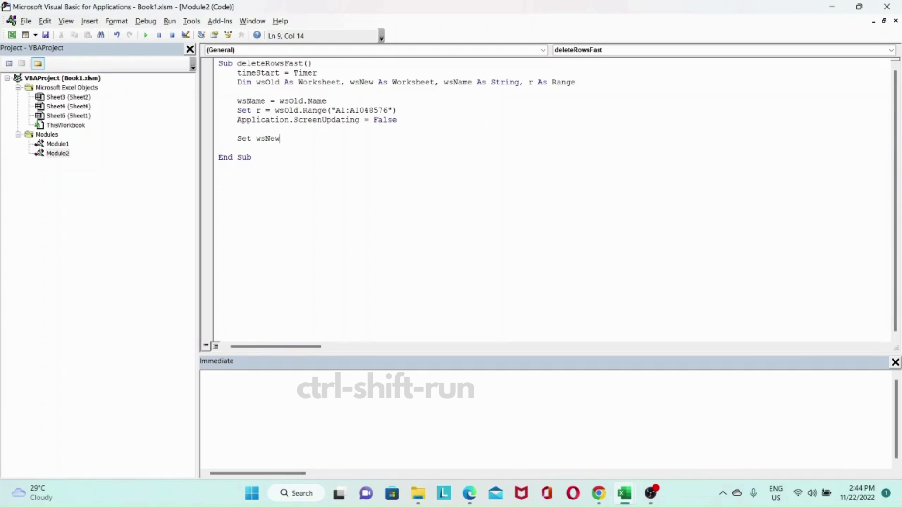
{"action": "type", "text": "= S"}
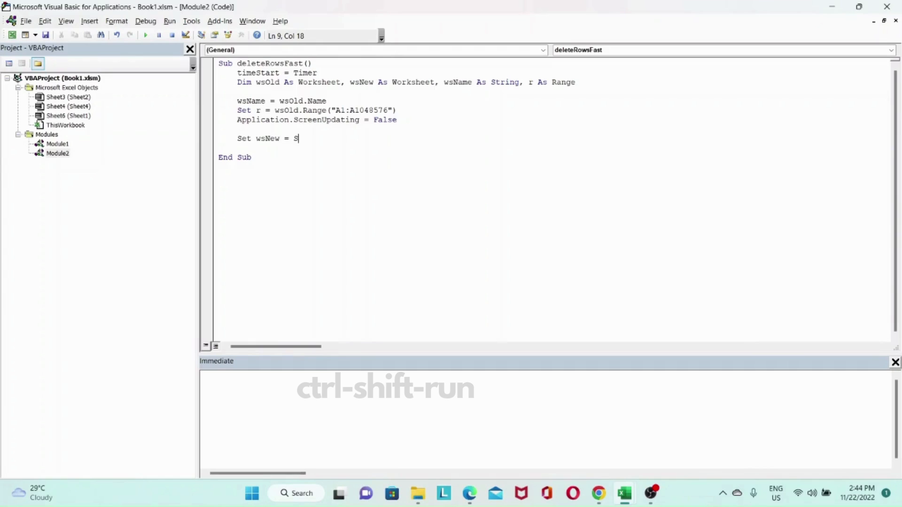
{"action": "type", "text": "heets.ad"}
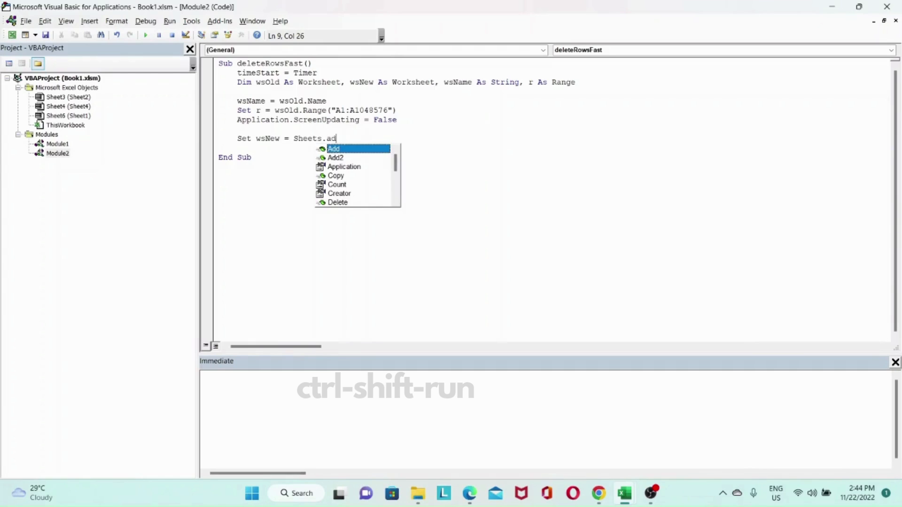
{"action": "type", "text": "d("}
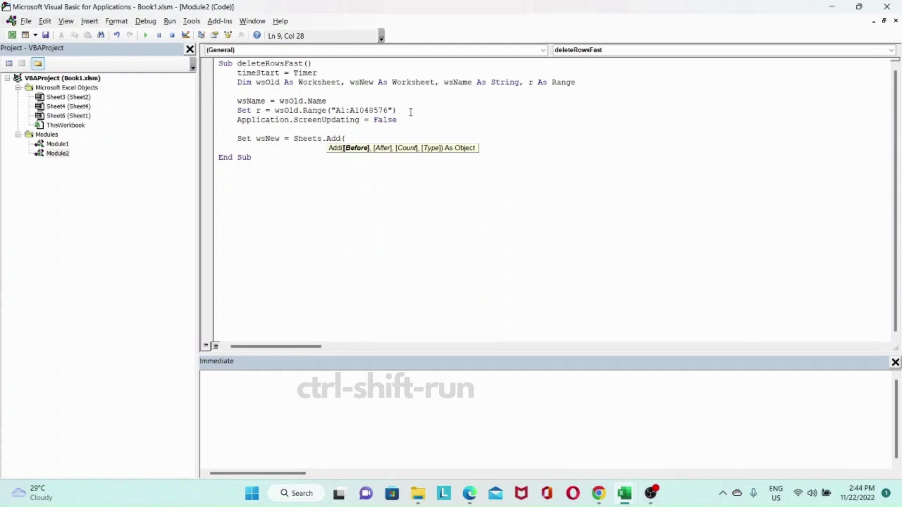
{"action": "type", "text": "After"}
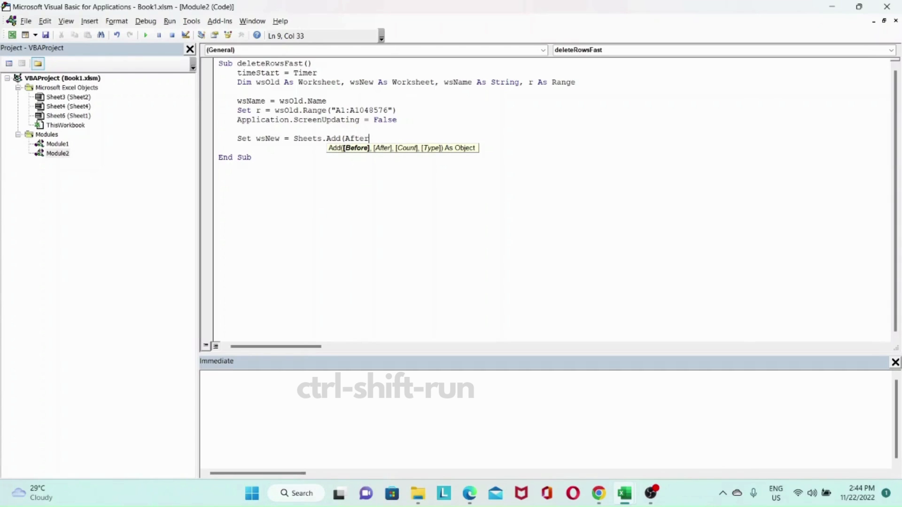
{"action": "type", "text": ":"}
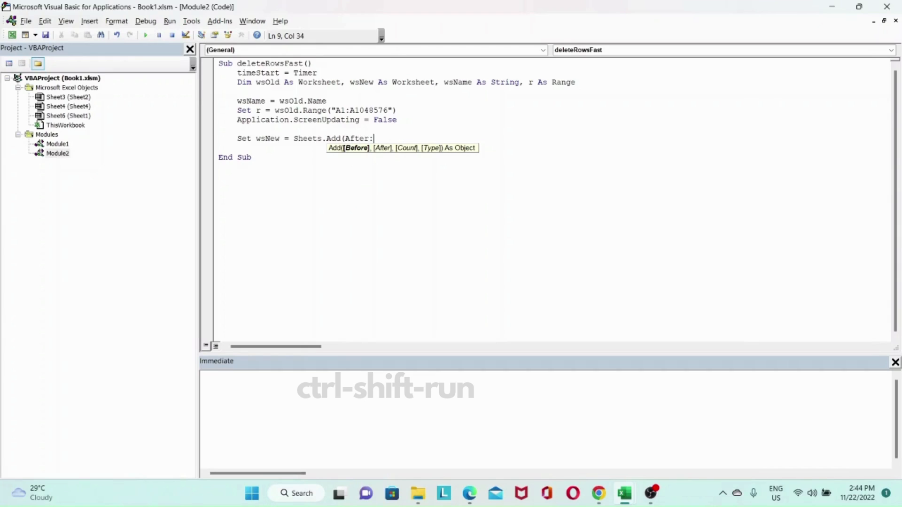
{"action": "type", "text": "="}
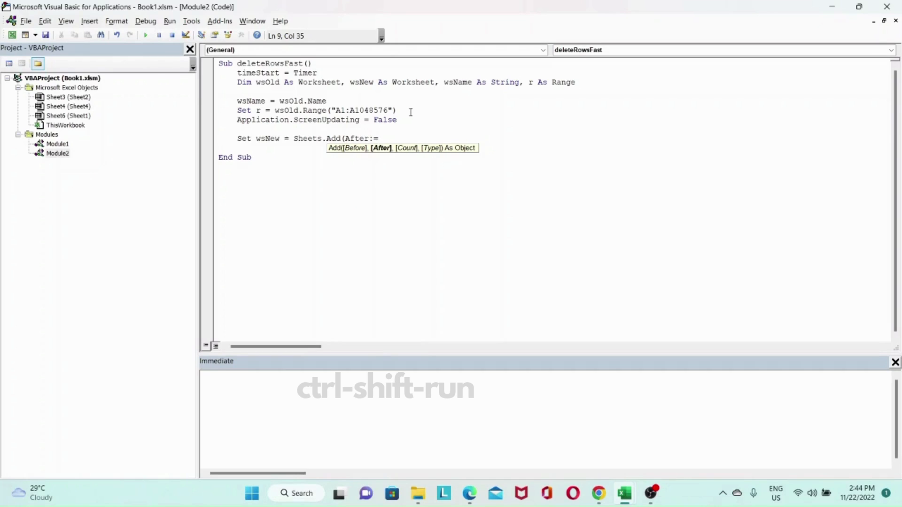
{"action": "type", "text": "wsOl"}
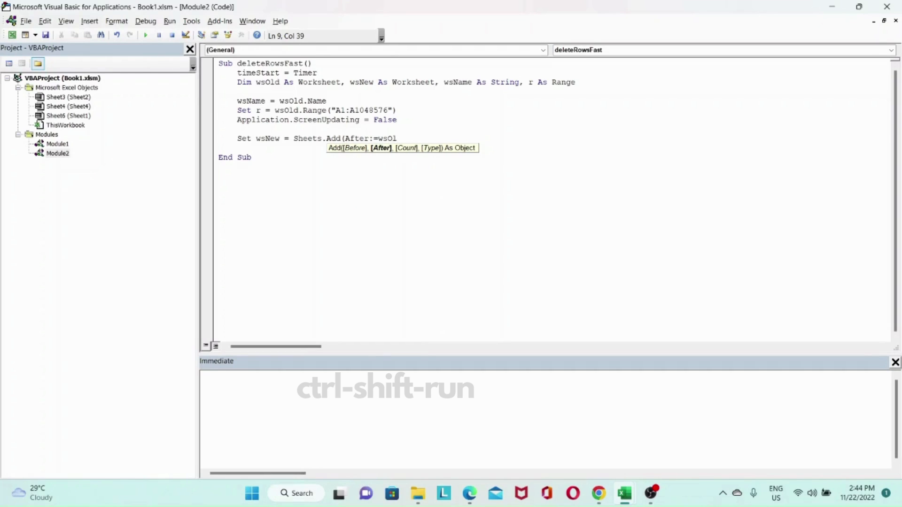
{"action": "type", "text": "d)"}
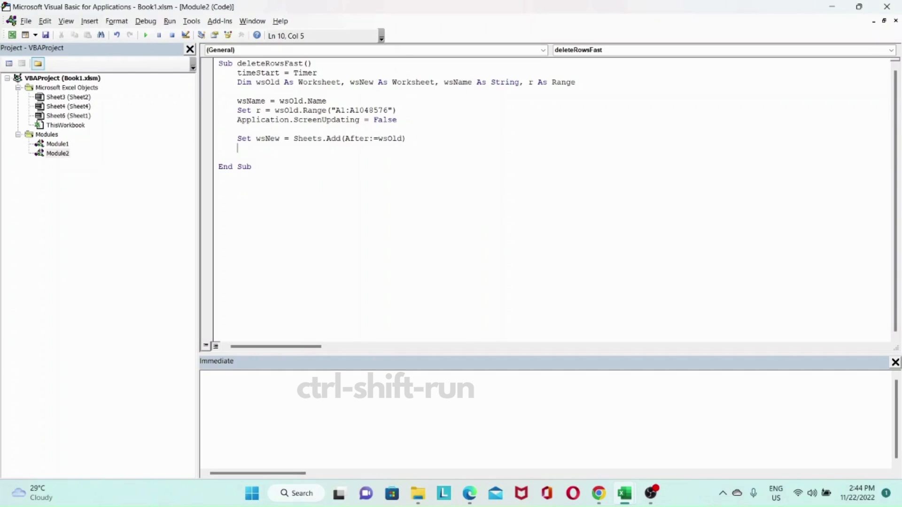
{"action": "key", "text": "enter"}
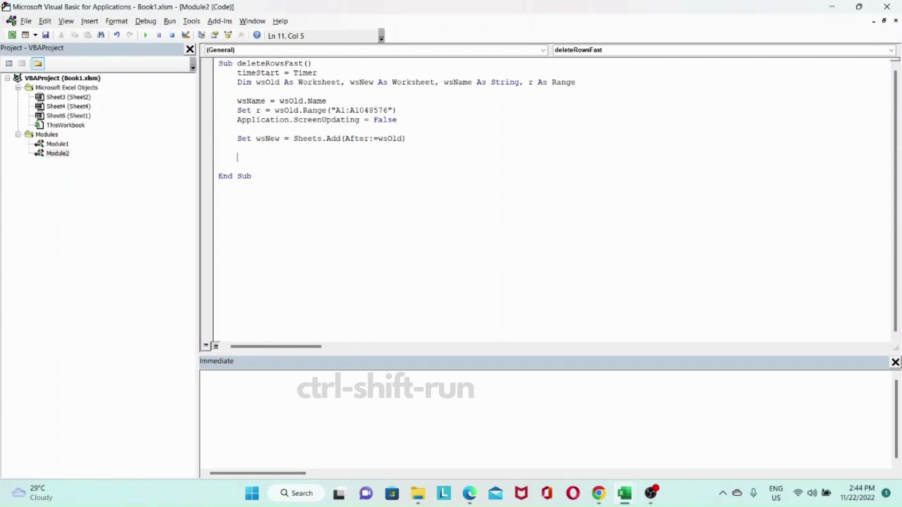
Create an empty With r ... End With block and place the cursor inside it.
{"action": "type", "text": "with"}
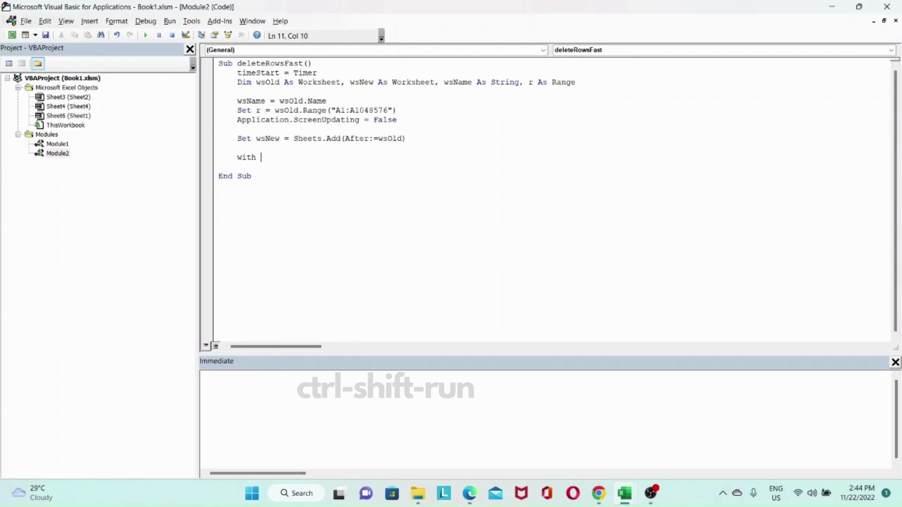
{"action": "type", "text": "r"}
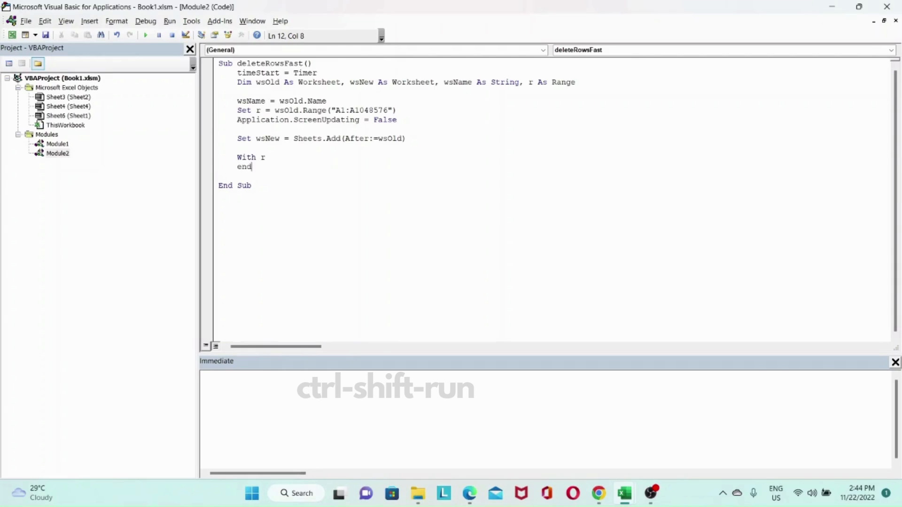
{"action": "type", "text": "with"}
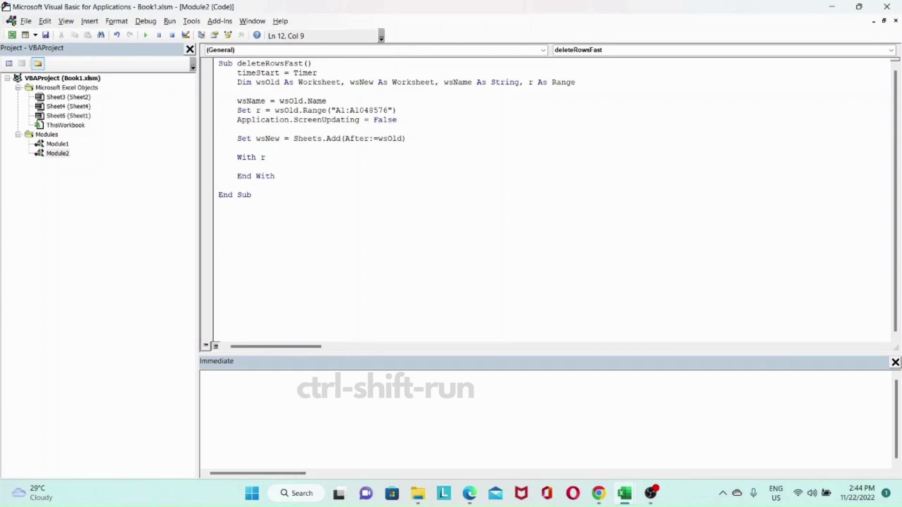
{"action": "left_click", "coordinate": [256, 167]}
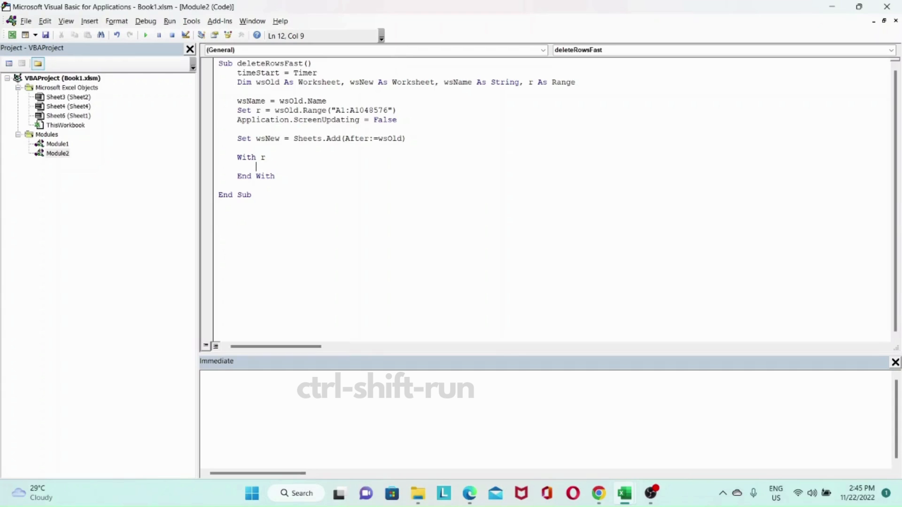
Inside the block add .AutoFilter Field:=1, Criteria1:="don't delete".
{"action": "type", "text": ".a"}
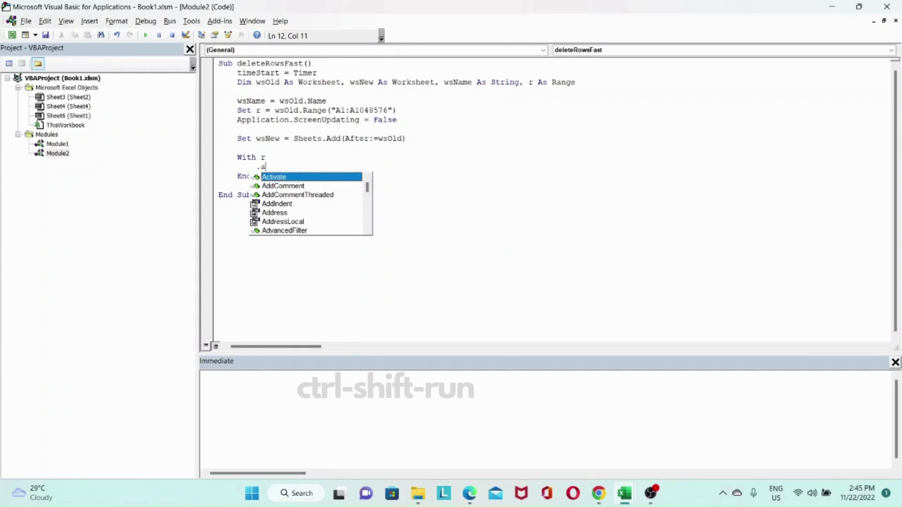
{"action": "type", "text": "uto"}
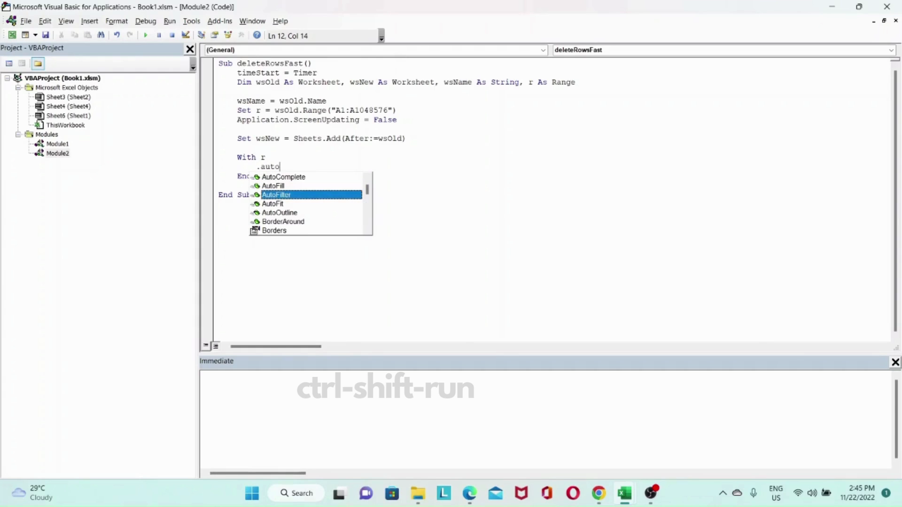
{"action": "type", "text": "FilterF"}
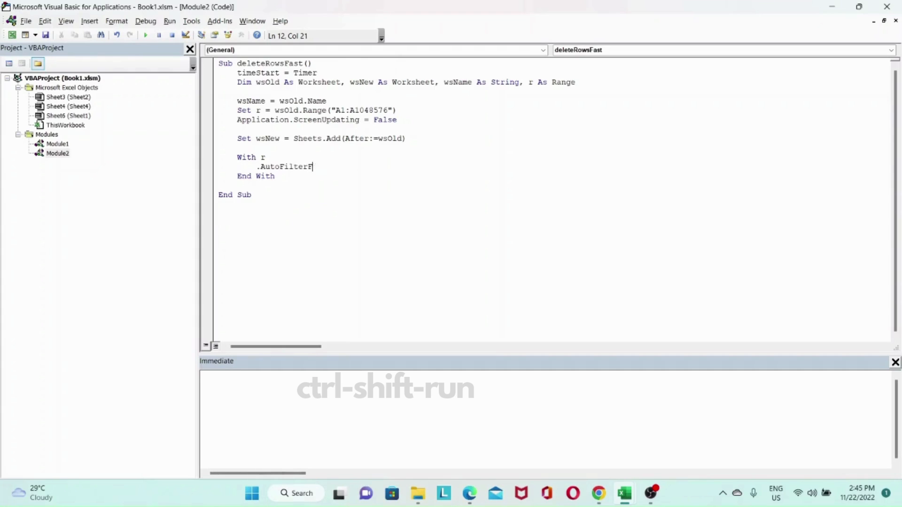
{"action": "type", "text": "Fiel"}
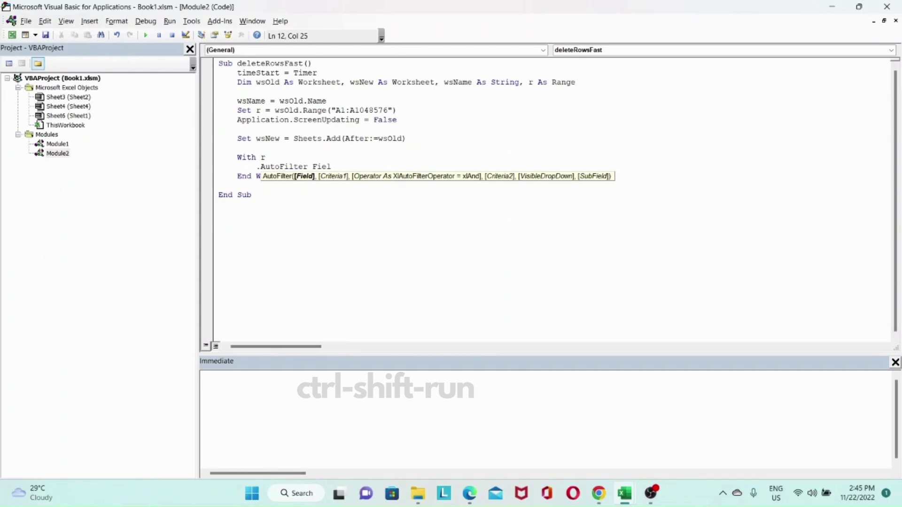
{"action": "type", "text": "d:="}
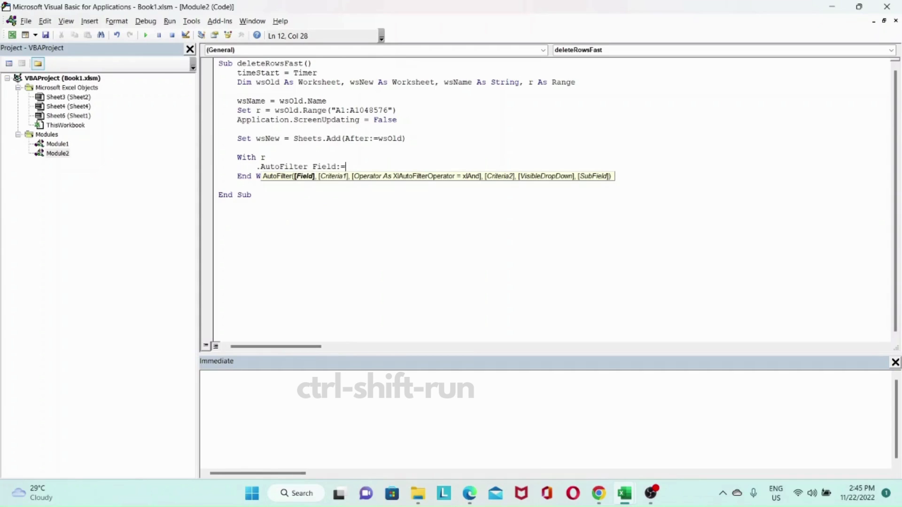
{"action": "type", "text": "1"}
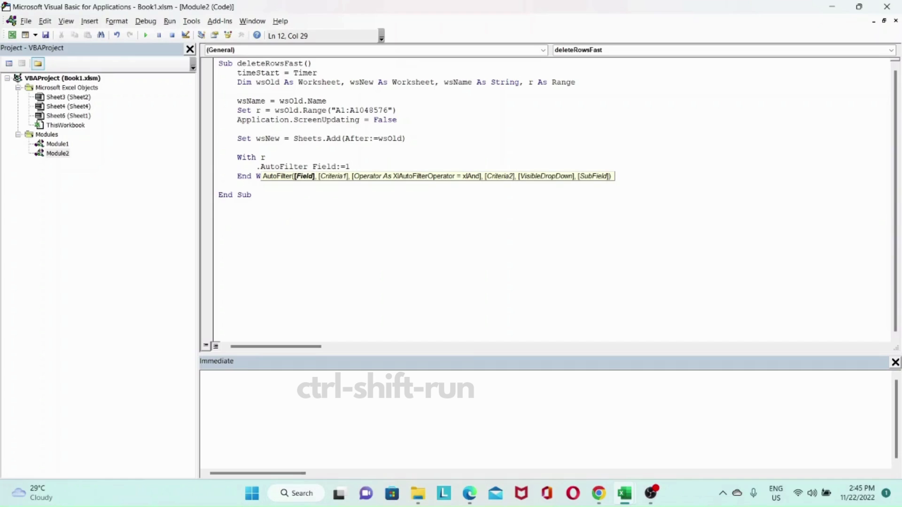
{"action": "type", "text": ","}
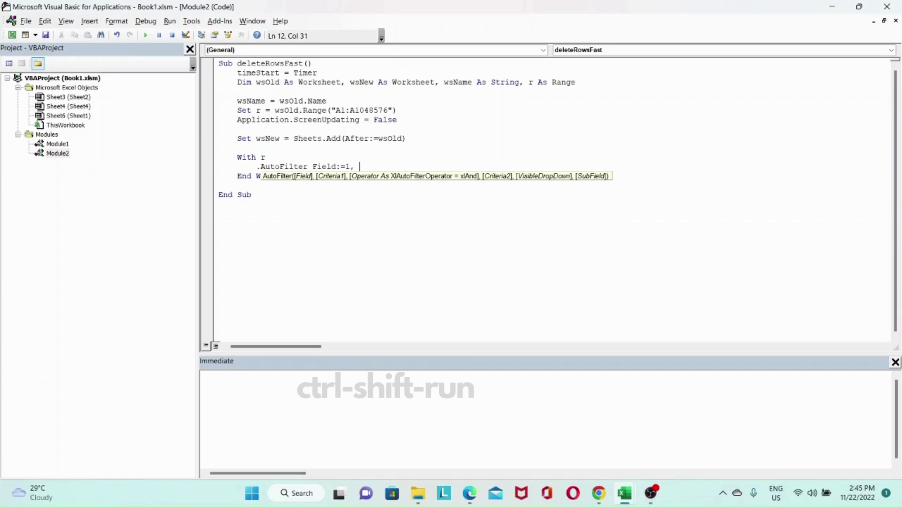
{"action": "type", "text": "Cr"}
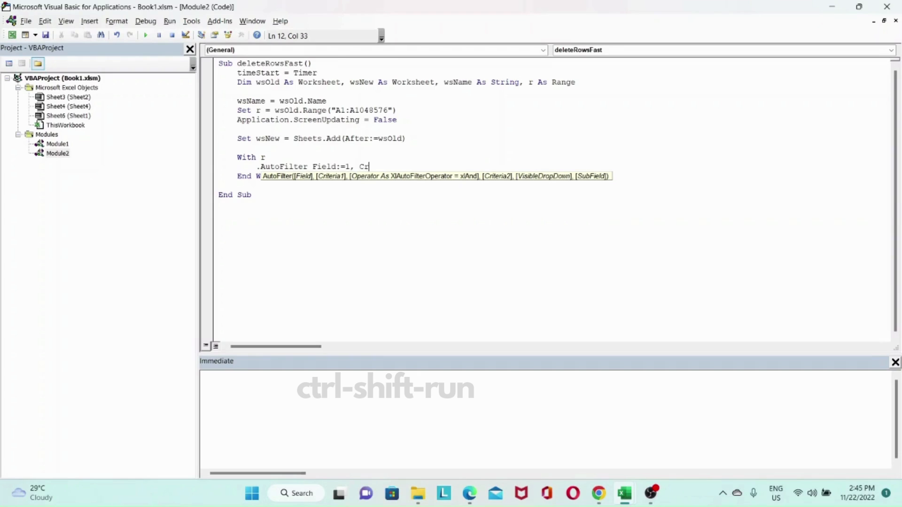
{"action": "type", "text": "iter"}
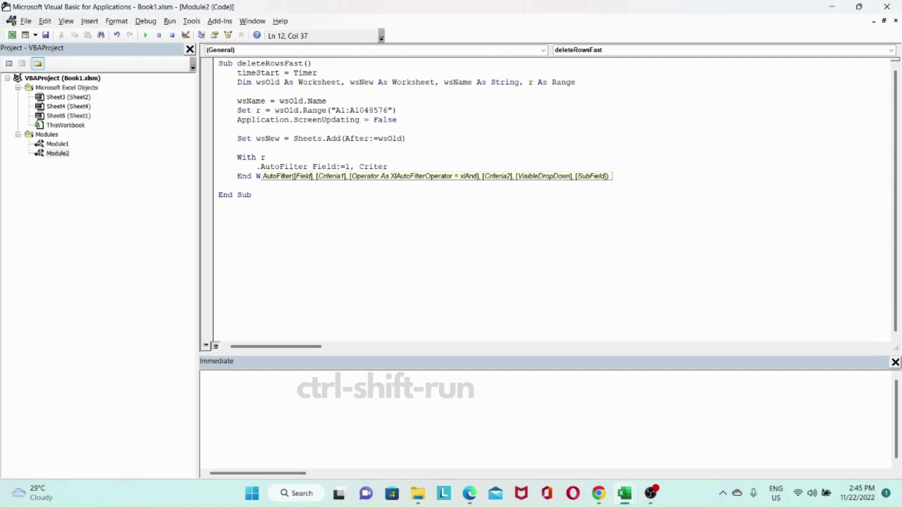
{"action": "type", "text": "ia"}
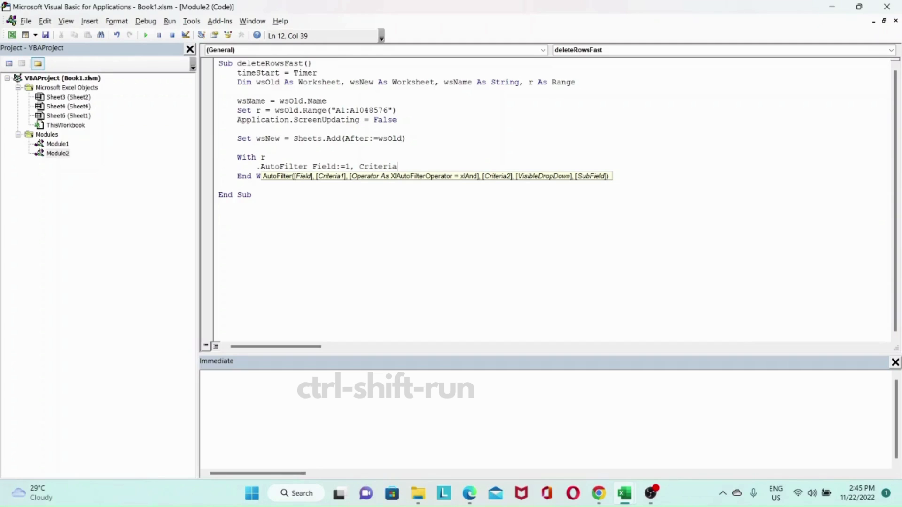
{"action": "type", "text": "1"}
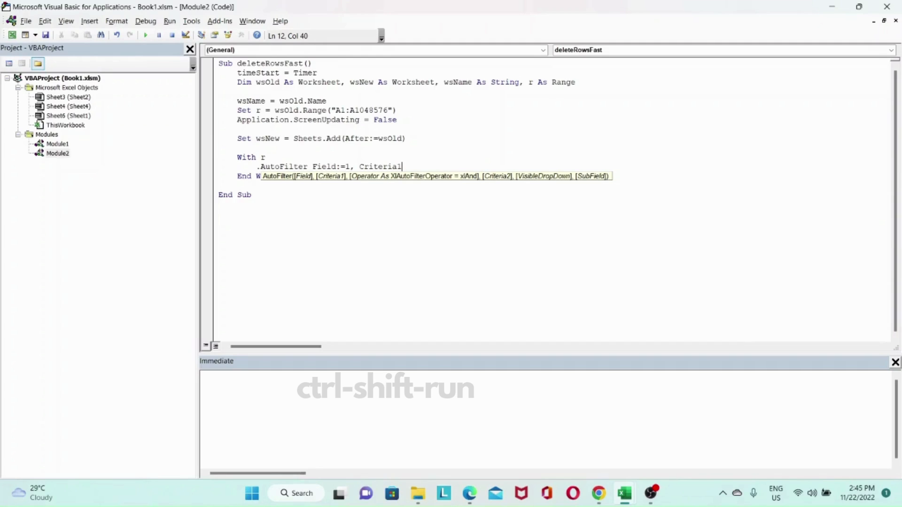
{"action": "type", "text": ":"}
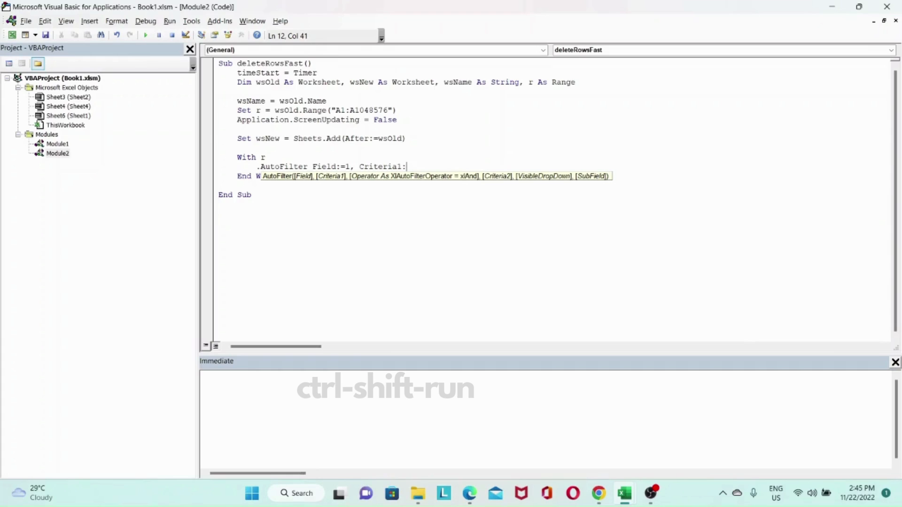
{"action": "type", "text": "=\""}
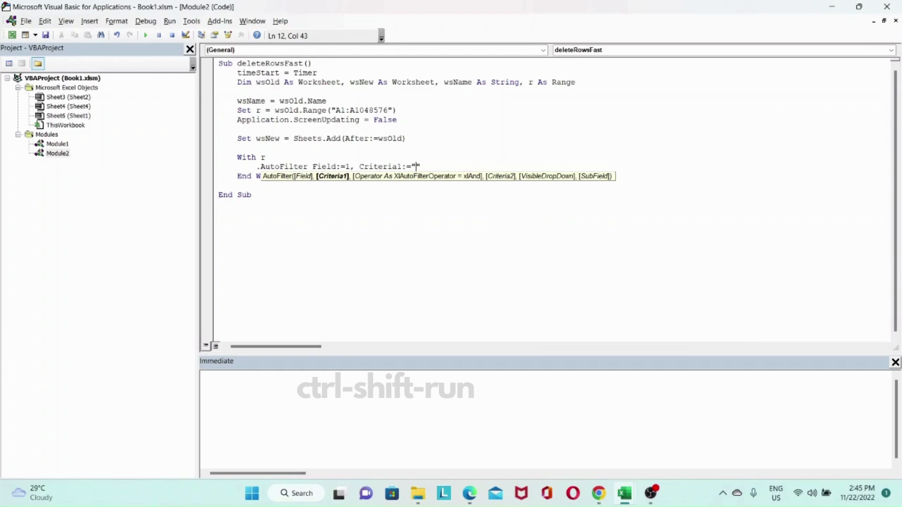
{"action": "type", "text": "don't delete"}
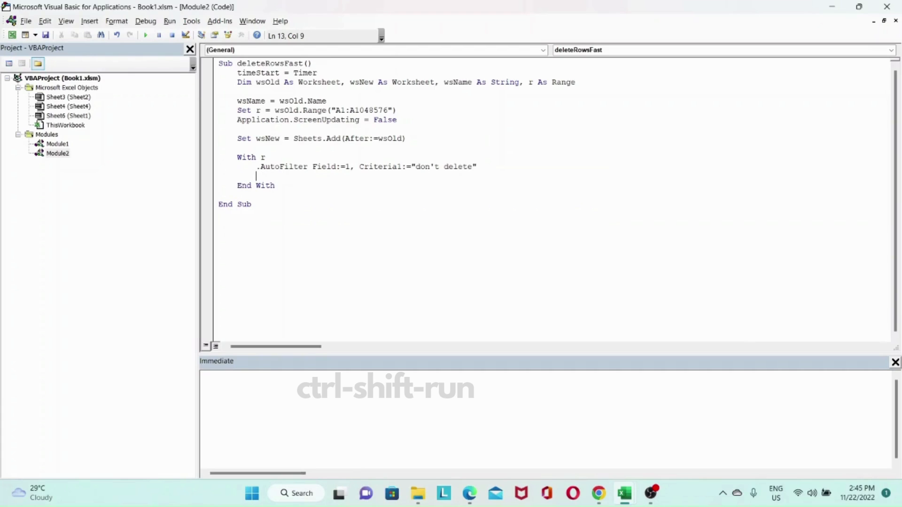
Add wsOld.UsedRange.Copy inside the With block and a blank line after End With.
{"action": "type", "text": "w"}
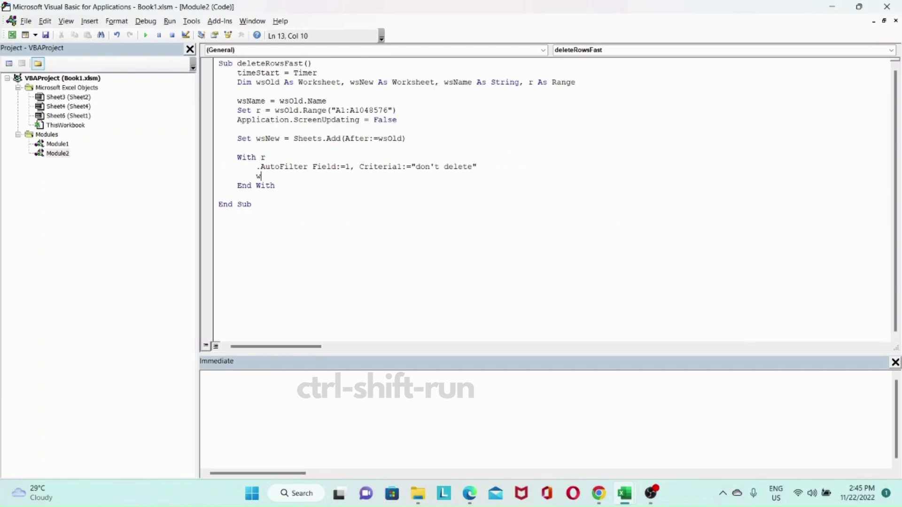
{"action": "type", "text": "s.old"}
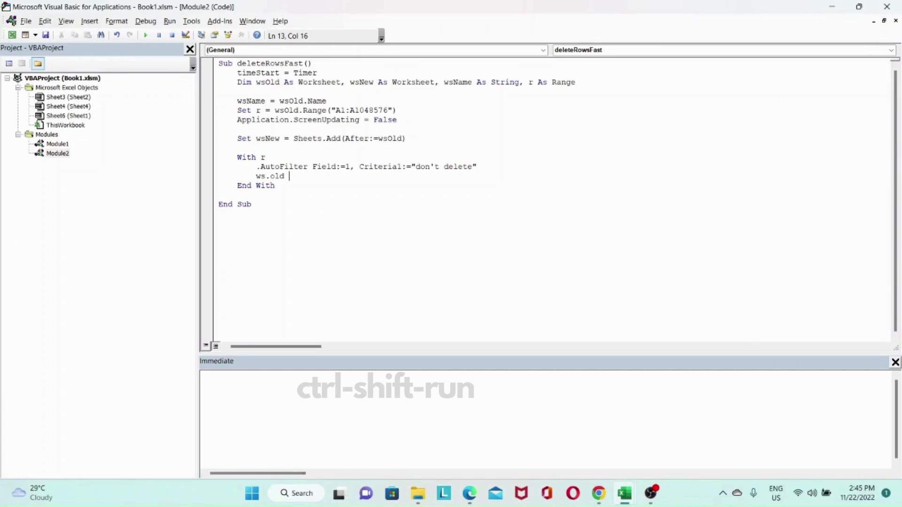
{"action": "key", "text": "Backspace"}
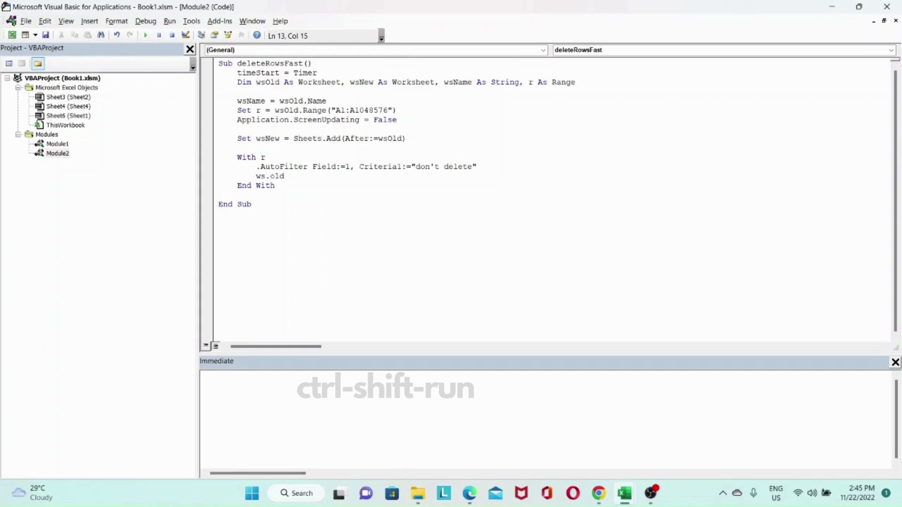
{"action": "key", "text": "BackSpace"}
{"action": "type", "text": "Old."}
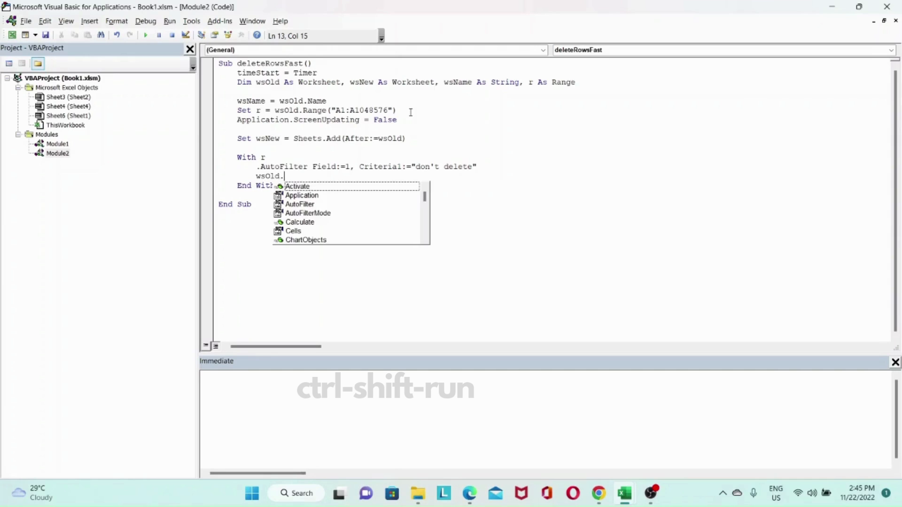
{"action": "type", "text": "UsedRange"}
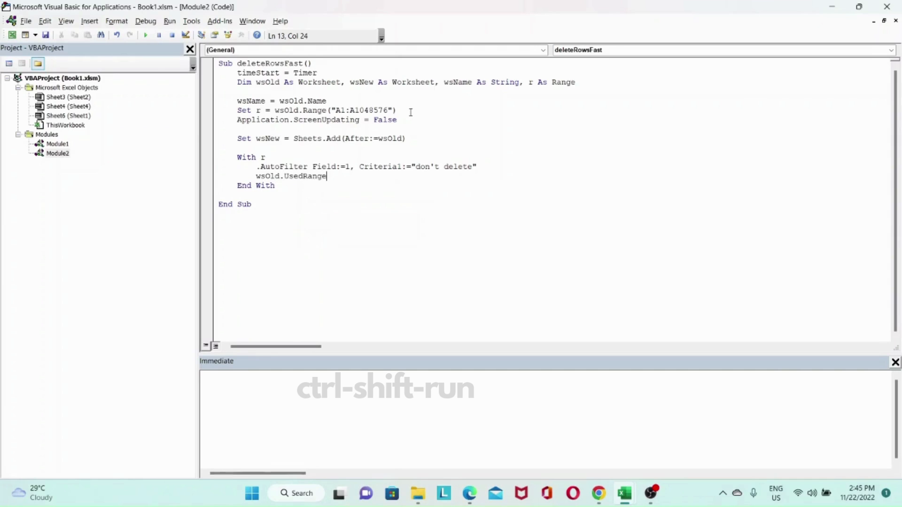
{"action": "type", "text": ".copy"}
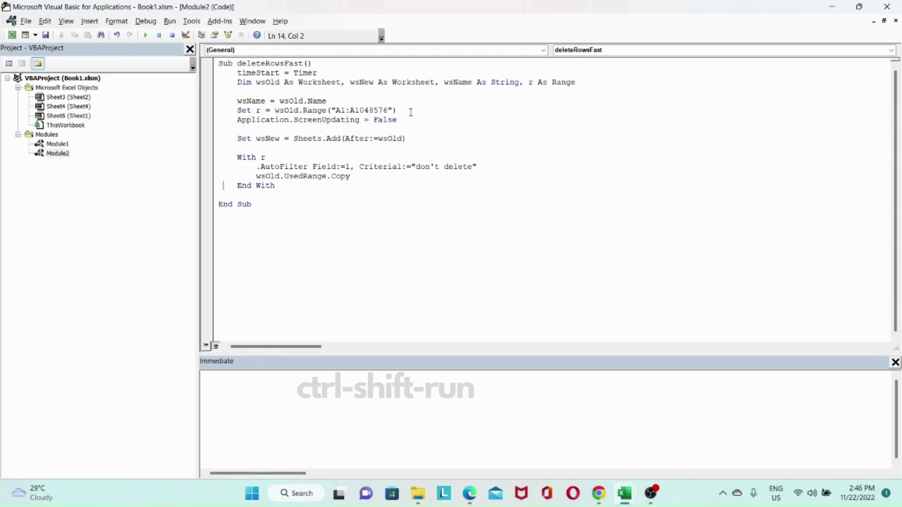
{"action": "left_click", "coordinate": [241, 185]}
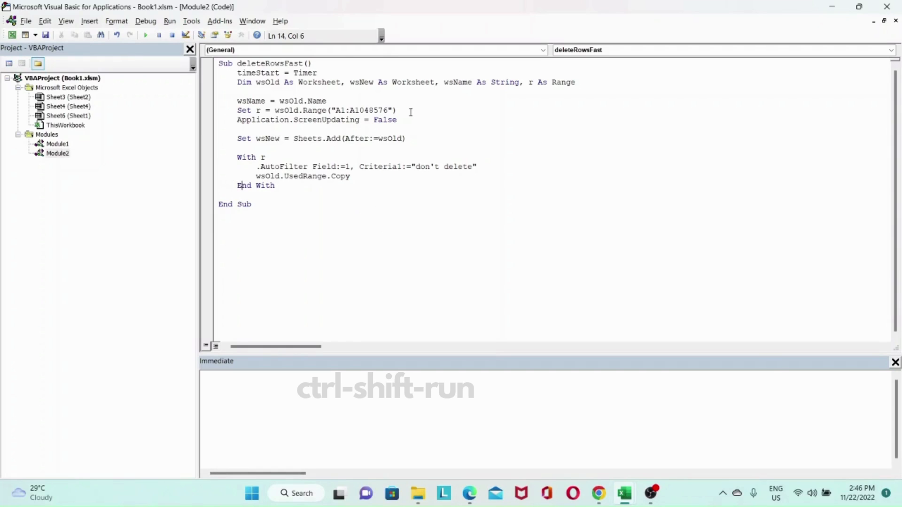
{"action": "mouse_move", "coordinate": [375, 141]}
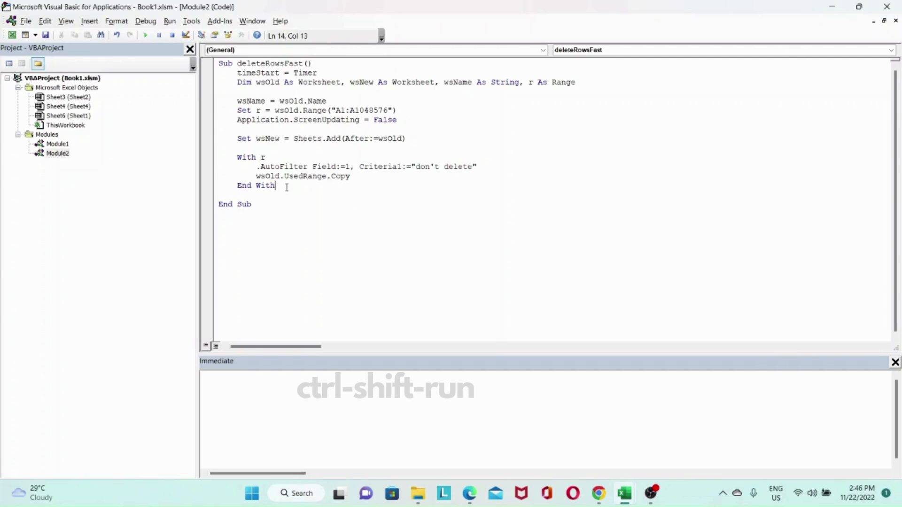
{"action": "key", "text": "enter"}
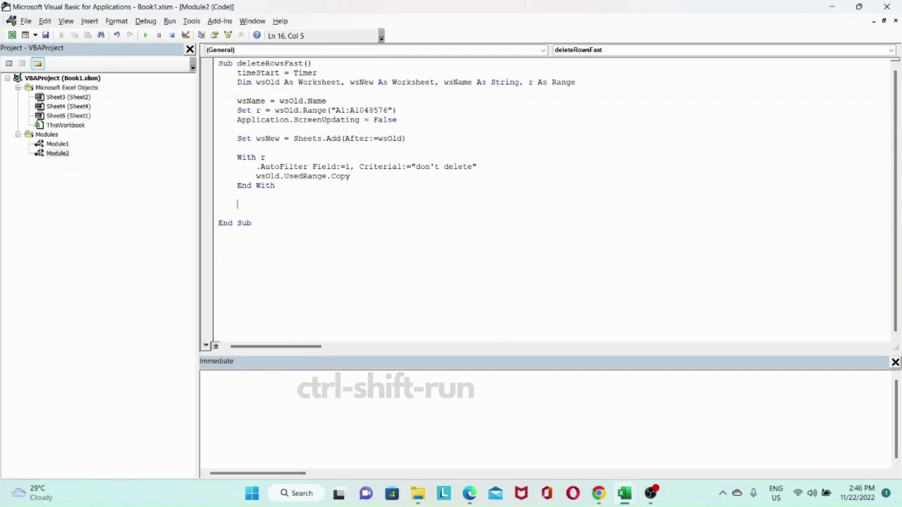
Write With wsNew.Range(wsOld.UsedRange.Cells(1).Address) closed by End With.
{"action": "type", "text": "with"}
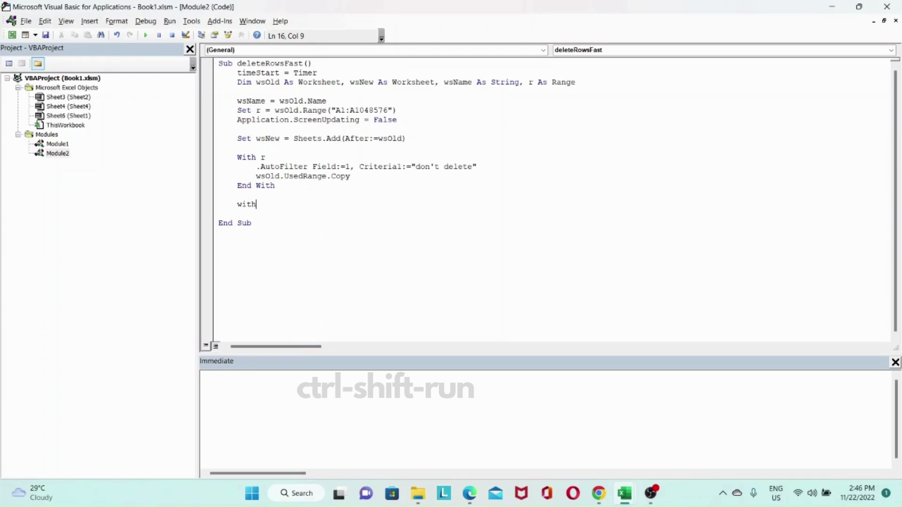
{"action": "type", "text": "wsN"}
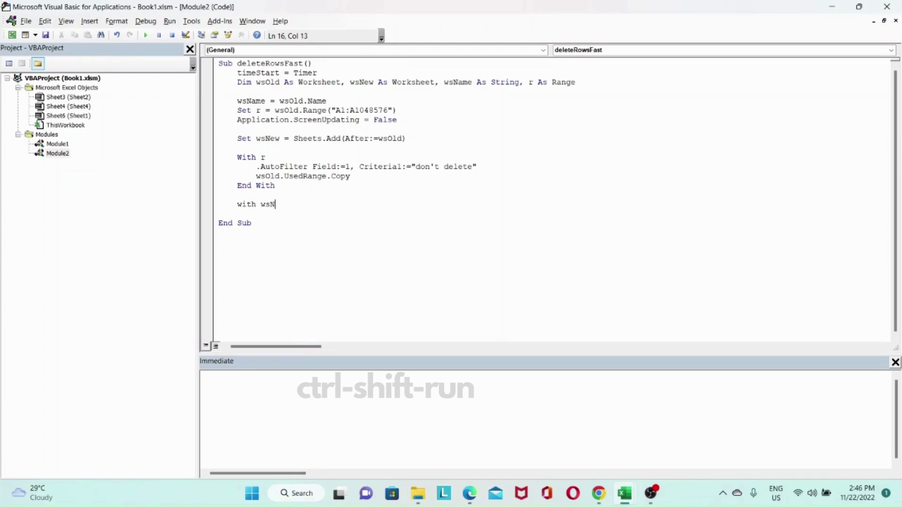
{"action": "type", "text": "ew"}
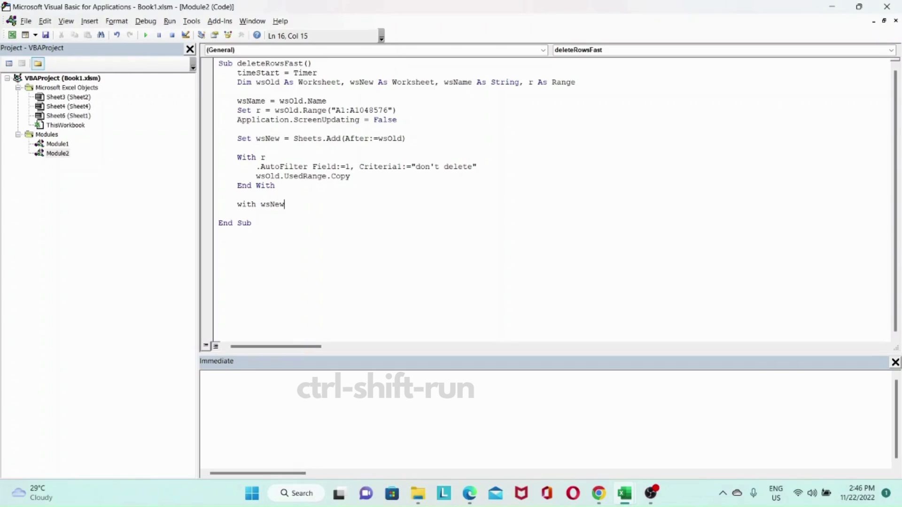
{"action": "type", "text": ".ran"}
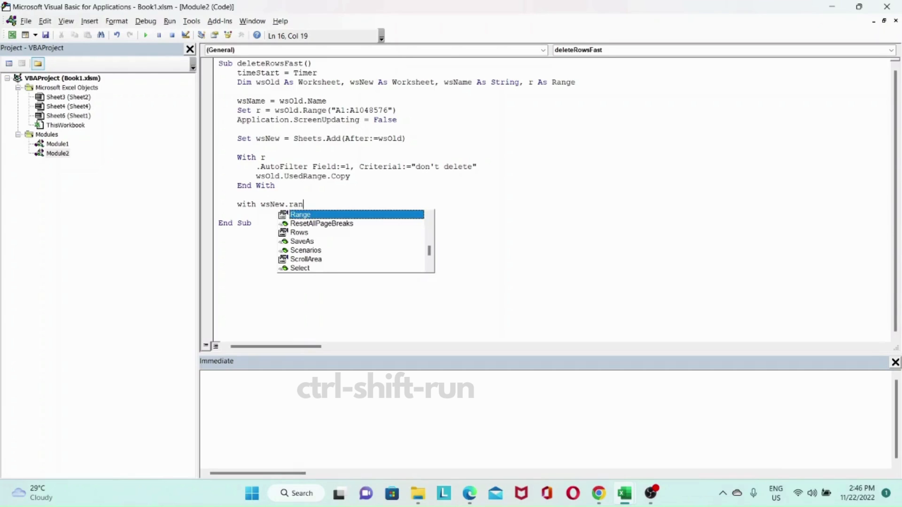
{"action": "type", "text": "ge("}
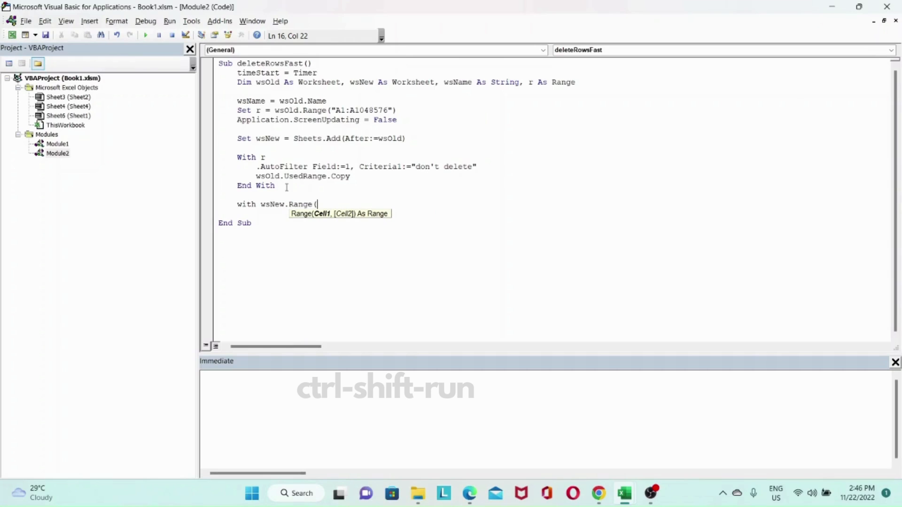
{"action": "type", "text": "ws"}
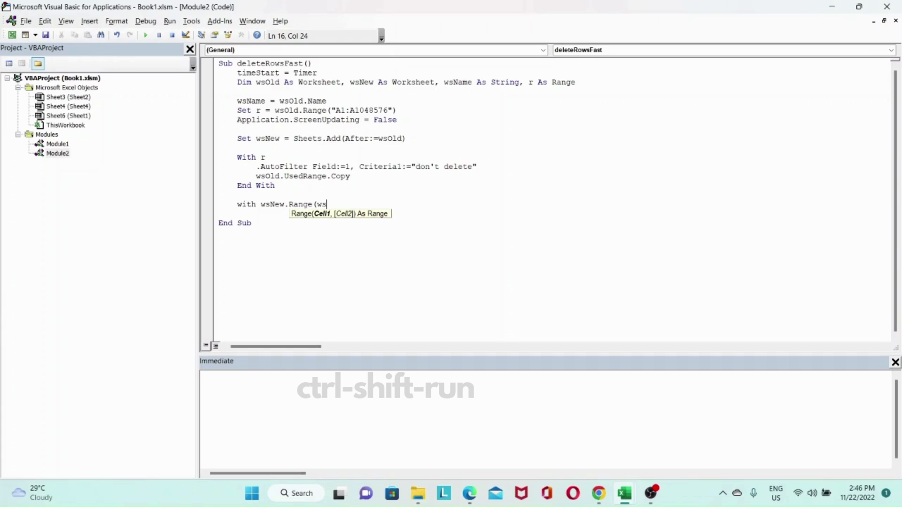
{"action": "type", "text": ".ol"}
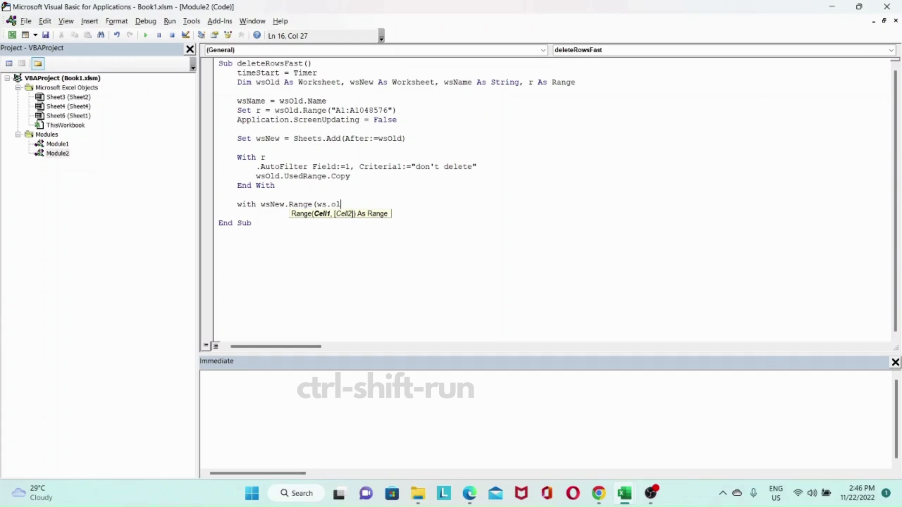
{"action": "type", "text": "d"}
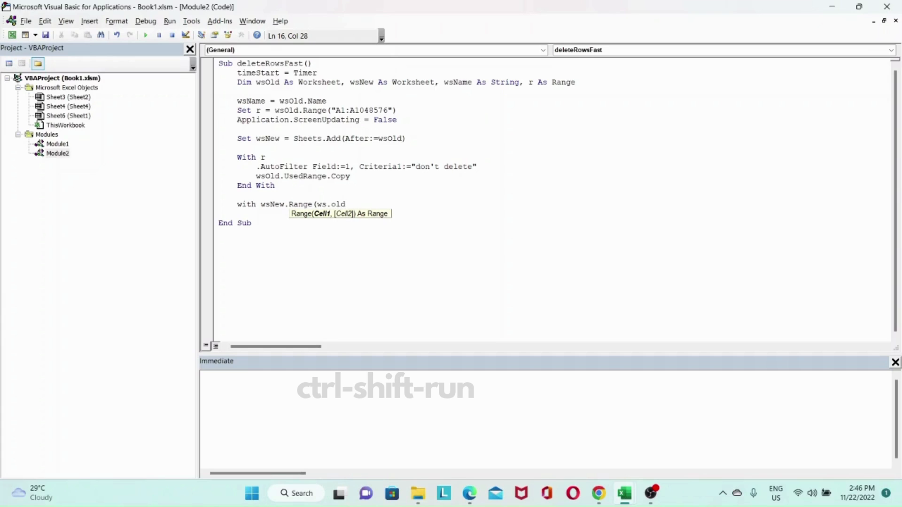
{"action": "key", "text": "BackSpace"}
{"action": "type", "text": "Old.UsedRange"}
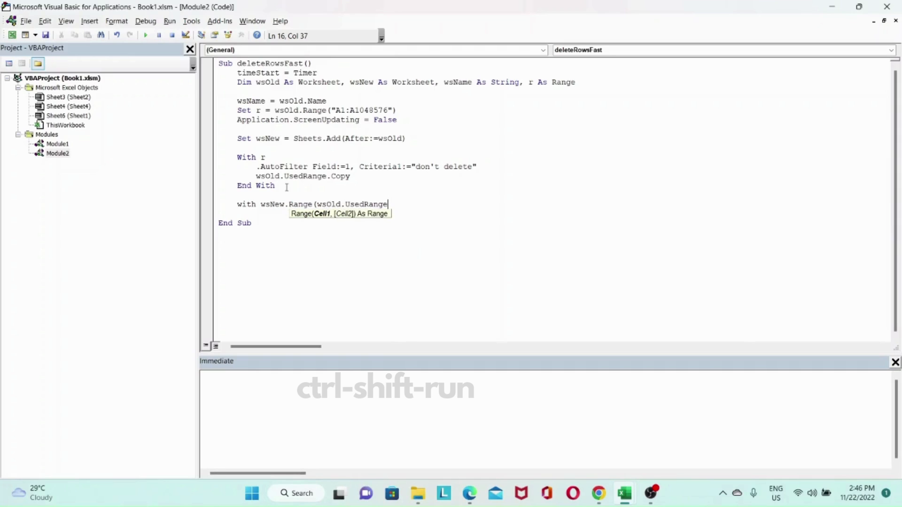
{"action": "type", "text": ".c"}
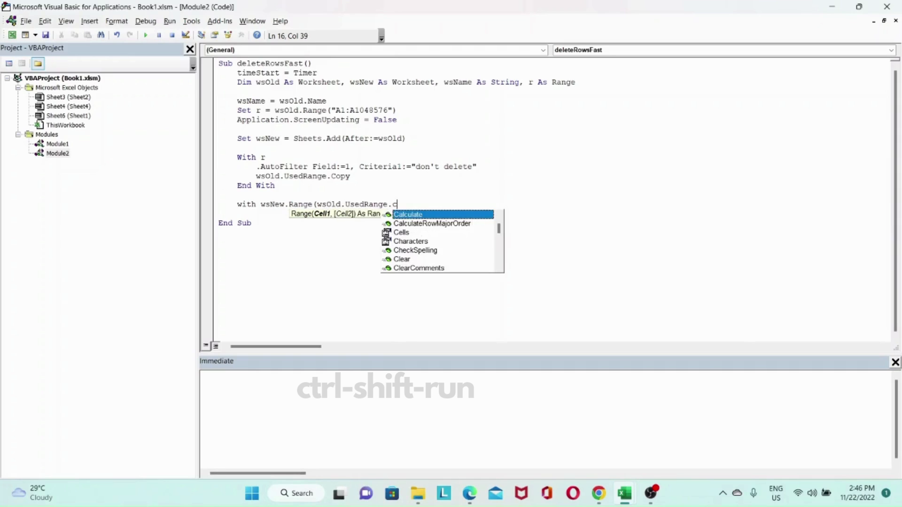
{"action": "type", "text": "ells"}
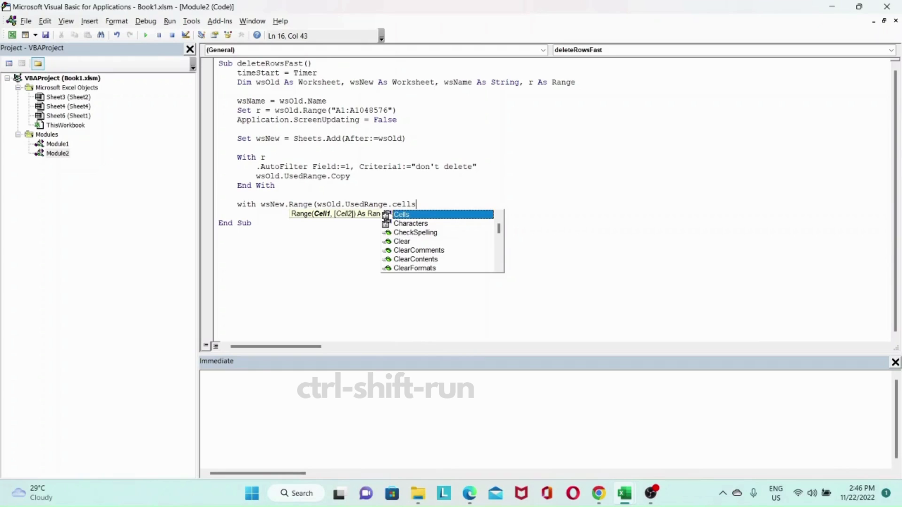
{"action": "type", "text": "(1"}
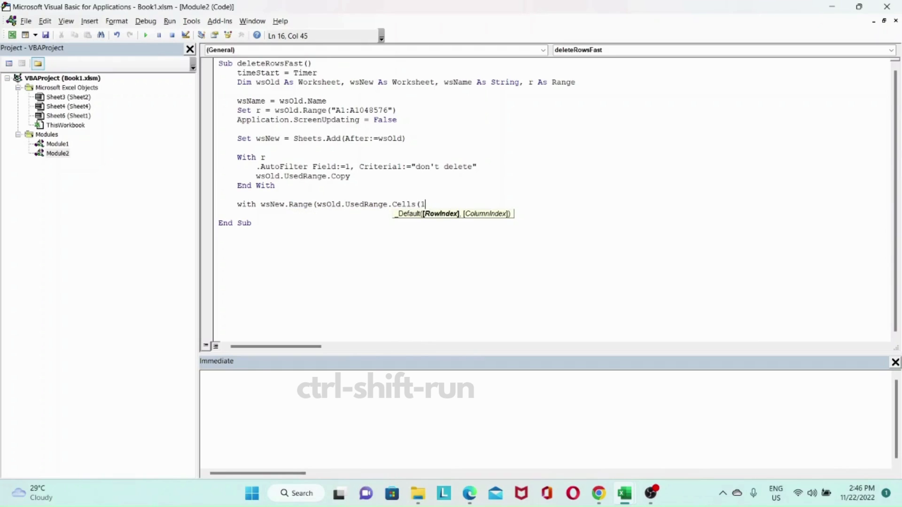
{"action": "type", "text": ").ad"}
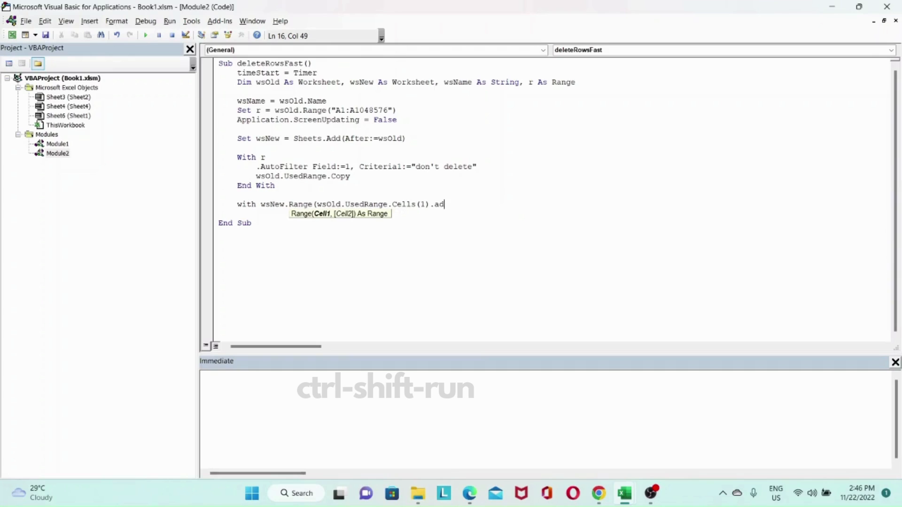
{"action": "type", "text": "dress)"}
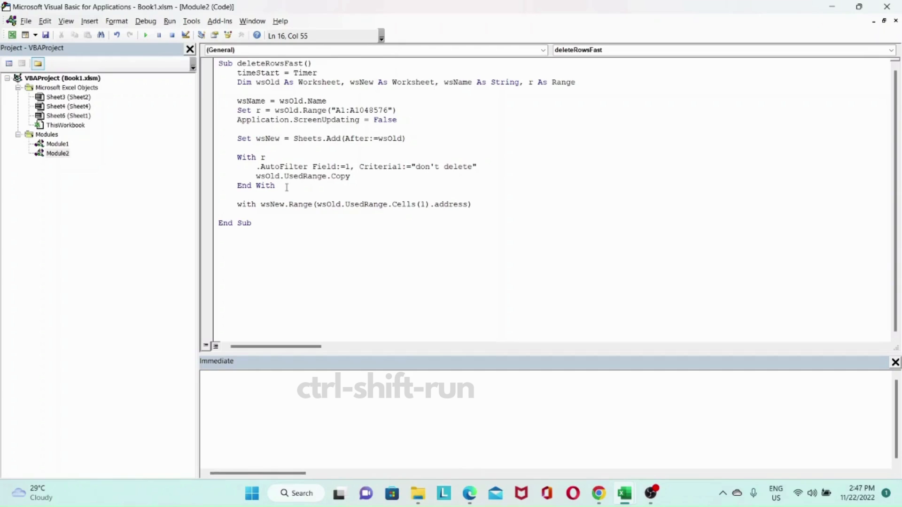
{"action": "type", "text": "End"}
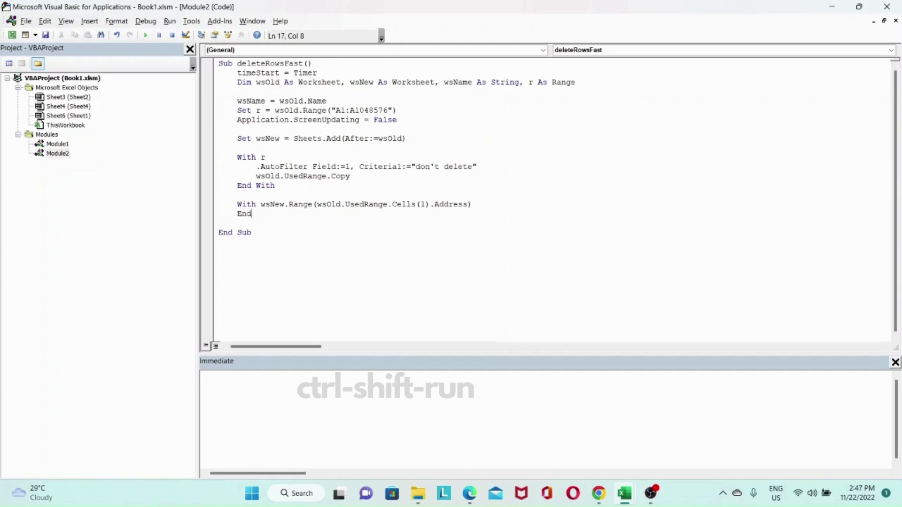
{"action": "type", "text": "With"}
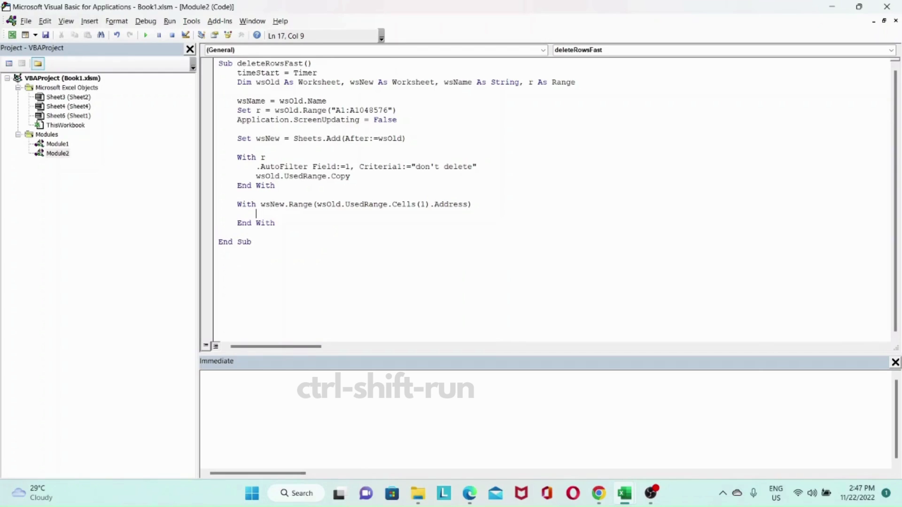
Inside the block add .PasteSpecial xlPasteColumnWidths and .PasteSpecial xlPasteAll.
{"action": "type", "text": ".pas"}
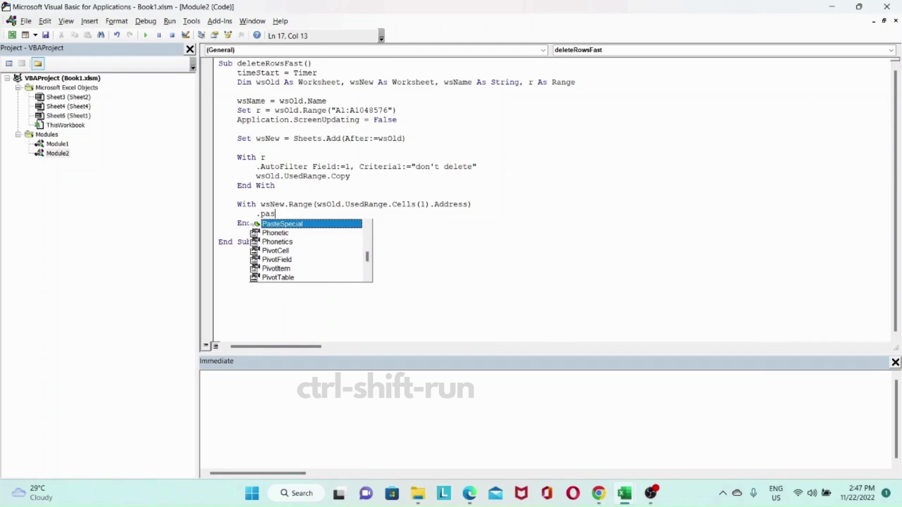
{"action": "key", "text": "Tab"}
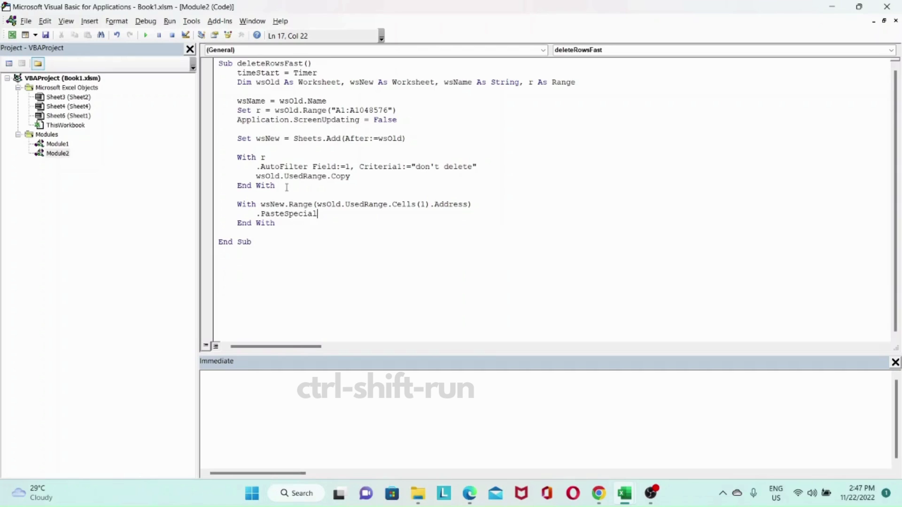
{"action": "type", "text": "xl"}
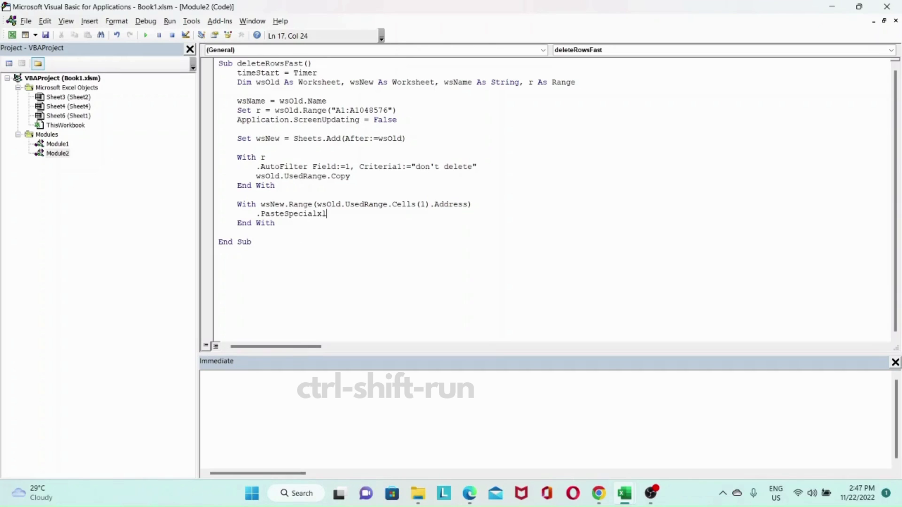
{"action": "type", "text": "pasteco"}
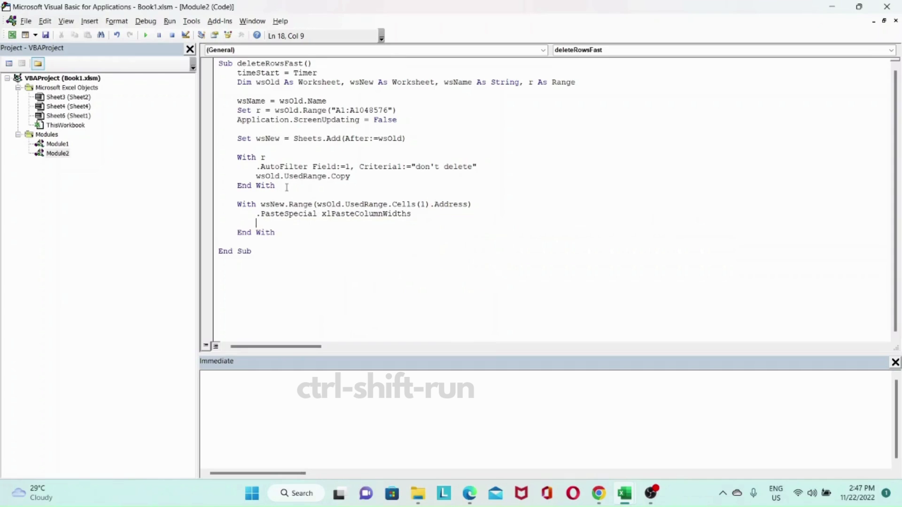
{"action": "type", "text": "."}
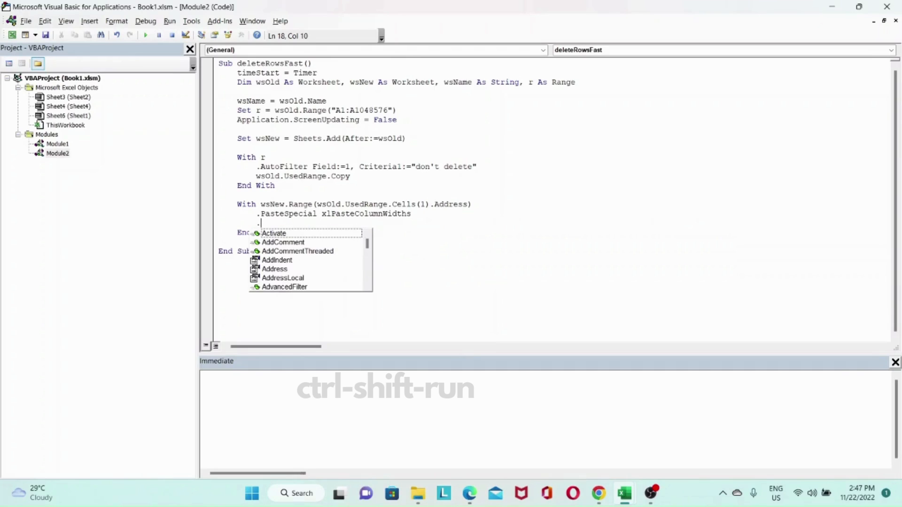
{"action": "type", "text": "pas"}
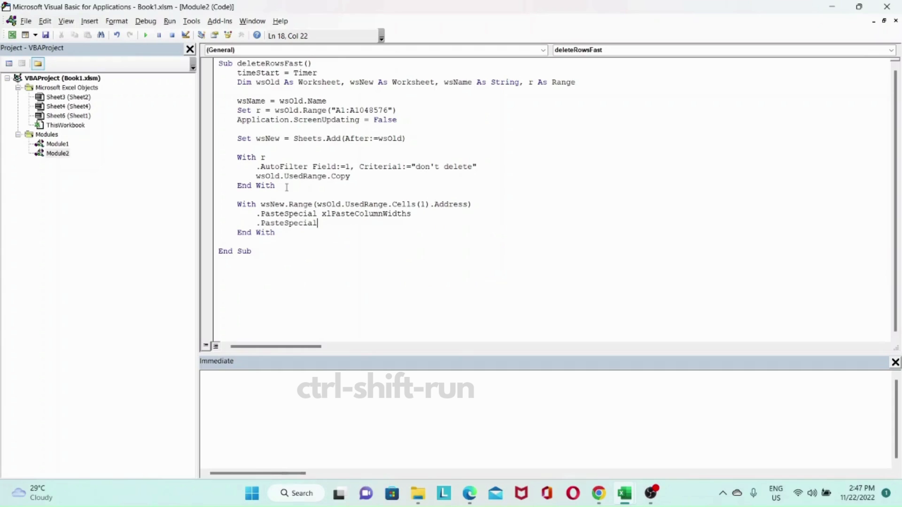
{"action": "type", "text": "xl"}
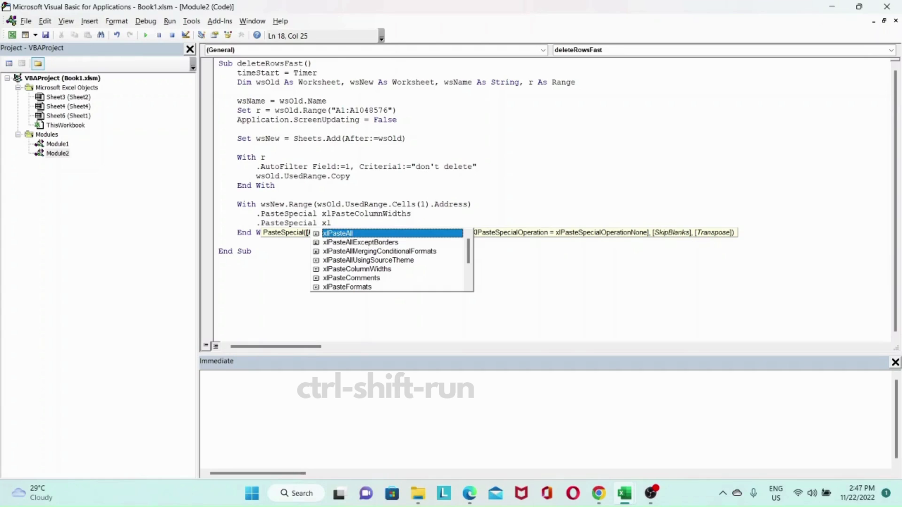
{"action": "type", "text": "PasteAll"}
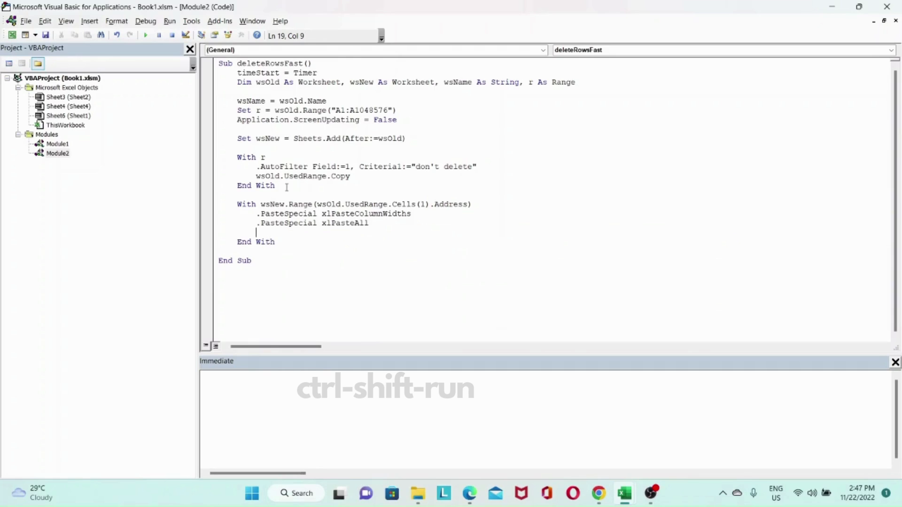
Add wsNew.Cells(1,1).Select: wsNew.Cells(1,1).Copy to end the paste block.
{"action": "type", "text": "new"}
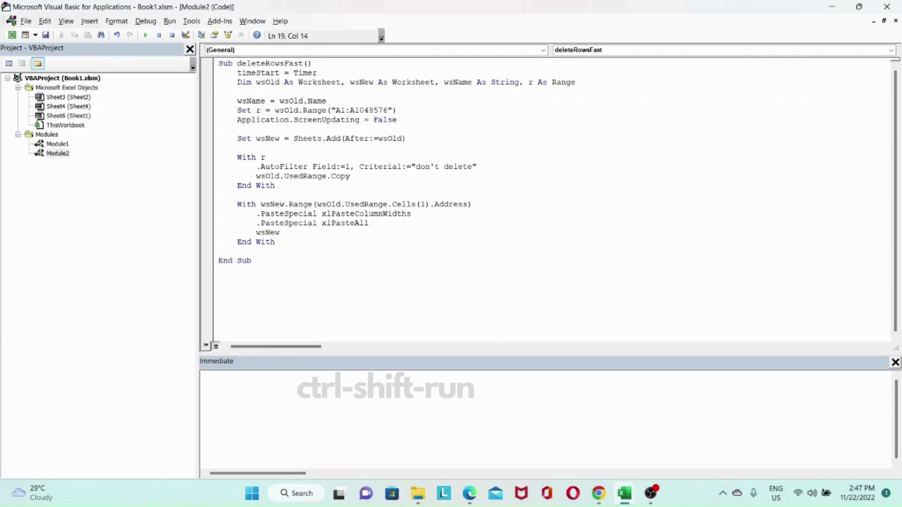
{"action": "type", "text": ".cells"}
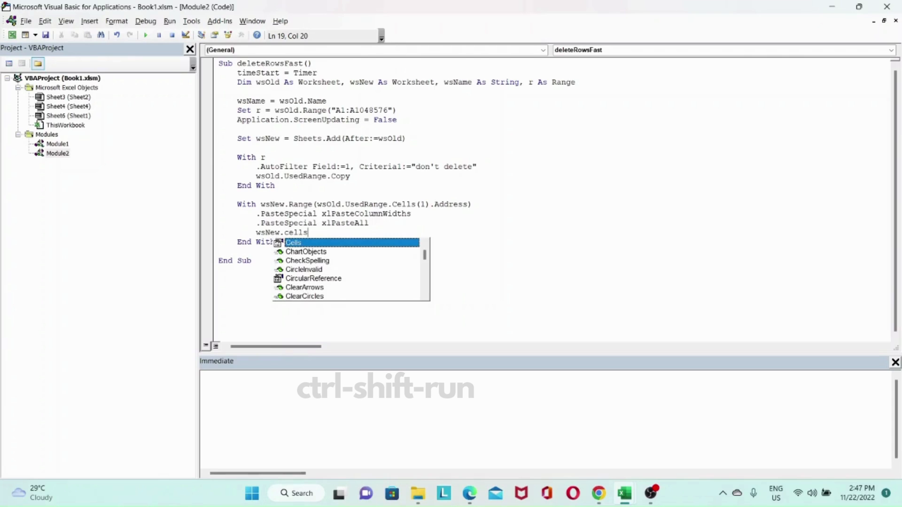
{"action": "type", "text": "("}
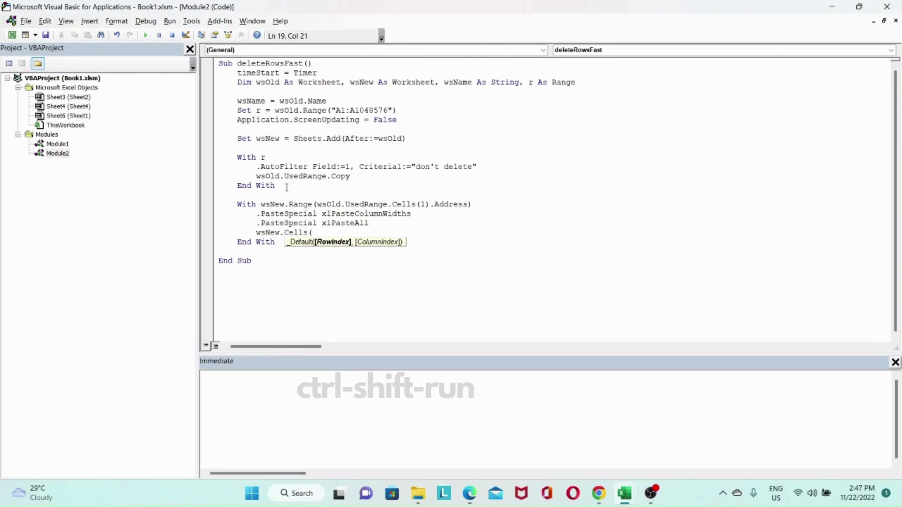
{"action": "type", "text": "1,1)"}
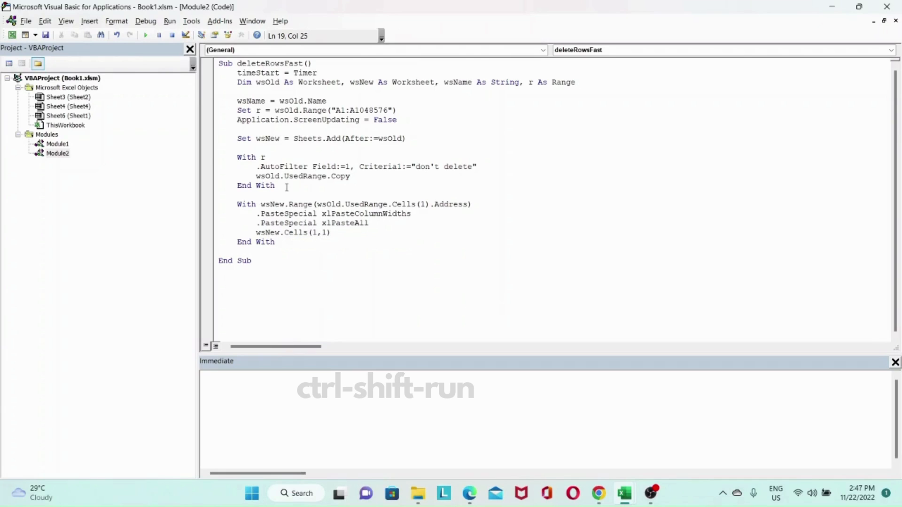
{"action": "type", "text": ".sel"}
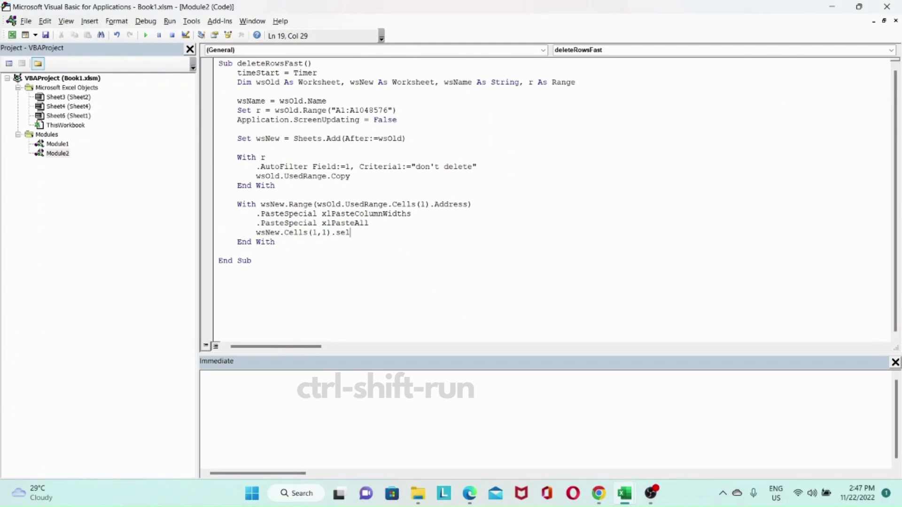
{"action": "type", "text": "ect: ne"}
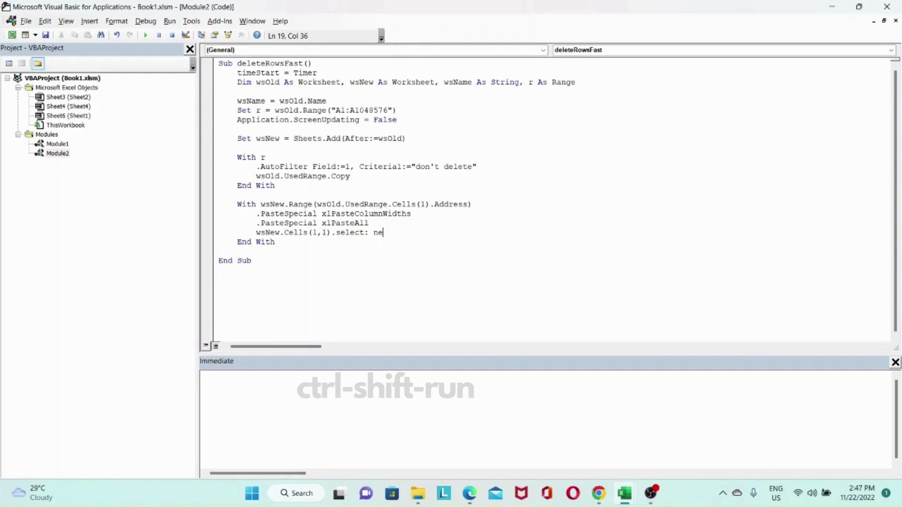
{"action": "type", "text": "wsNew.cells"}
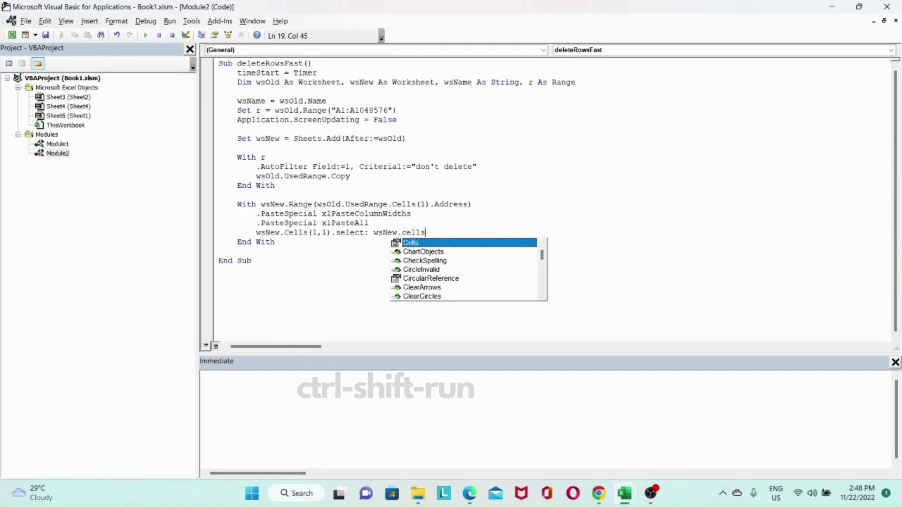
{"action": "type", "text": "(1,1"}
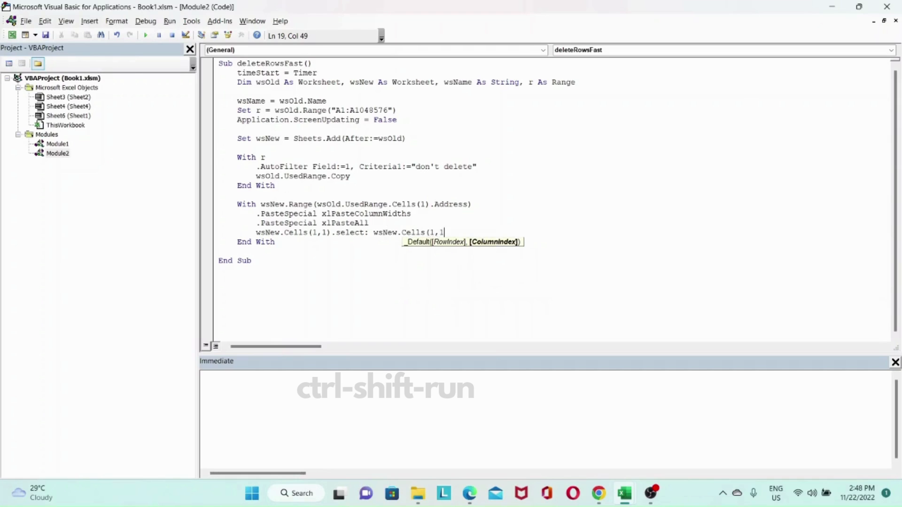
{"action": "type", "text": ").copy"}
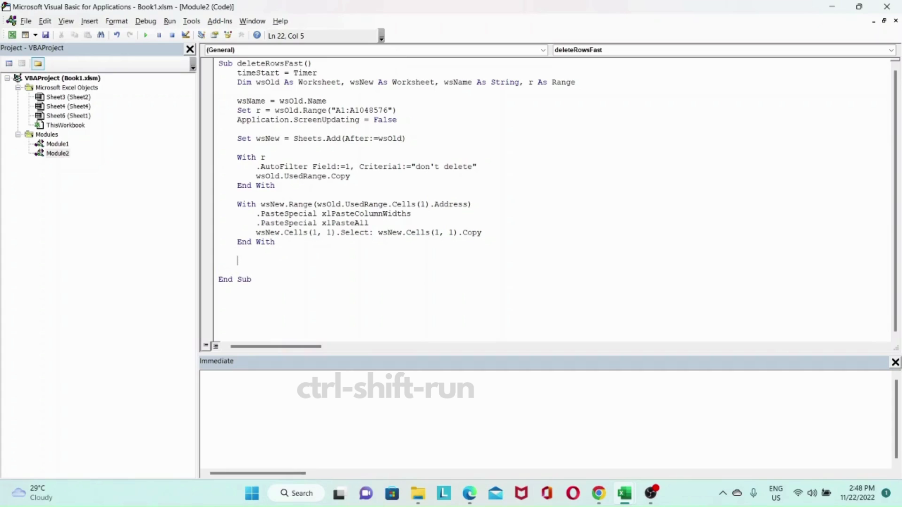
Write a With Application block setting CutCopyMode and DisplayAlerts False, then wsOld.Delete.
{"action": "type", "text": "w"}
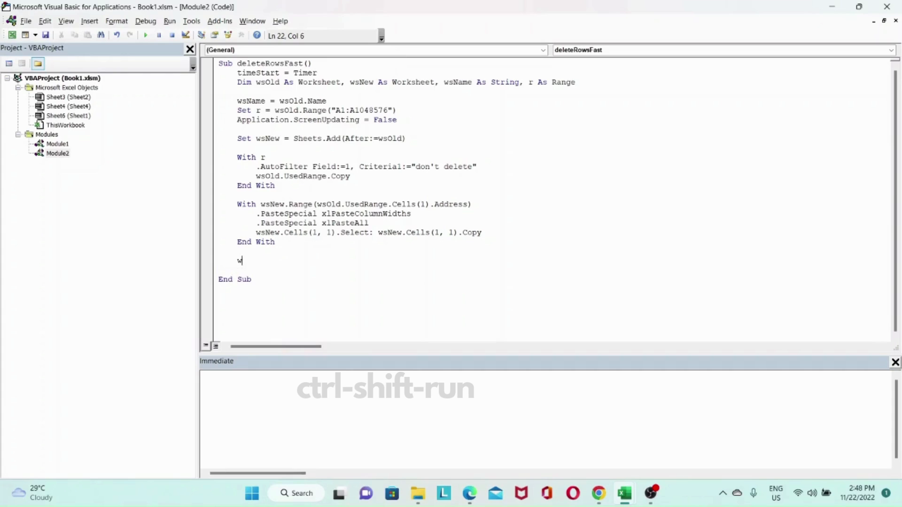
{"action": "type", "text": "ith"}
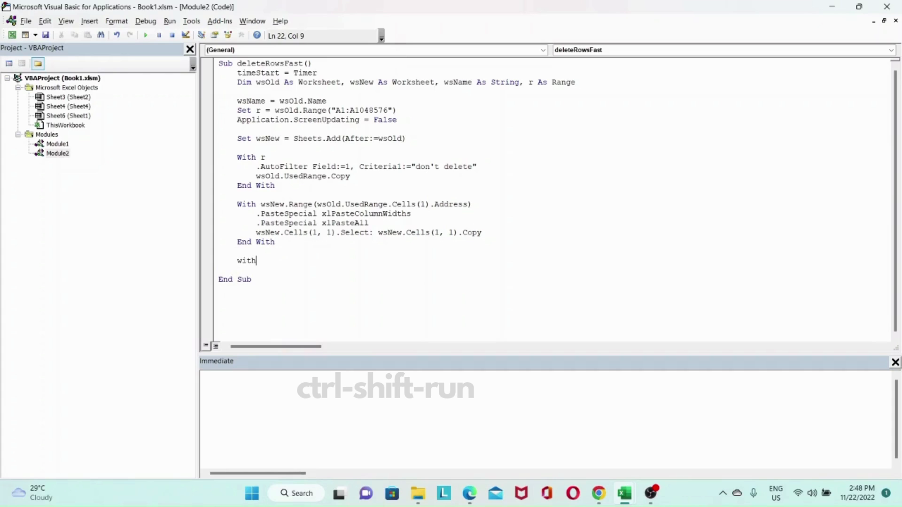
{"action": "type", "text": "Application"}
{"action": "type", "text": "en"}
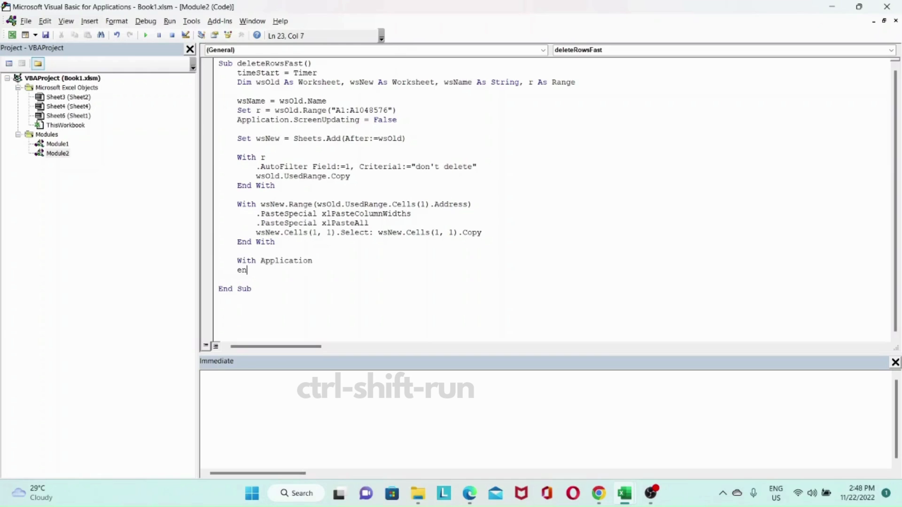
{"action": "type", "text": "d with"}
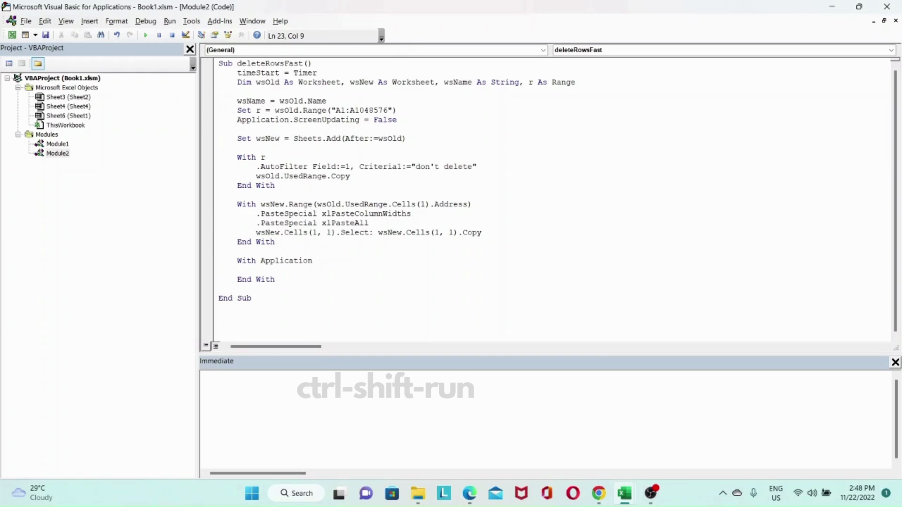
{"action": "type", "text": ".cu"}
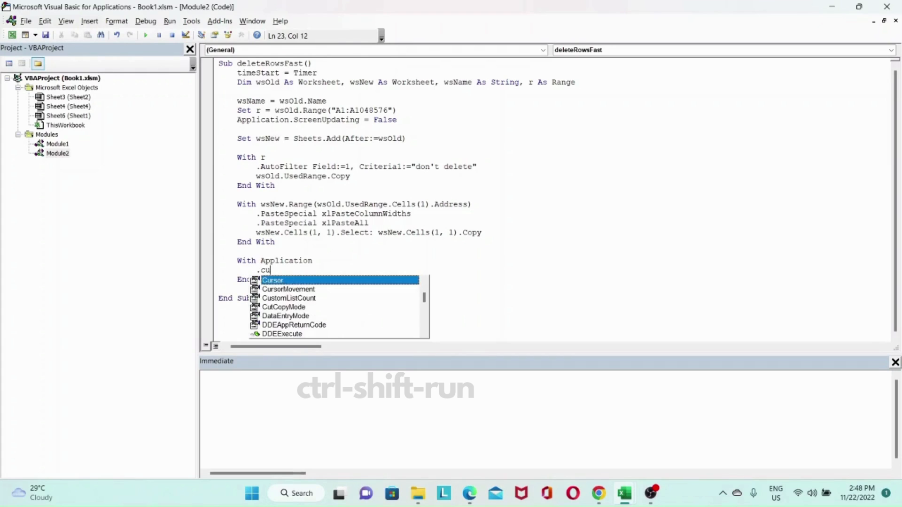
{"action": "type", "text": "CutCopyMode"}
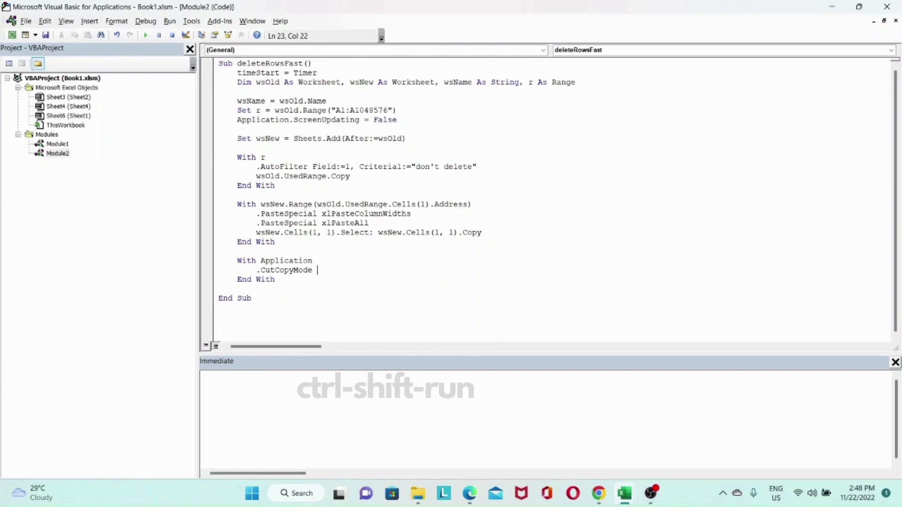
{"action": "type", "text": "= False"}
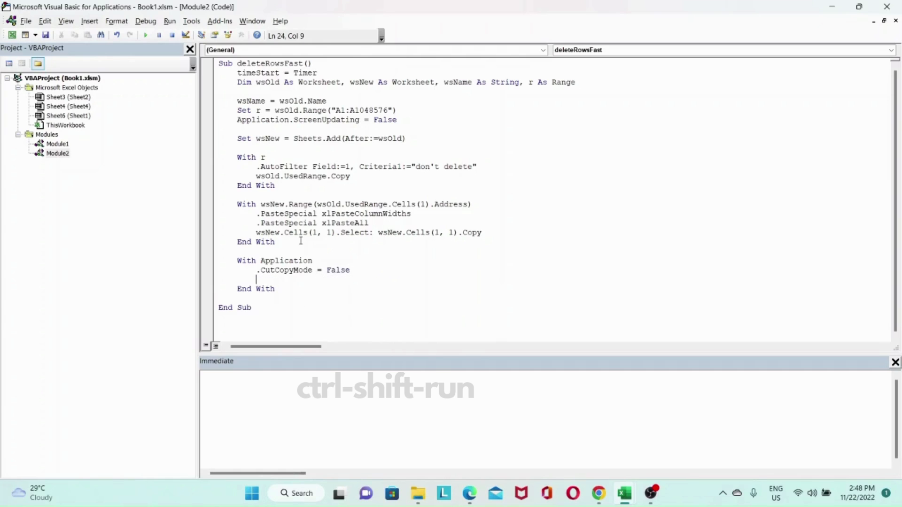
{"action": "type", "text": ".D"}
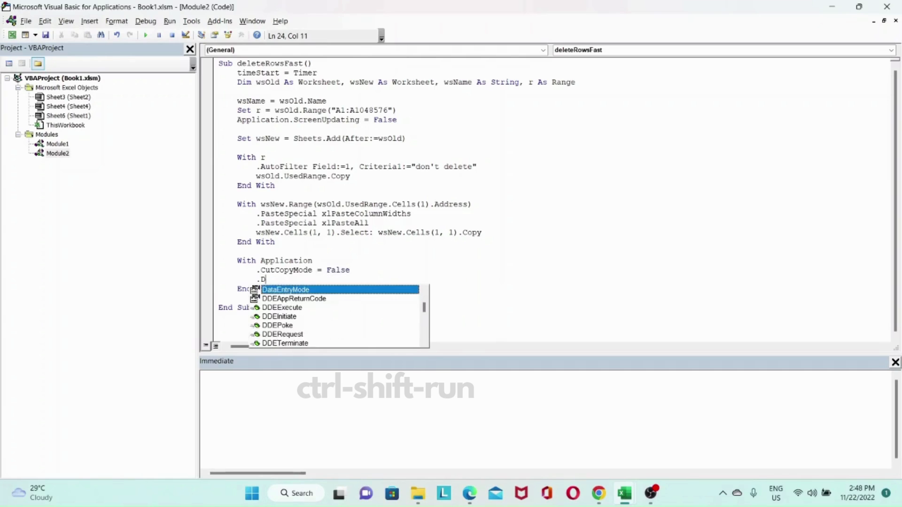
{"action": "type", "text": "isplayAlerts = False"}
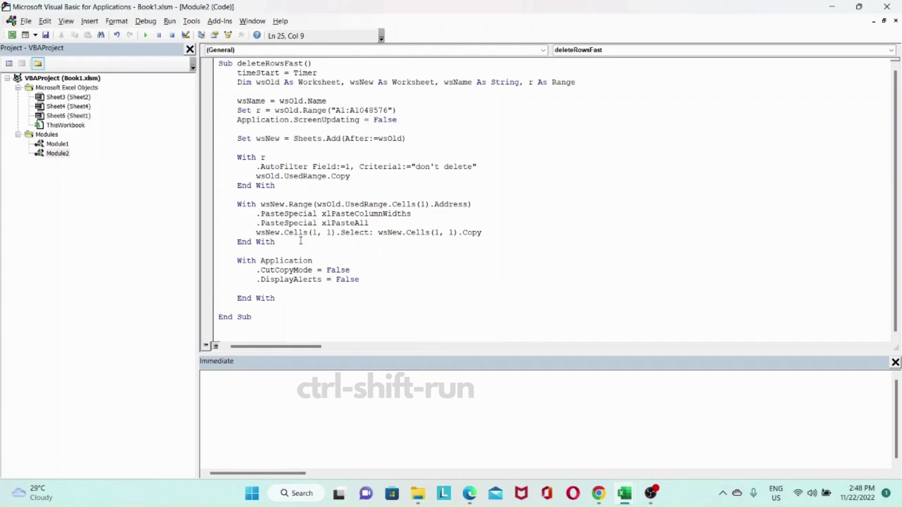
{"action": "type", "text": "wsOld."}
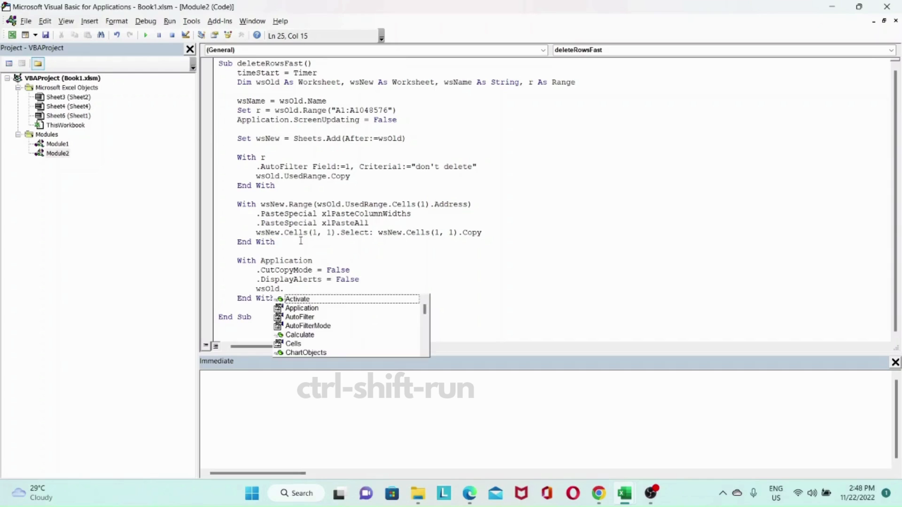
{"action": "type", "text": "Delete"}
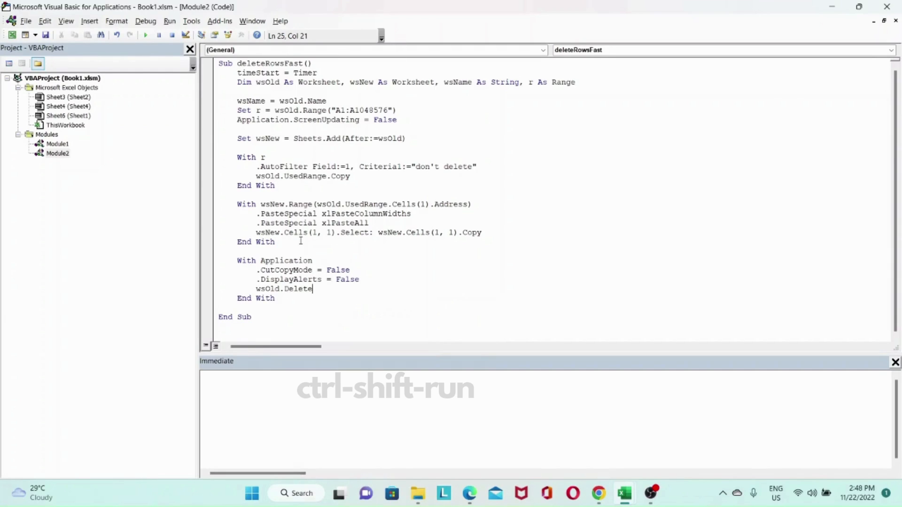
{"action": "key", "text": "enter"}
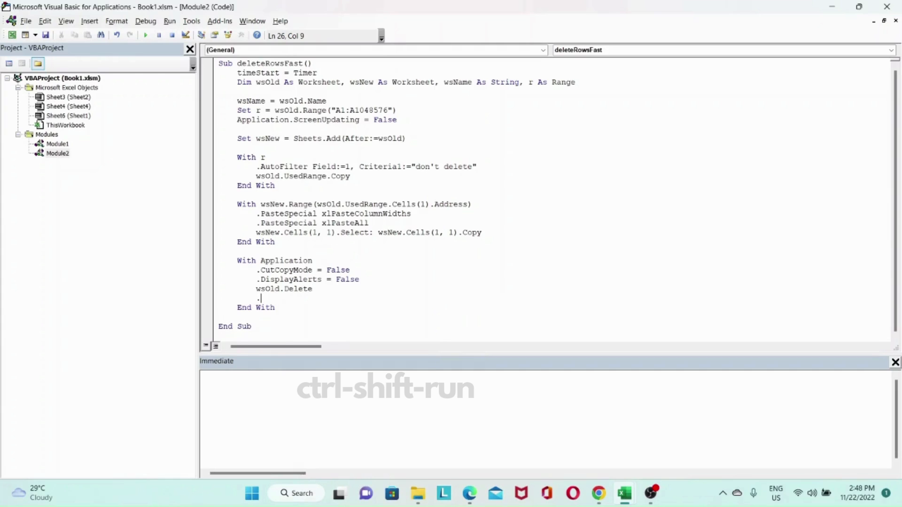
Restore .DisplayAlerts = True and .ScreenUpdating = True within the block.
{"action": "type", "text": ".di"}
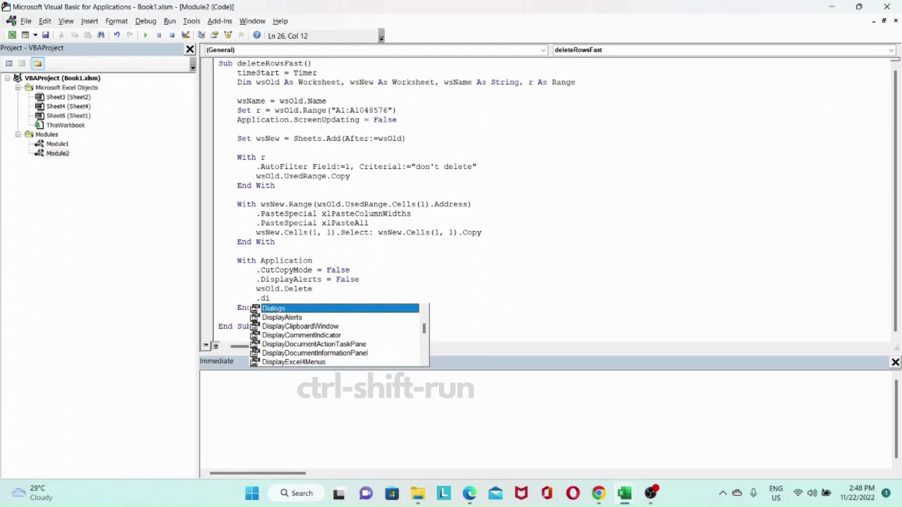
{"action": "type", "text": "splayAlerts = True"}
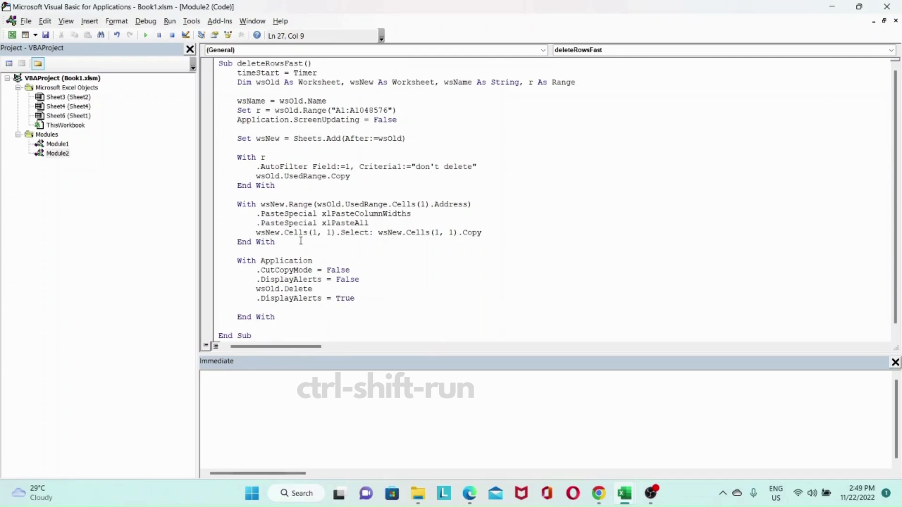
{"action": "type", "text": "."}
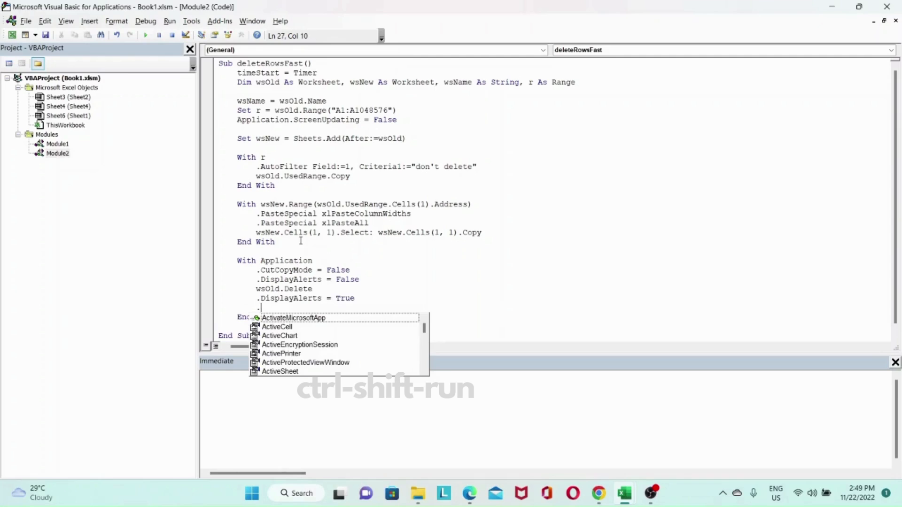
{"action": "type", "text": "scre"}
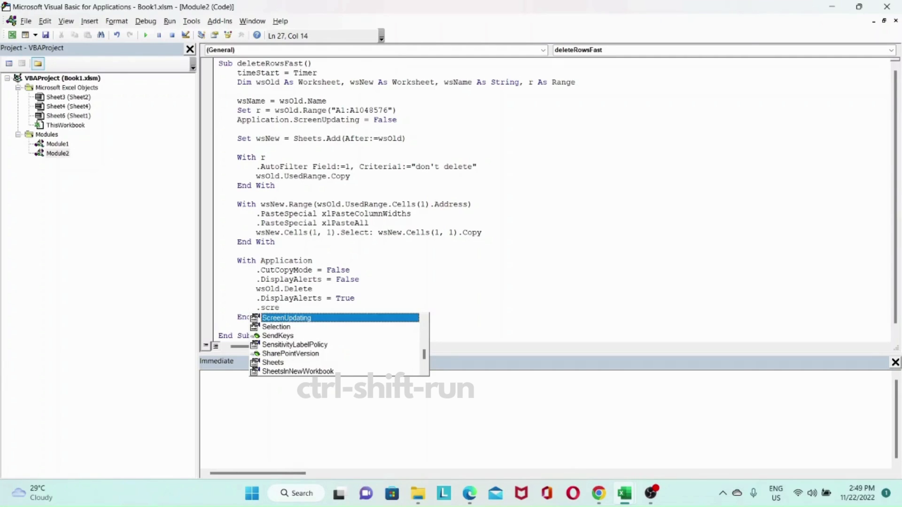
{"action": "type", "text": "ScreenUpdating = Tru"}
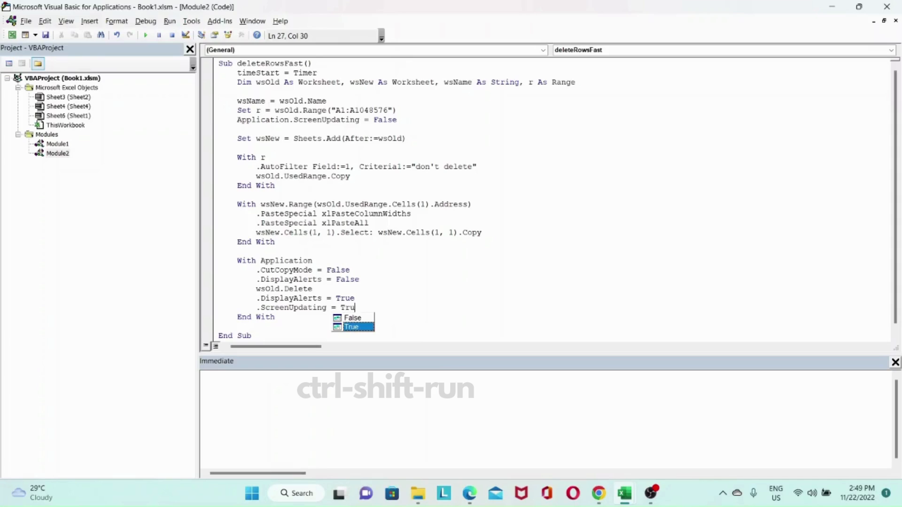
{"action": "key", "text": "Enter"}
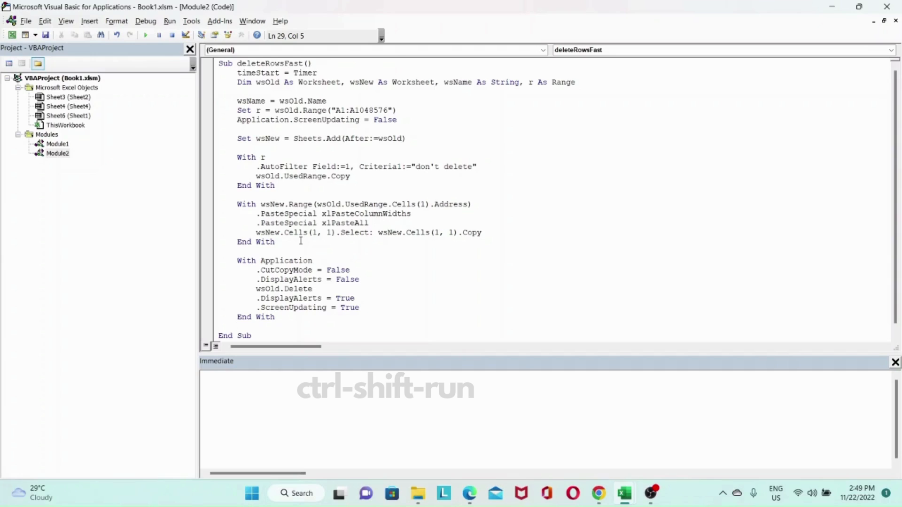
Rename the new sheet with wsNew.Name = wsName.
{"action": "type", "text": "ws"}
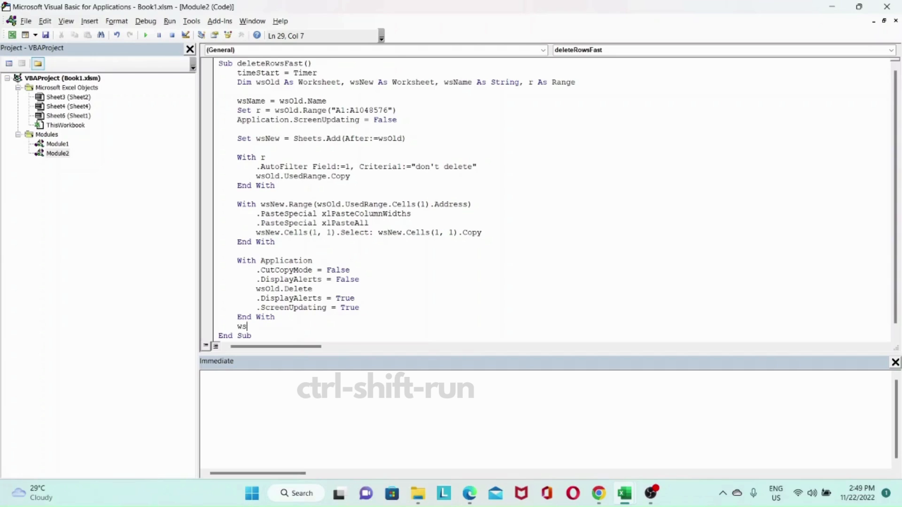
{"action": "type", "text": "New"}
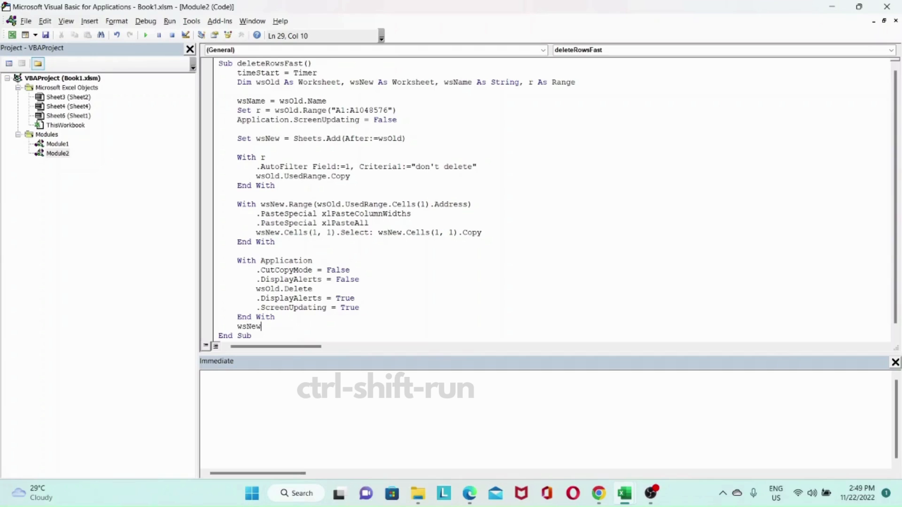
{"action": "type", "text": "."}
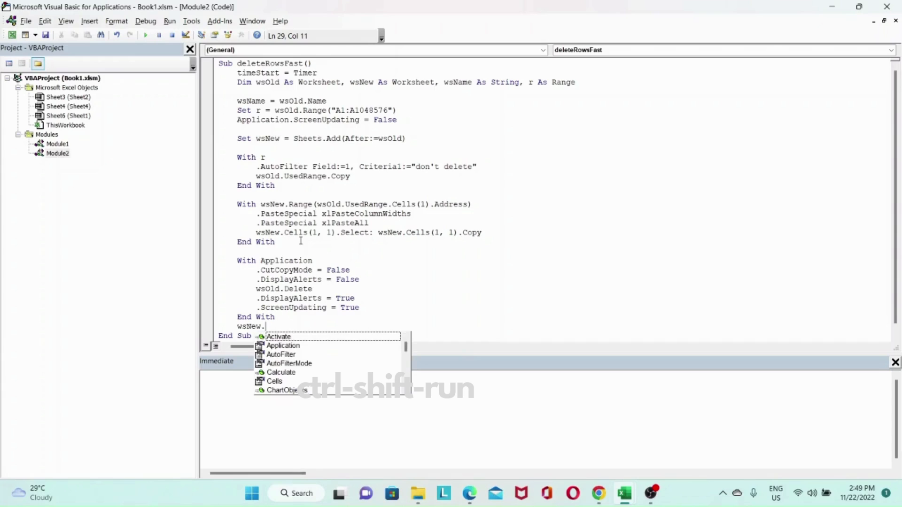
{"action": "type", "text": "Name ="}
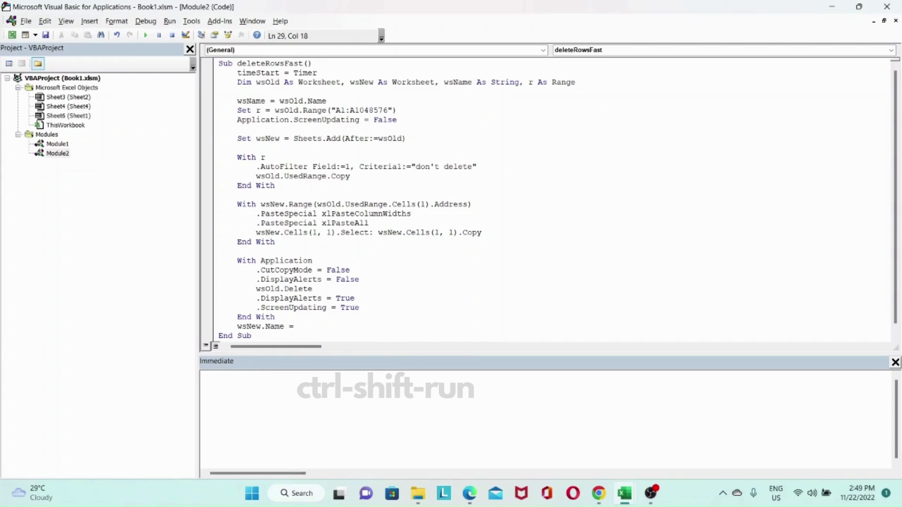
{"action": "type", "text": "wsName"}
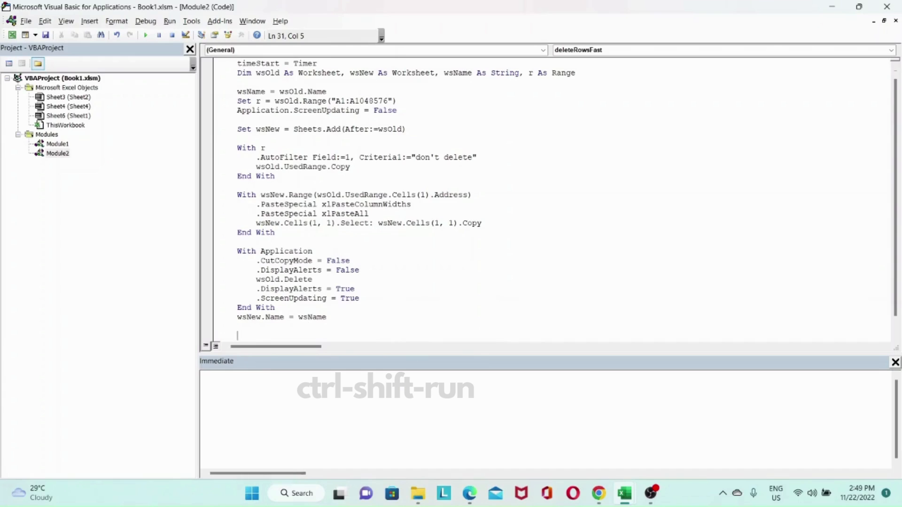
Record timeEnd = Timer after the new sheet is renamed.
{"action": "type", "text": "t"}
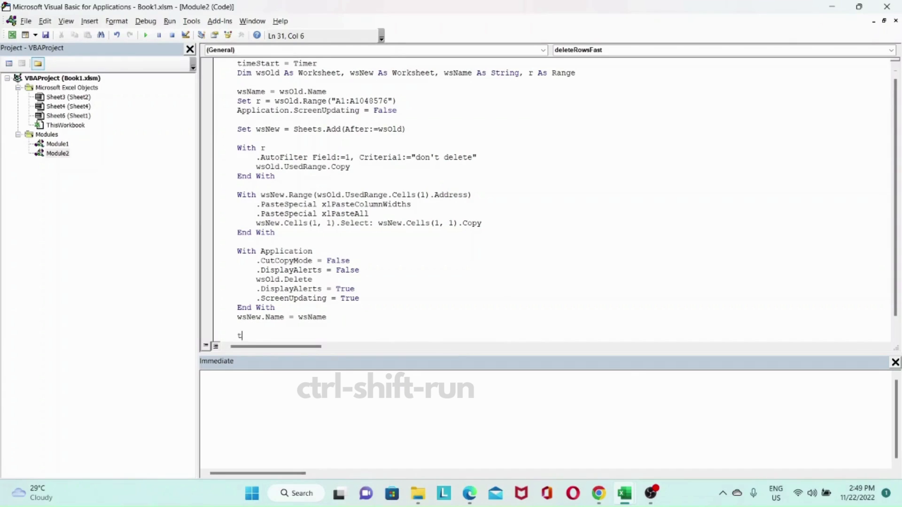
{"action": "type", "text": "ime"}
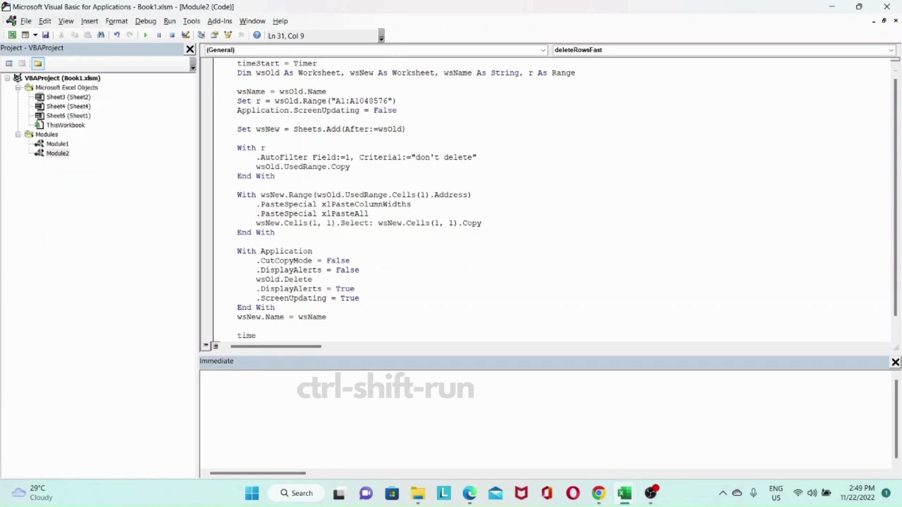
{"action": "type", "text": "End ="}
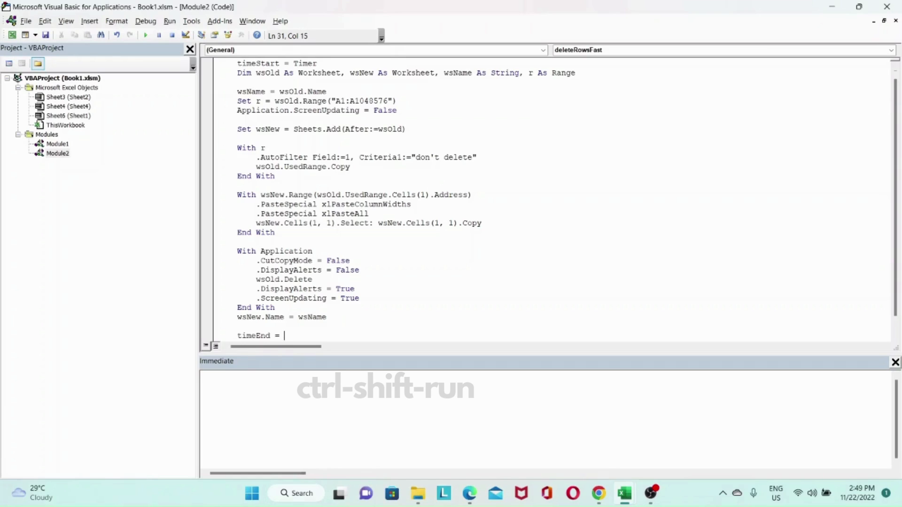
{"action": "type", "text": "Timer"}
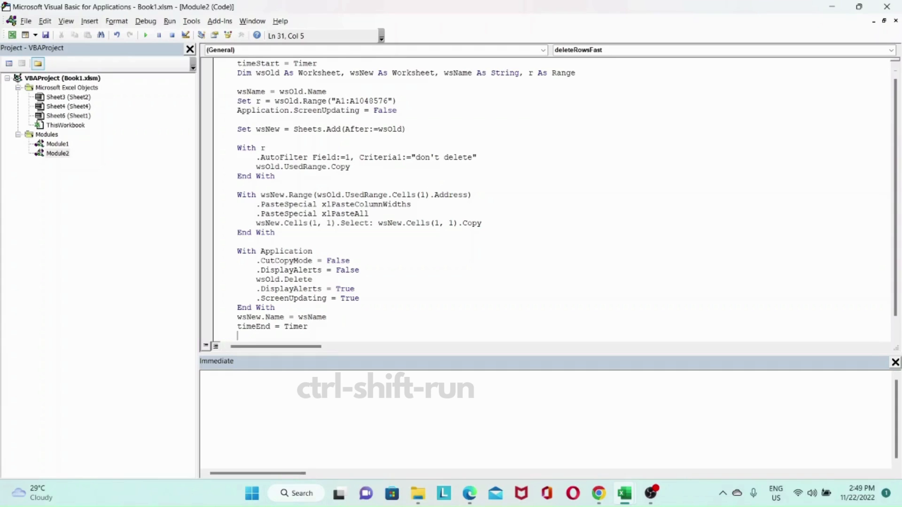
Add Debug.Print "Deleting rows took: " & CStr(timeEnd - timeStart) & "s".
{"action": "type", "text": "Debug.pri"}
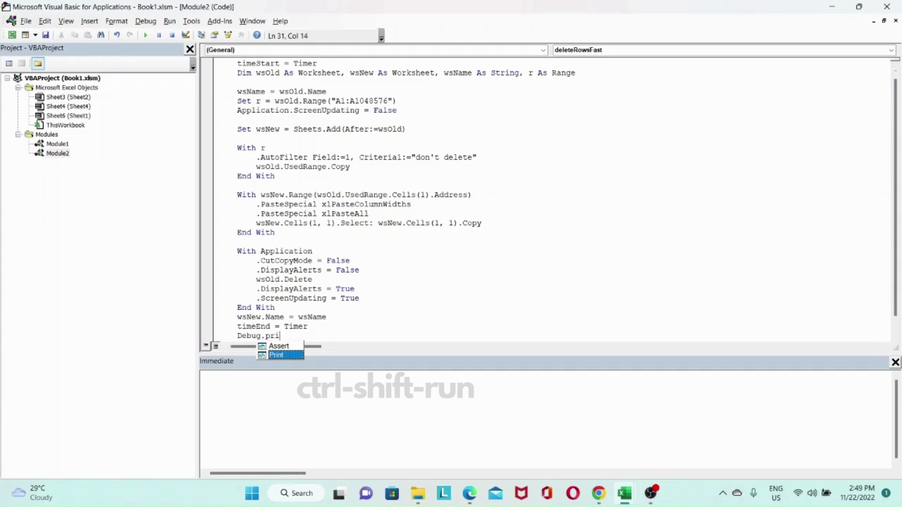
{"action": "type", "text": "Print()"}
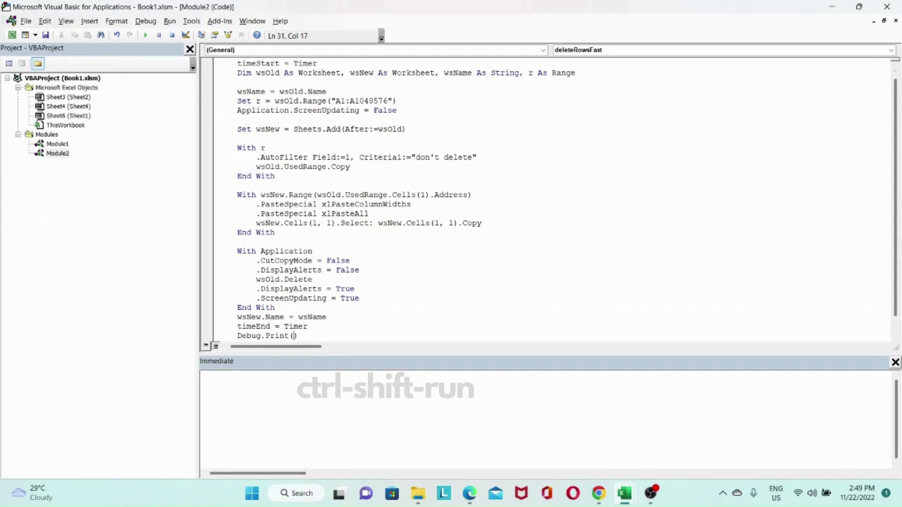
{"action": "type", "text": "\"Del\""}
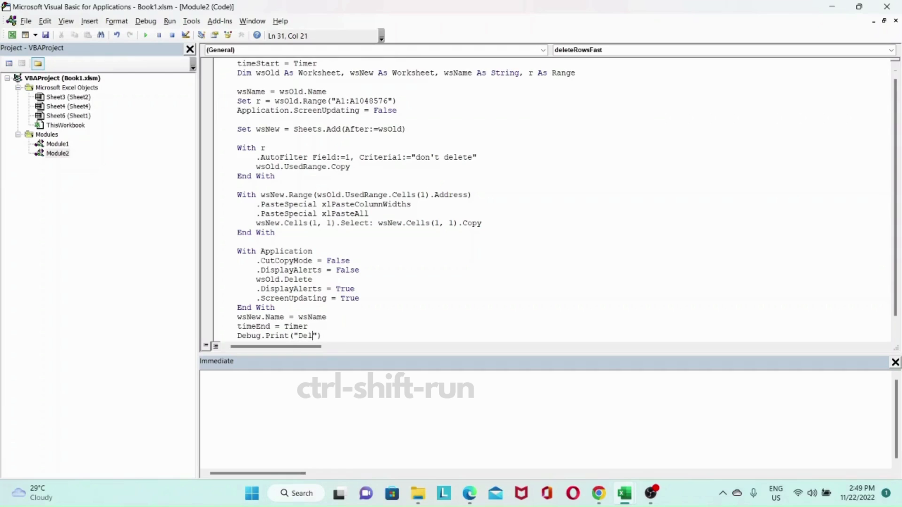
{"action": "type", "text": "eting"}
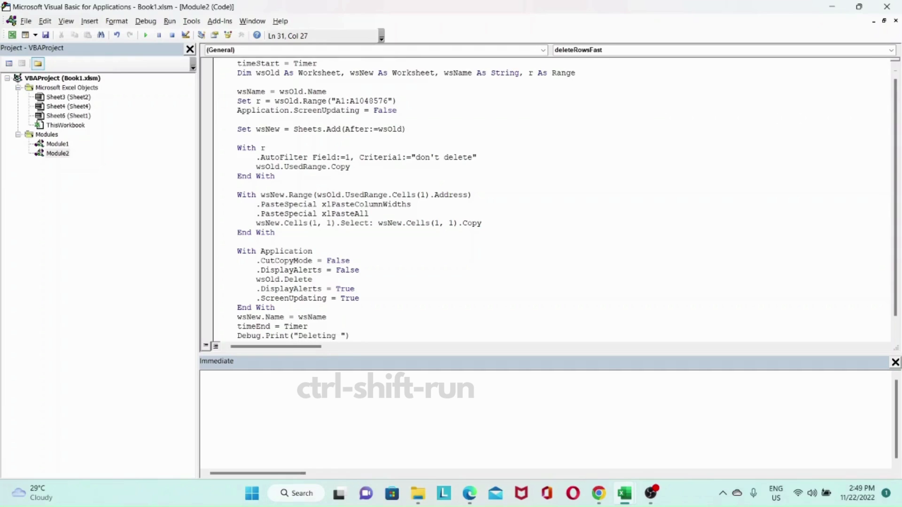
{"action": "type", "text": "rows took:"}
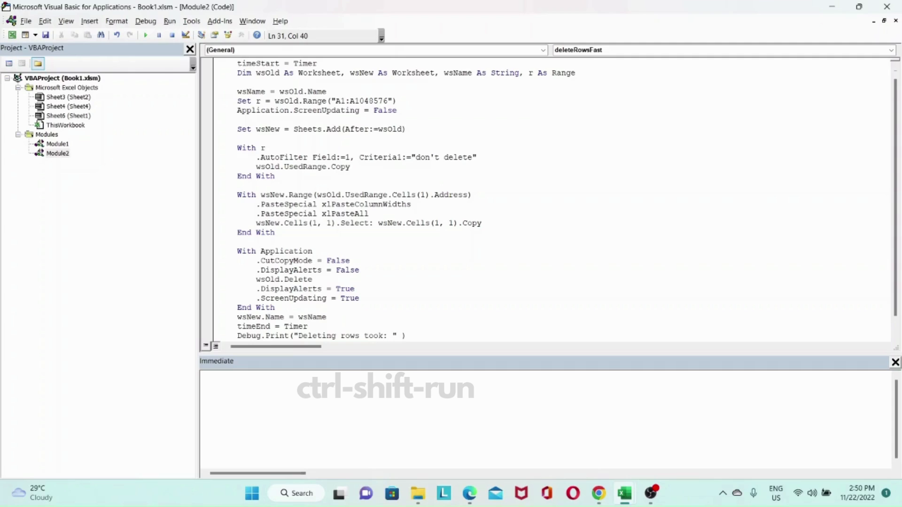
{"action": "type", "text": "&"}
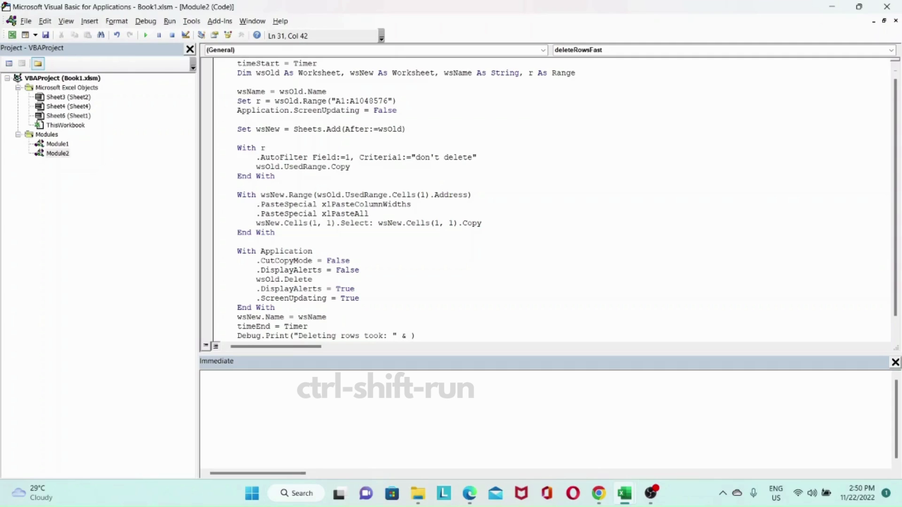
{"action": "type", "text": "Cstr"}
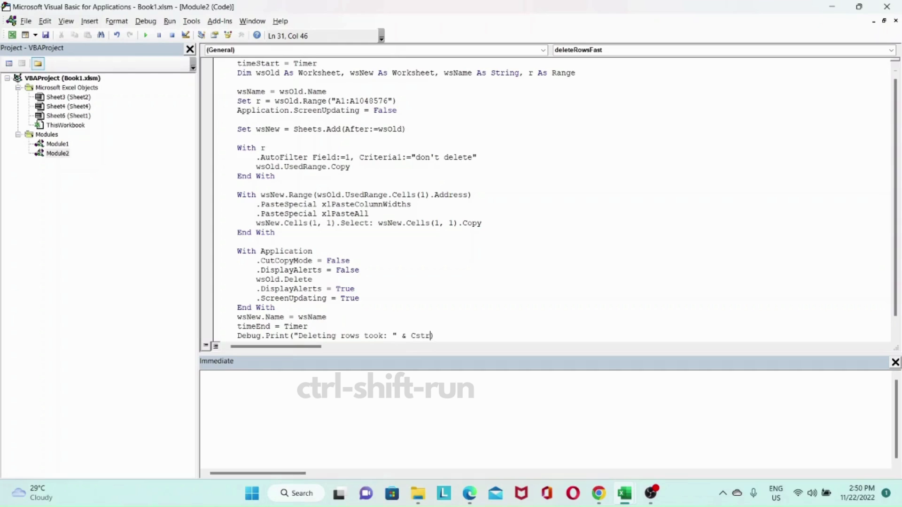
{"action": "type", "text": "()"}
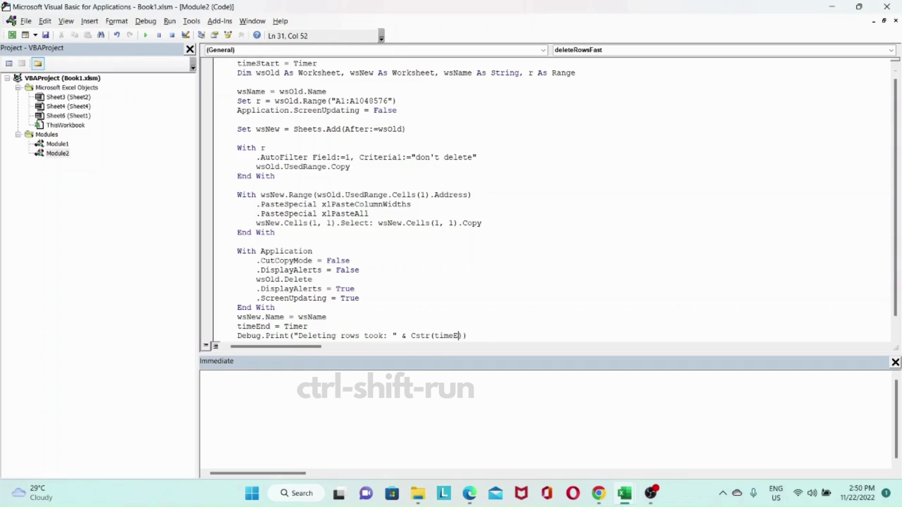
{"action": "type", "text": "nd"}
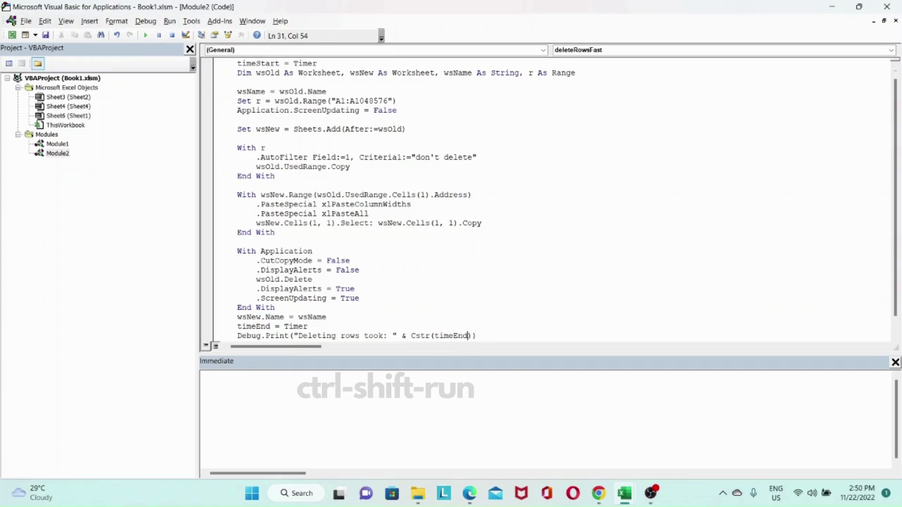
{"action": "type", "text": "-time"}
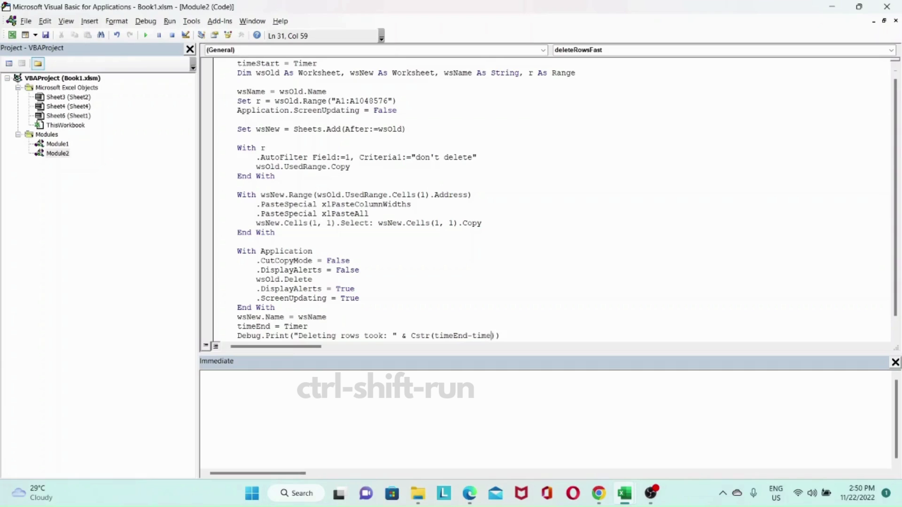
{"action": "type", "text": "Start"}
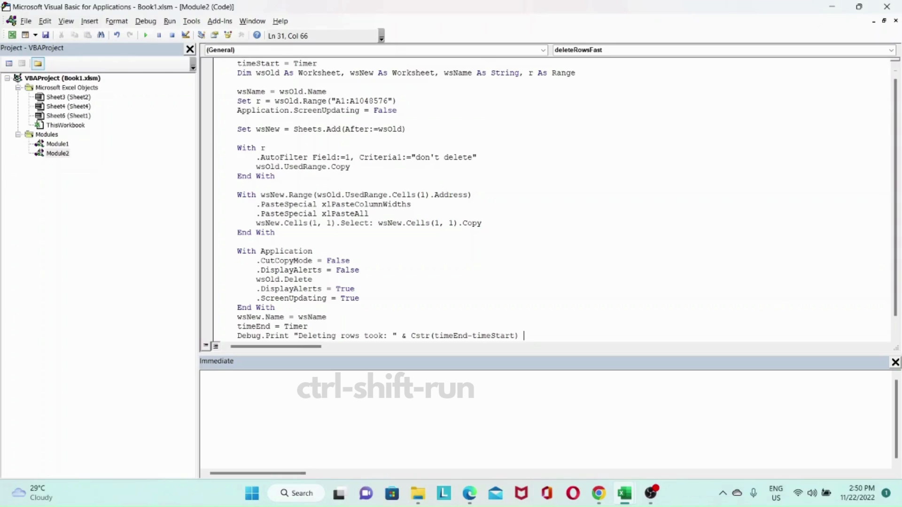
{"action": "type", "text": "&"}
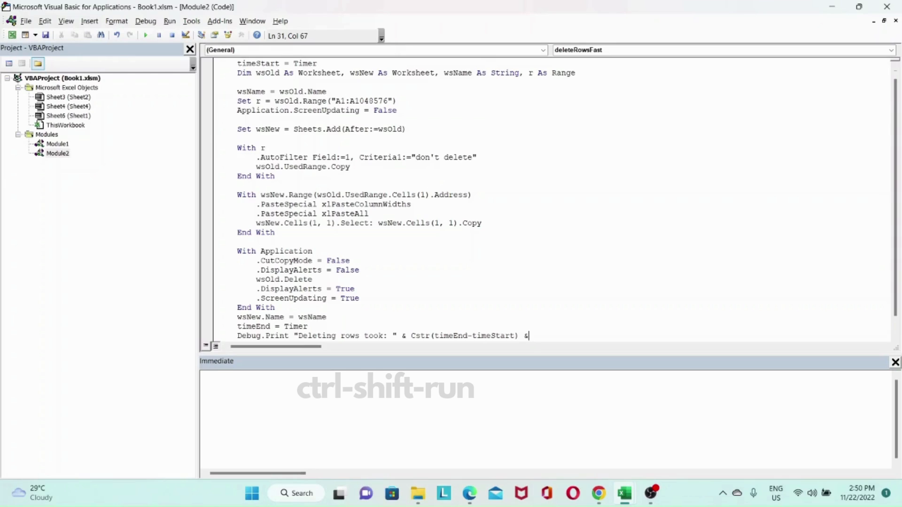
{"action": "type", "text": "\"s\""}
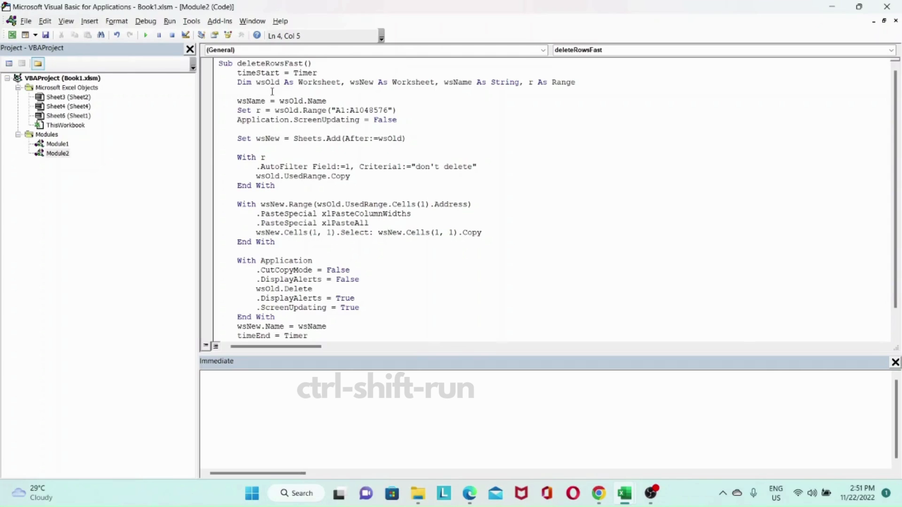
Add Set wsOld = ThisWorkbook.Sheets("Sheet1") right after the Dim declarations.
{"action": "type", "text": "s"}
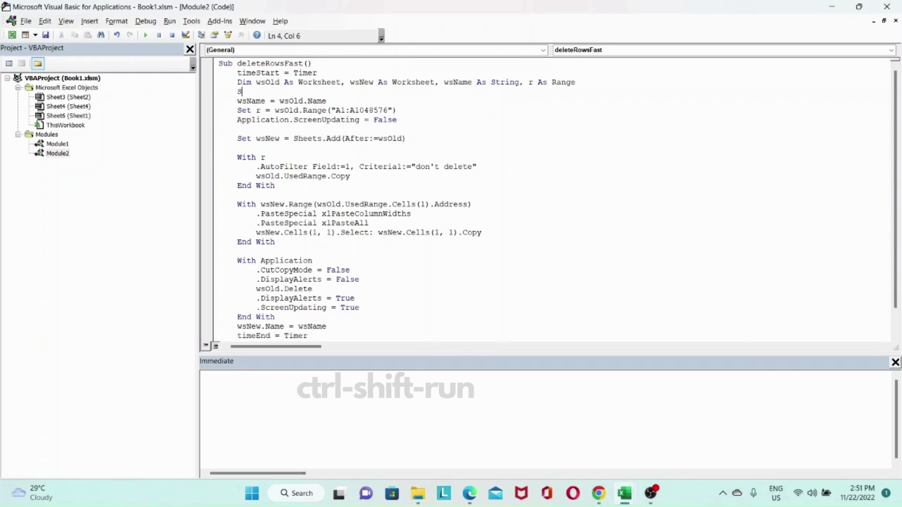
{"action": "type", "text": "et"}
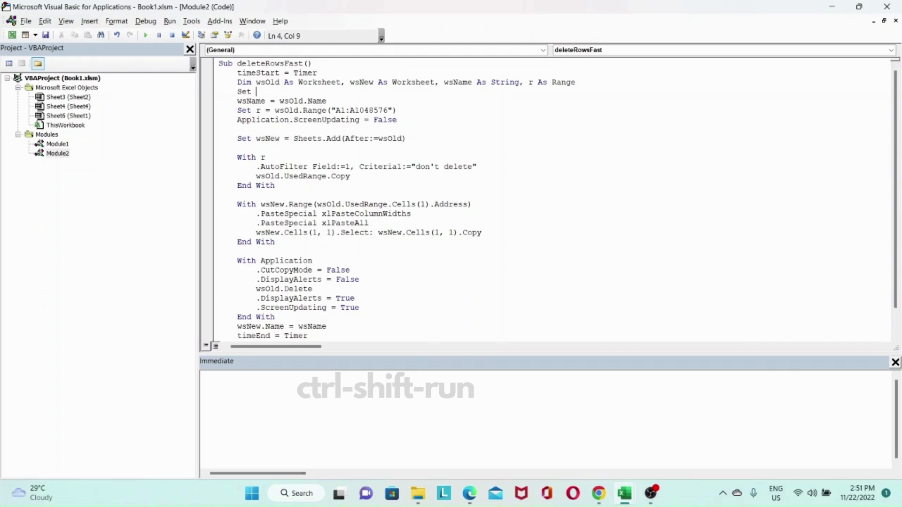
{"action": "type", "text": "wsOld"}
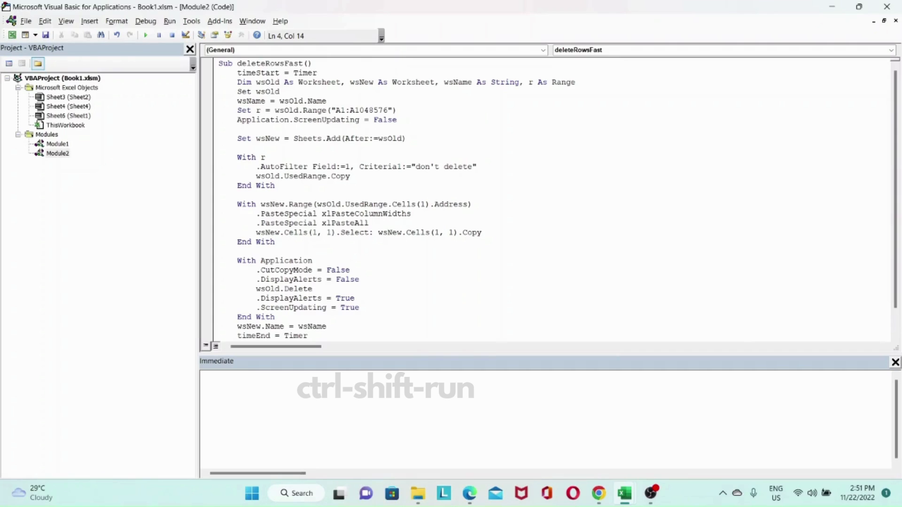
{"action": "type", "text": "="}
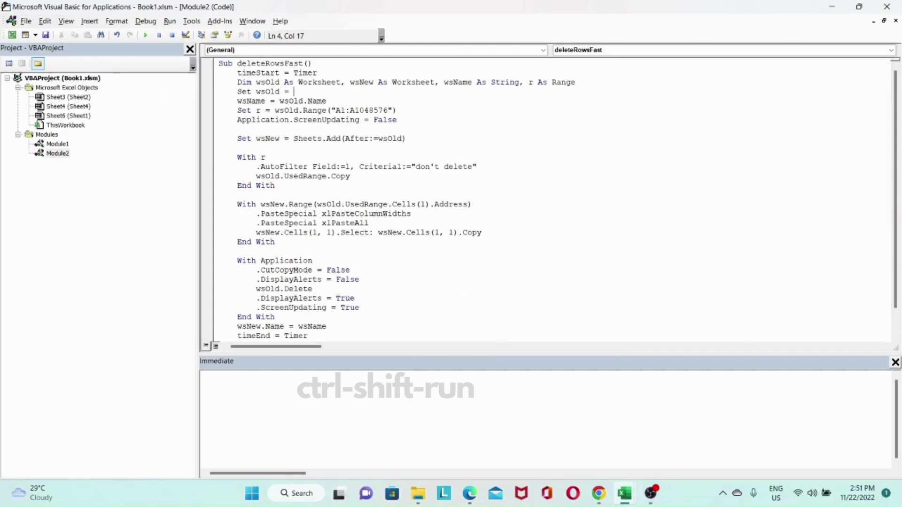
{"action": "type", "text": "thisworkbook"}
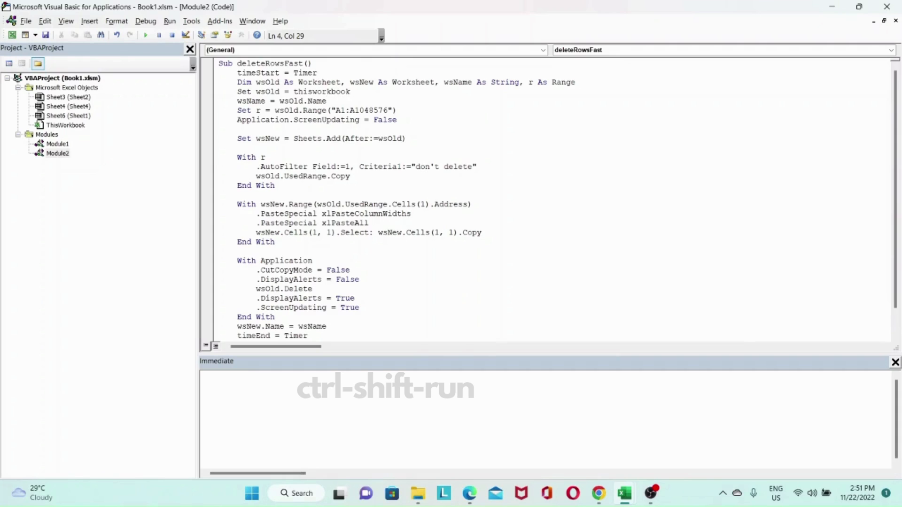
{"action": "type", "text": "."}
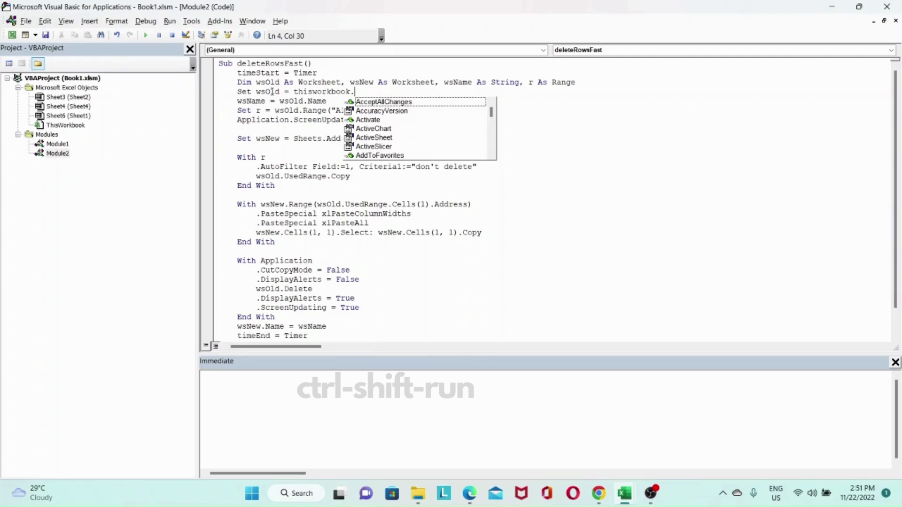
{"action": "type", "text": "Sheets("}
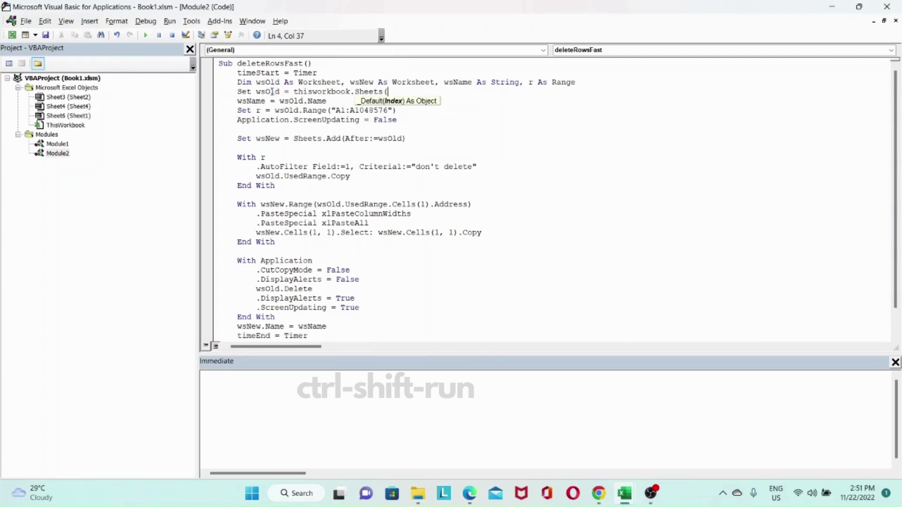
{"action": "type", "text": "\"Sheet1\""}
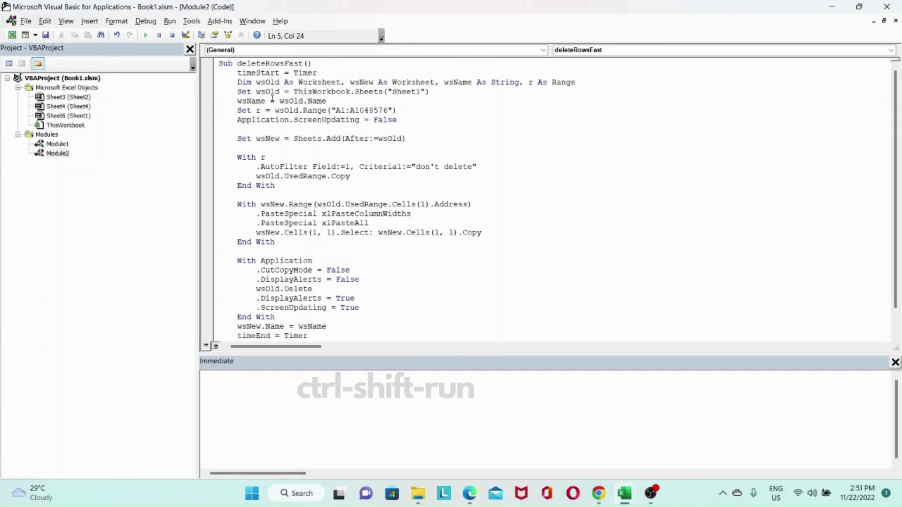
{"action": "mouse_move", "coordinate": [274, 110]}
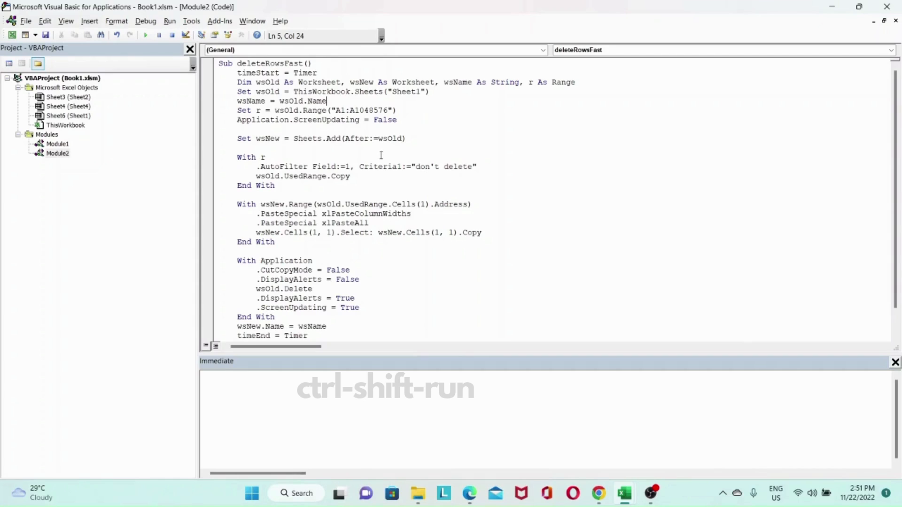
{"action": "mouse_move", "coordinate": [485, 160]}
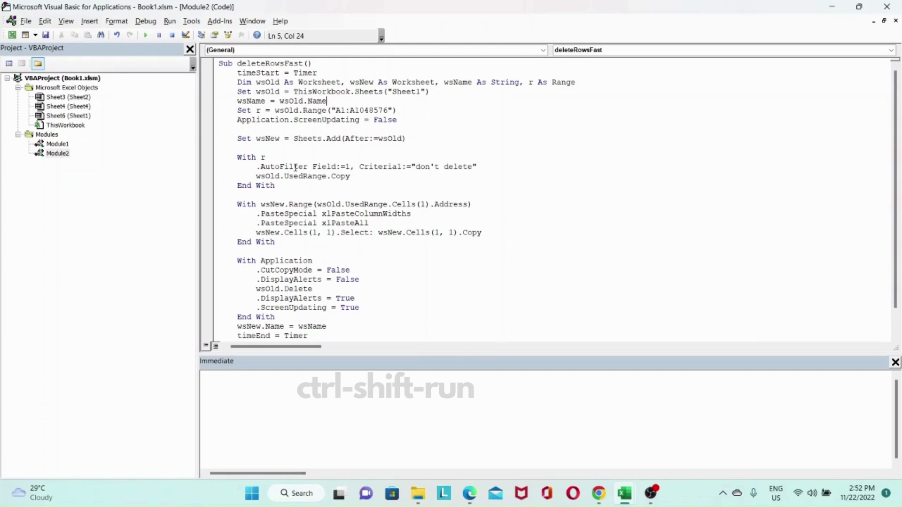
{"action": "mouse_move", "coordinate": [330, 214]}
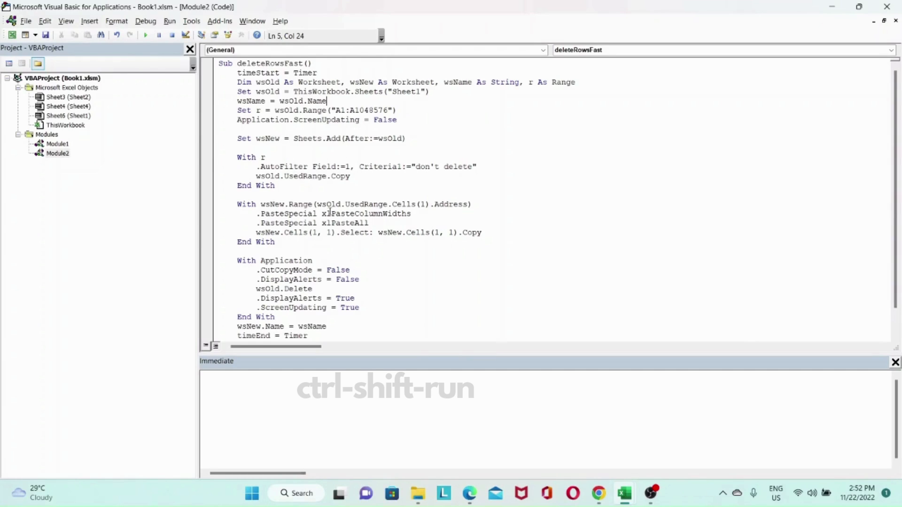
{"action": "mouse_move", "coordinate": [372, 260]}
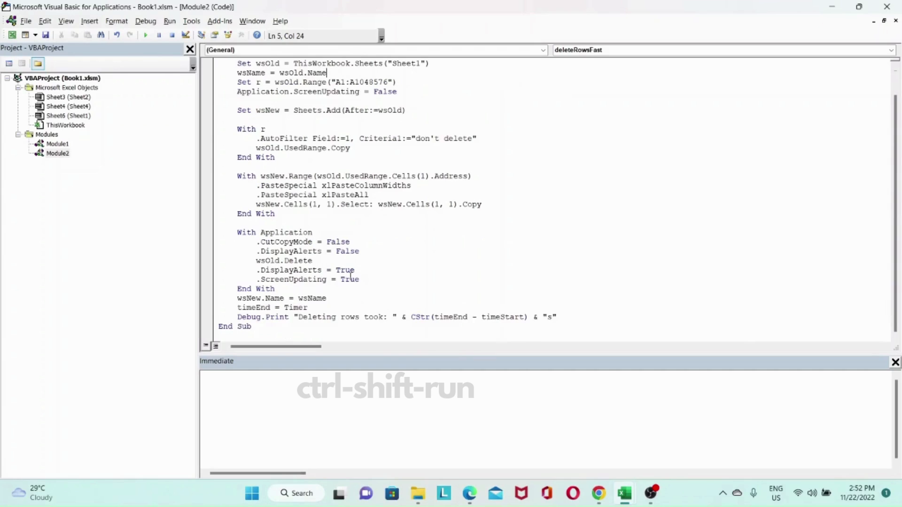
{"action": "left_click", "coordinate": [338, 298]}
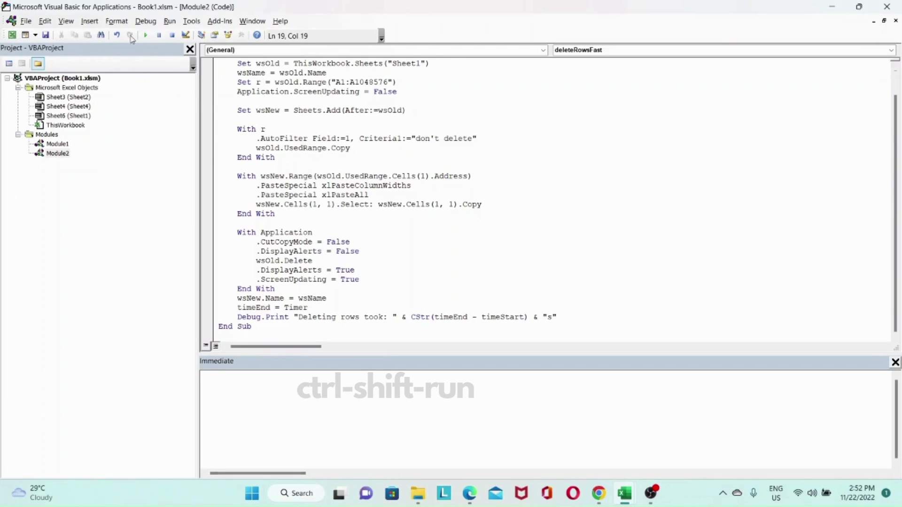
{"action": "left_click", "coordinate": [145, 35]}
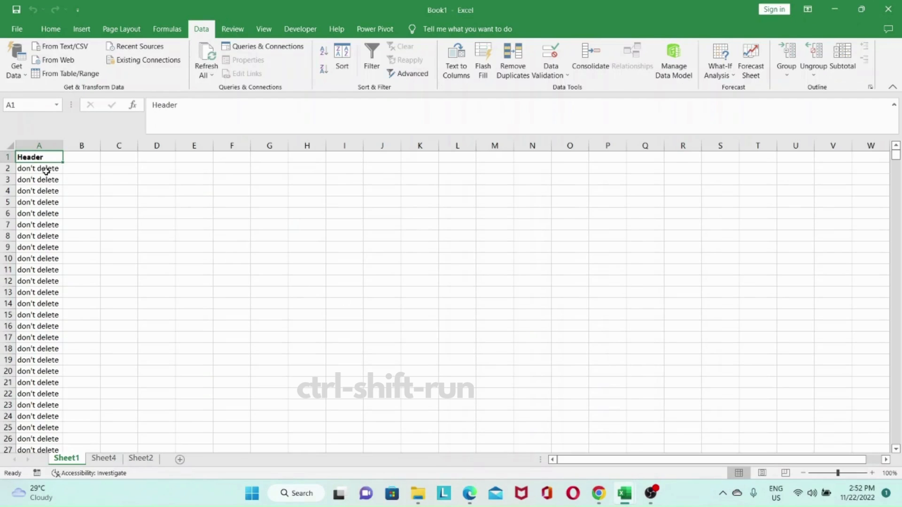
{"action": "left_click", "coordinate": [39, 191]}
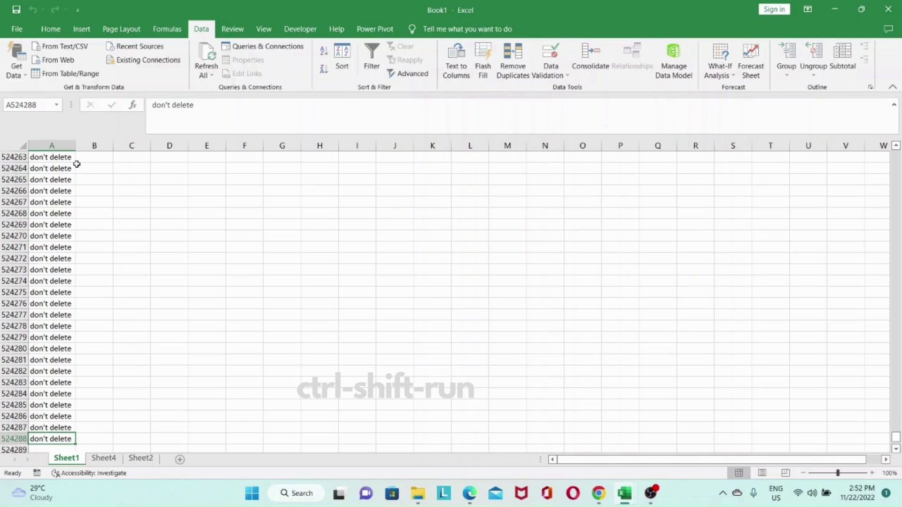
{"action": "key", "text": "ctrl+Home"}
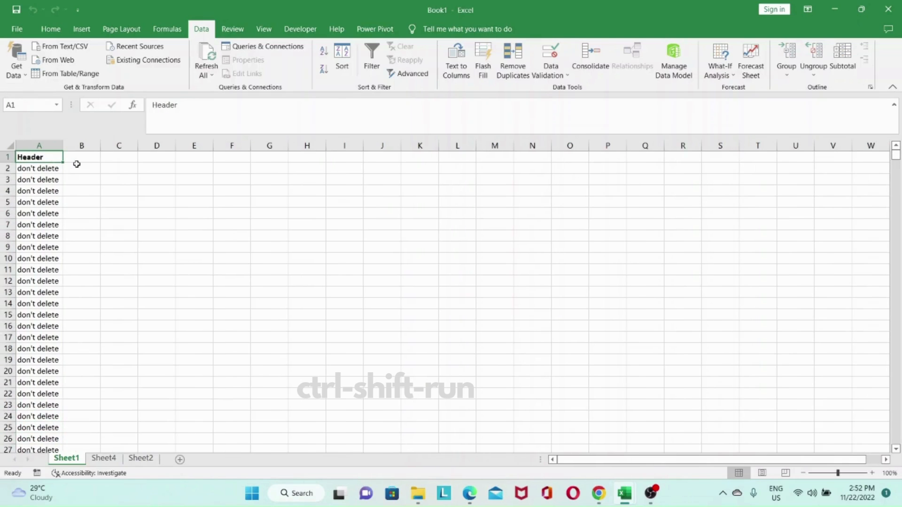
{"action": "left_click", "coordinate": [39, 168]}
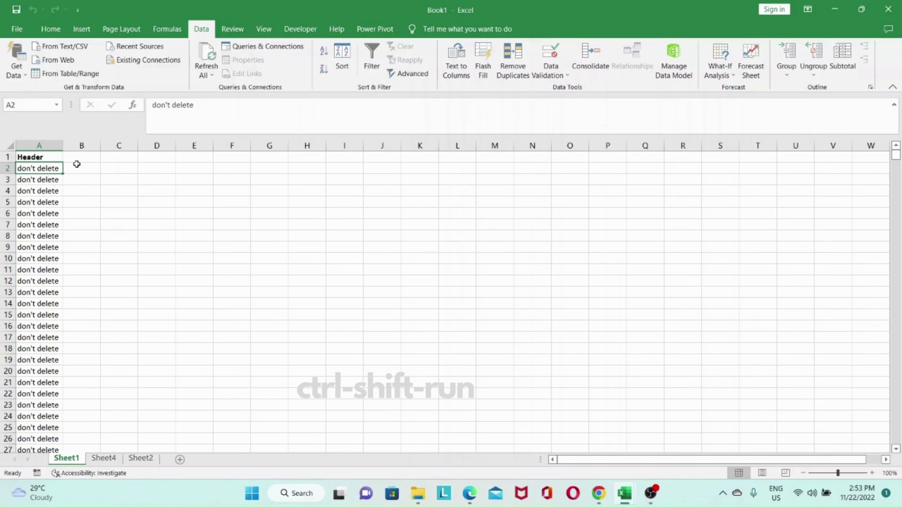